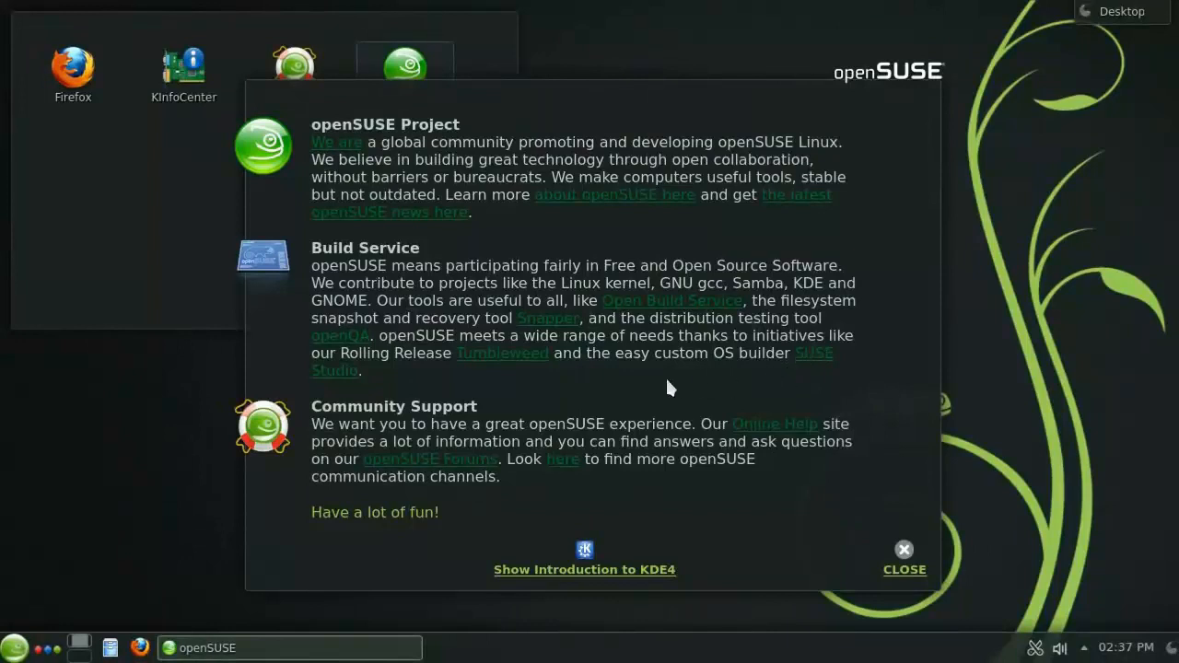
mouse_move(678, 310)
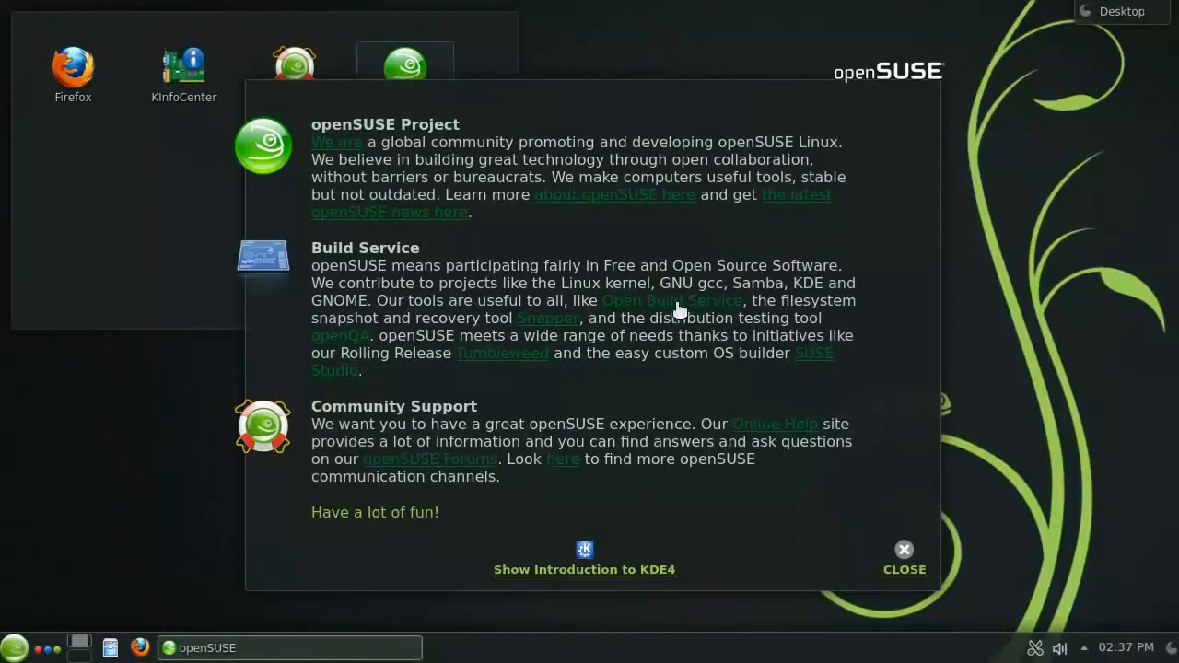
mouse_move(844, 545)
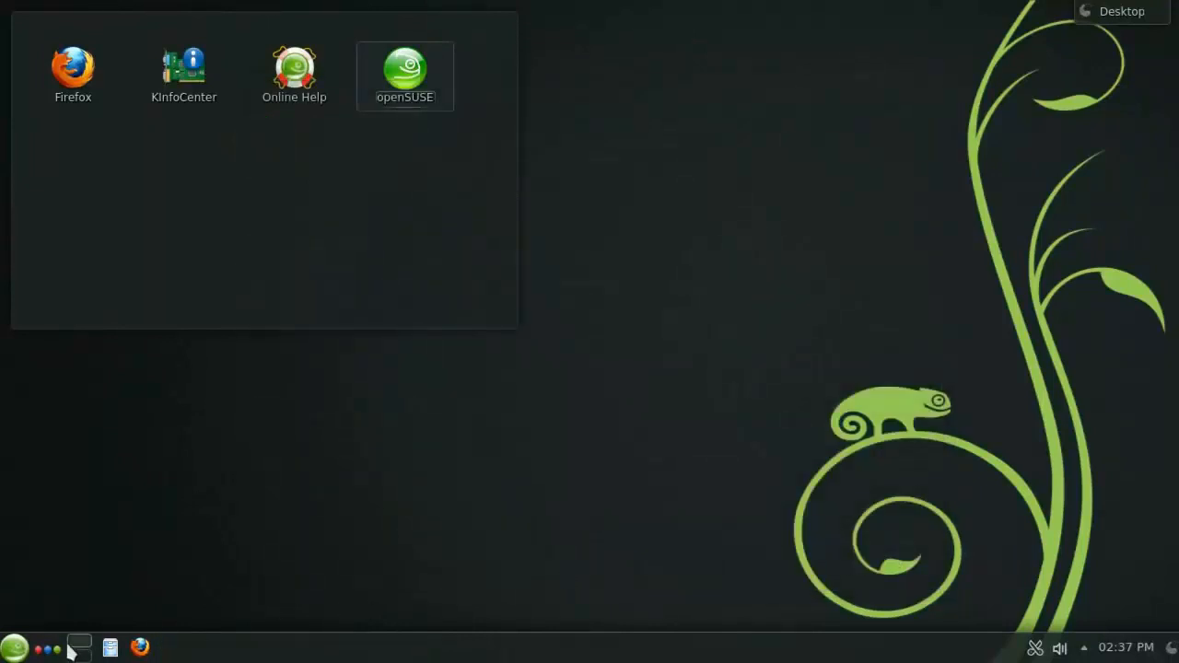
mouse_move(11, 643)
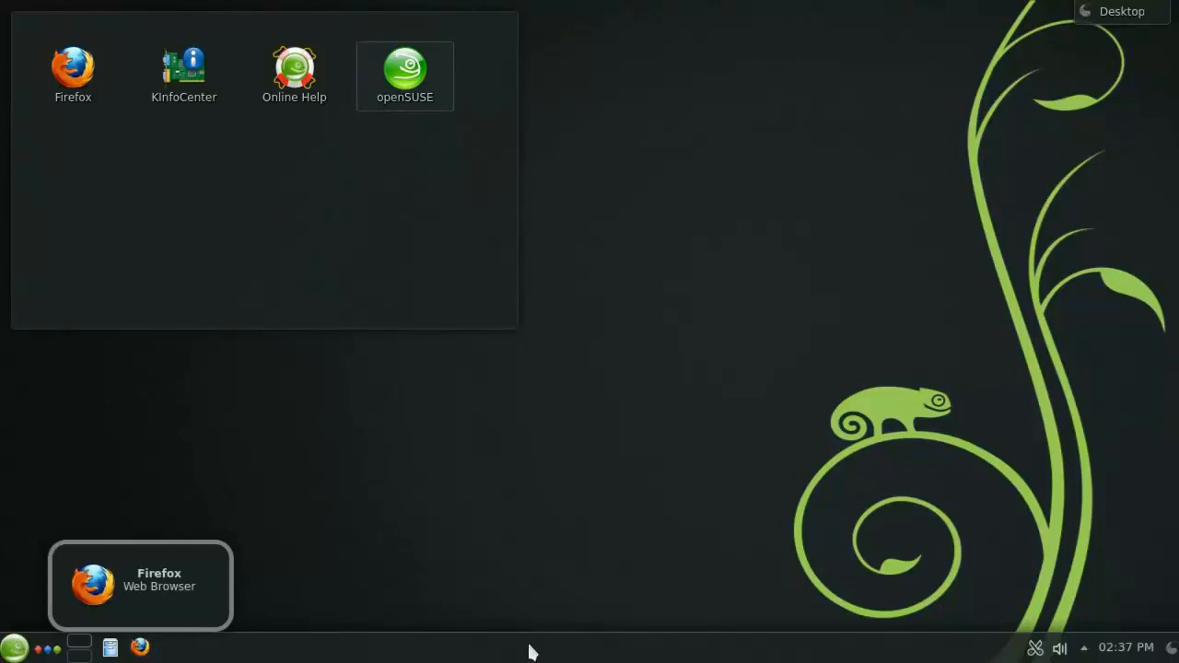
mouse_move(1022, 645)
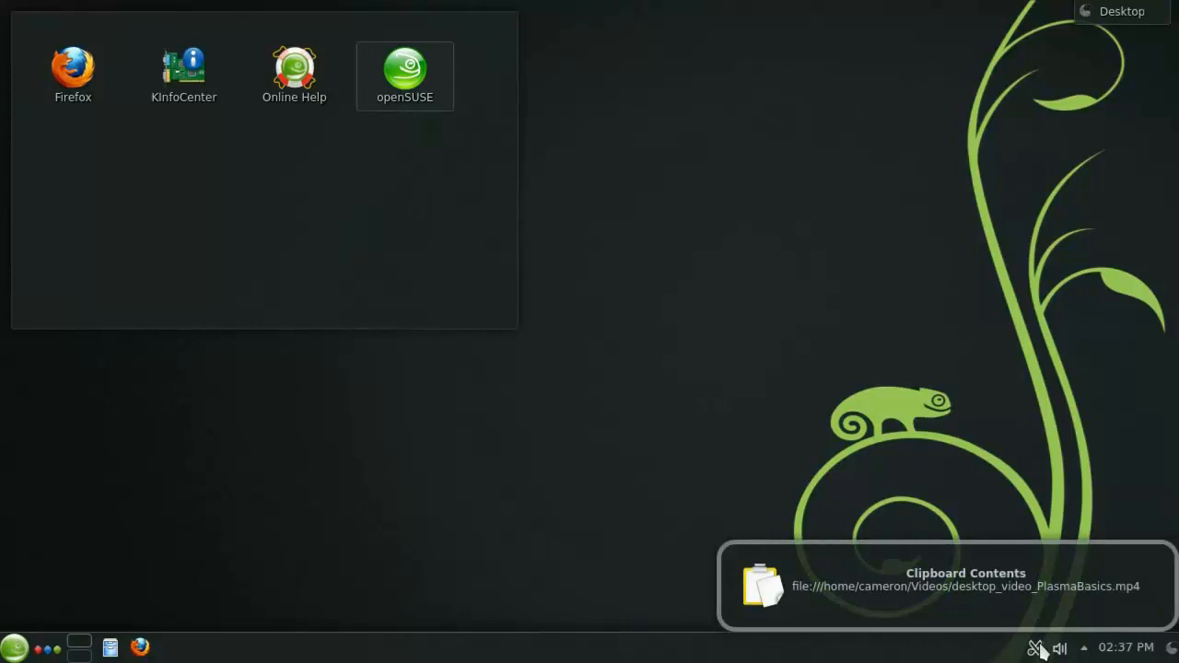
left_click(1061, 646)
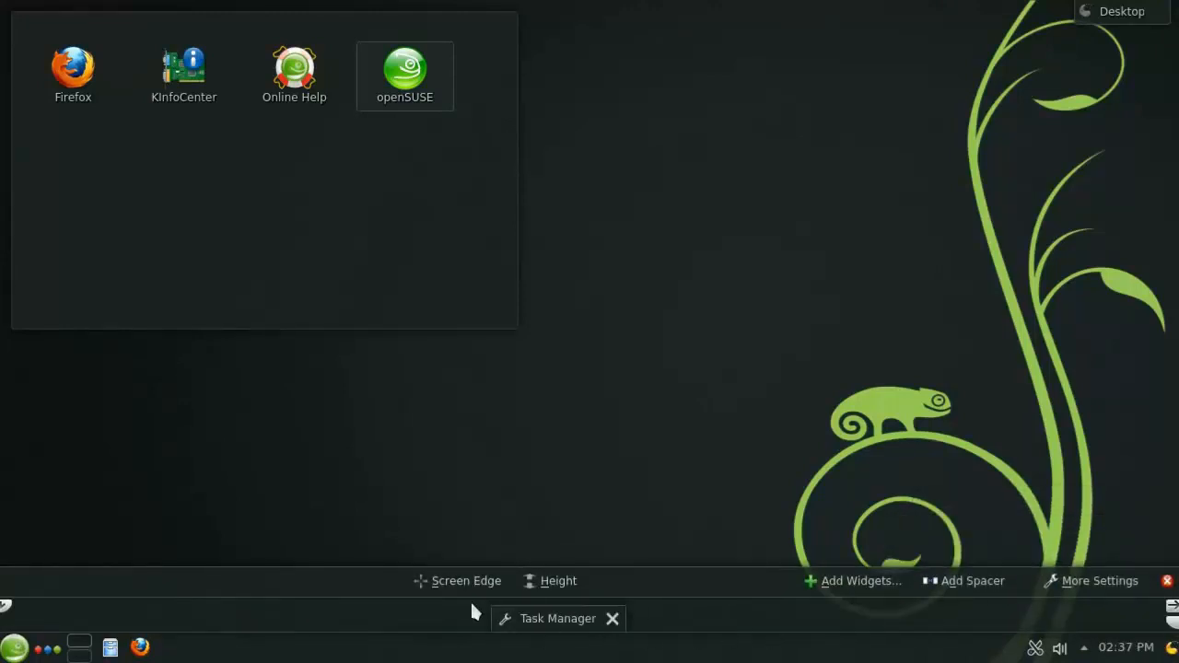
mouse_move(471, 582)
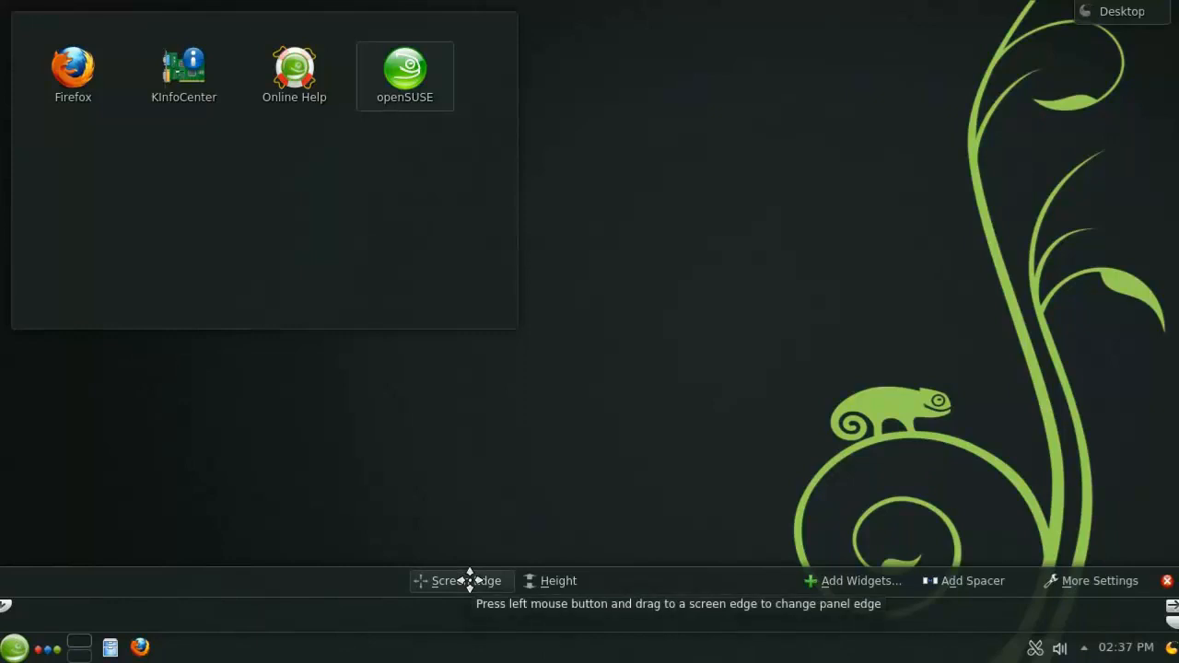
mouse_move(446, 591)
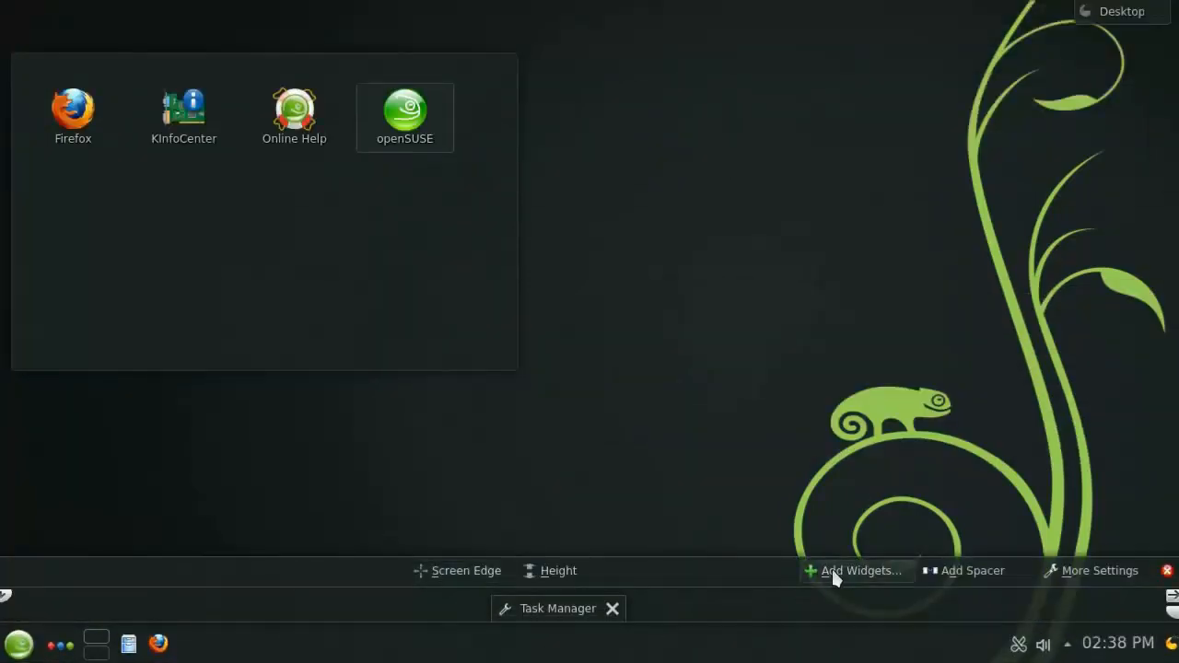
Browse the Add Widgets catalogue with a quick search, then close it and leave panel editing
left_click(858, 571)
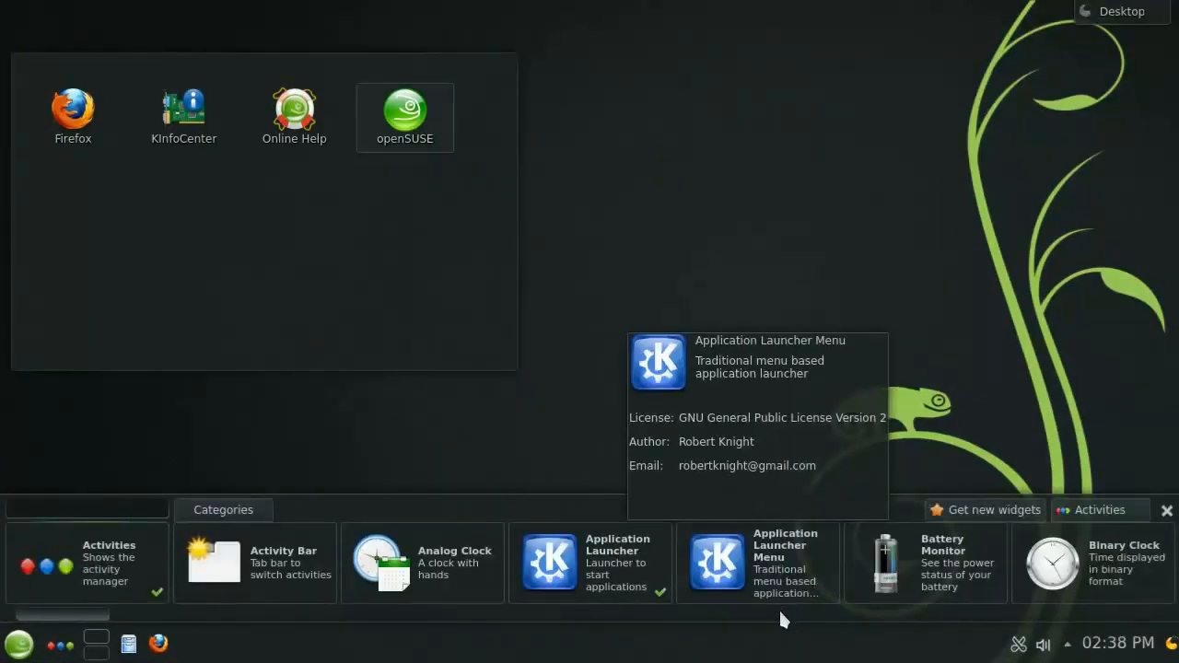
type("c")
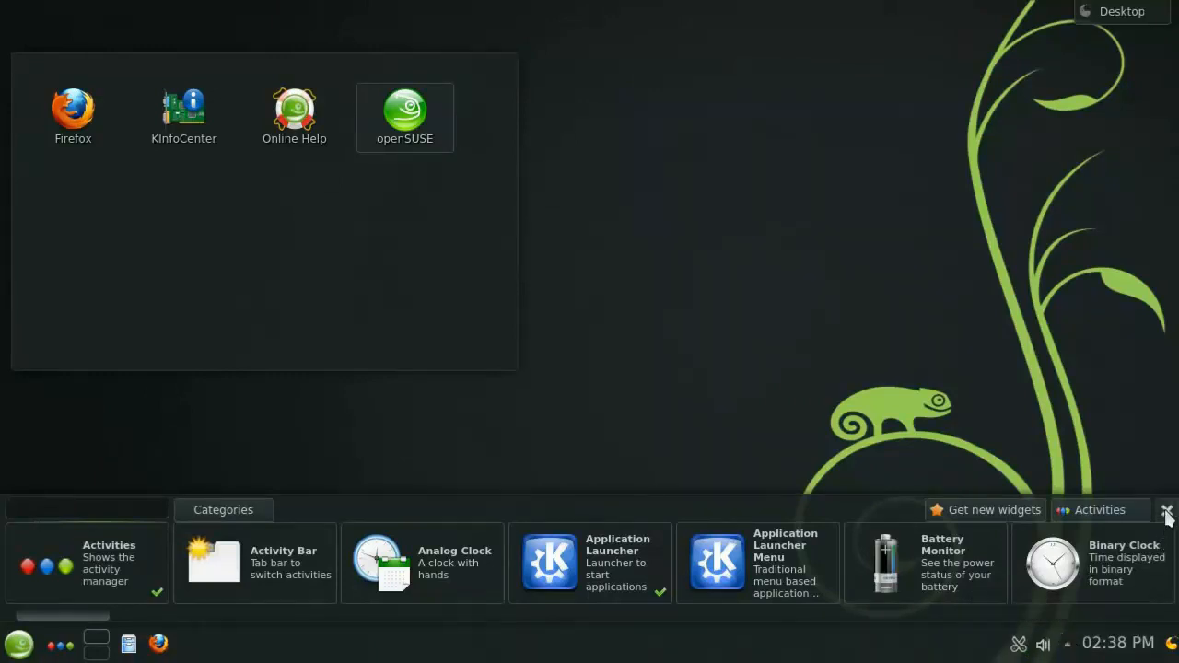
left_click(1168, 519)
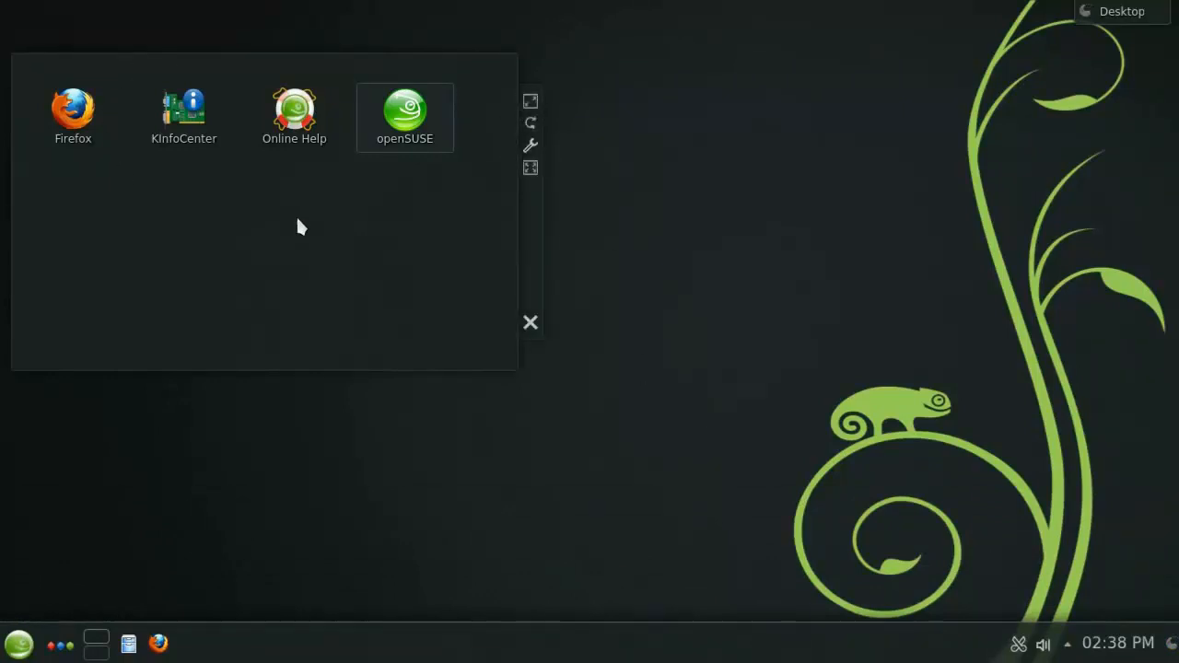
mouse_move(530, 110)
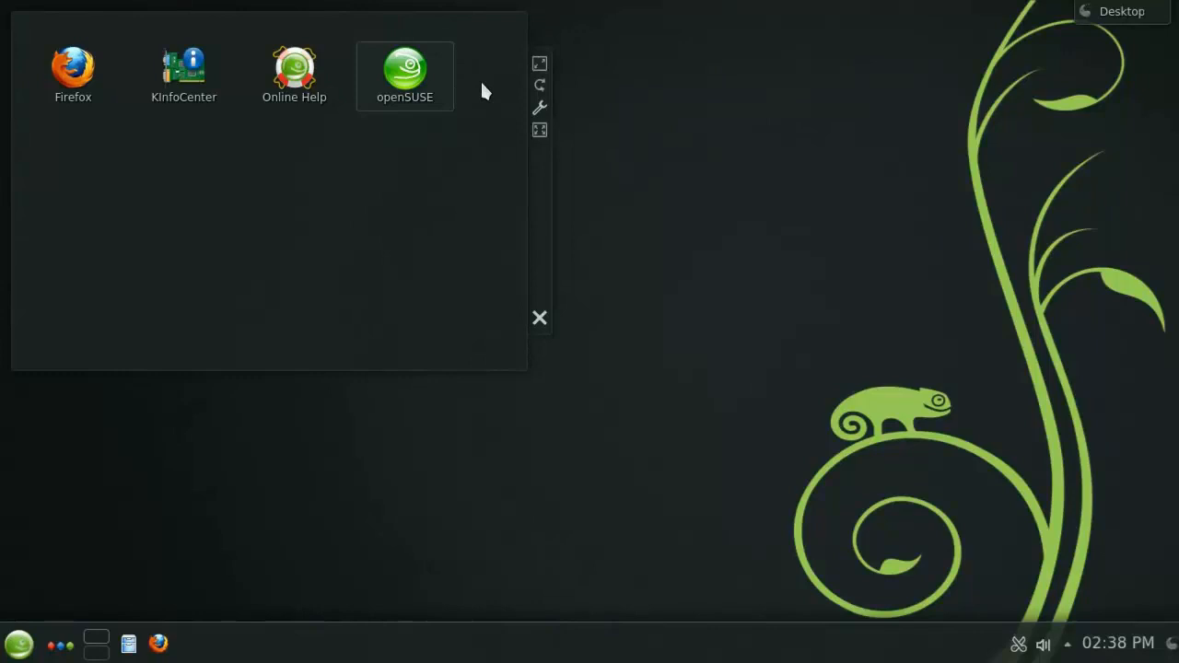
mouse_move(549, 199)
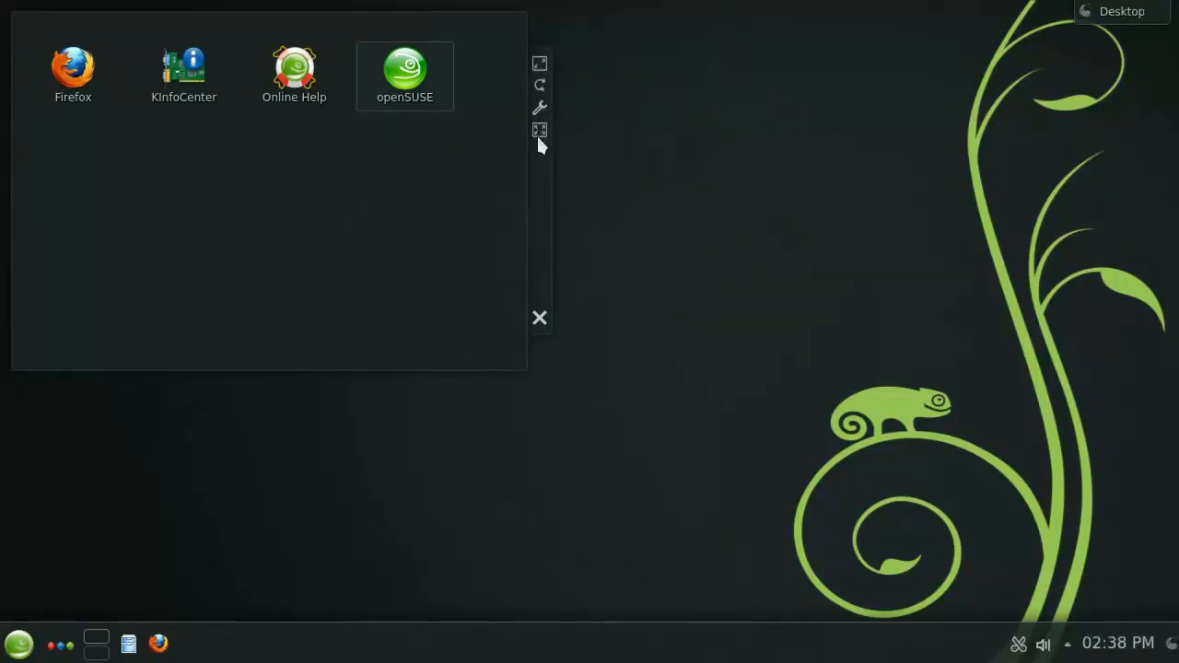
Set the folder view's Location to Show a place: Home and accept the settings
left_click(537, 107)
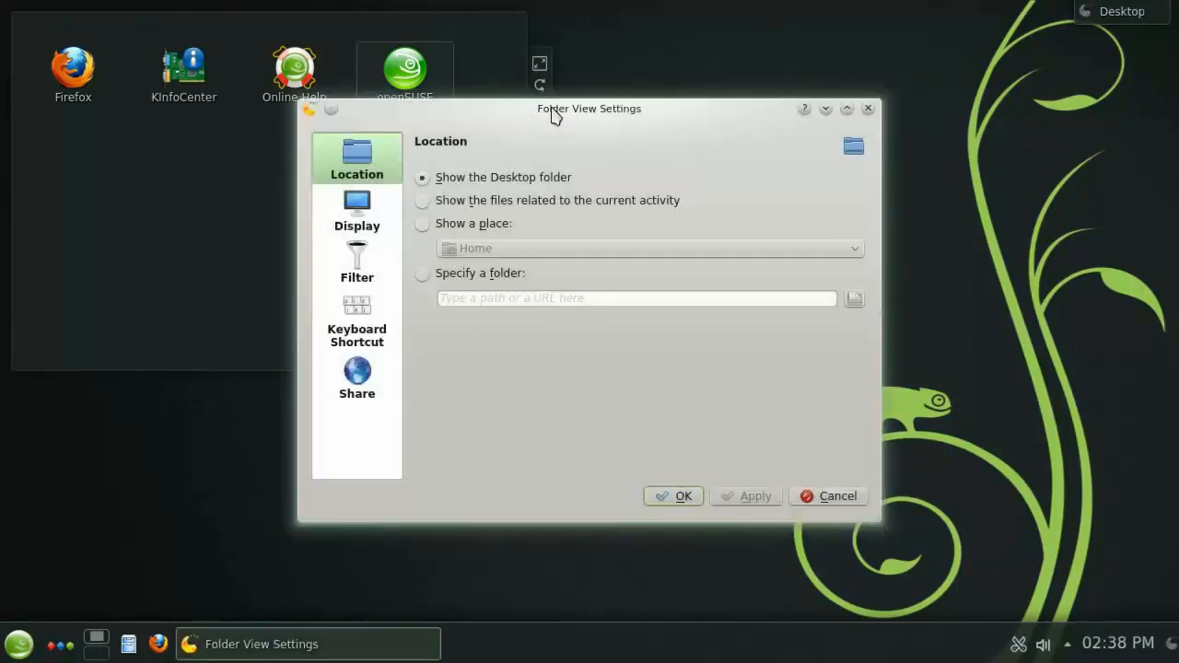
left_click_drag(589, 106, 780, 51)
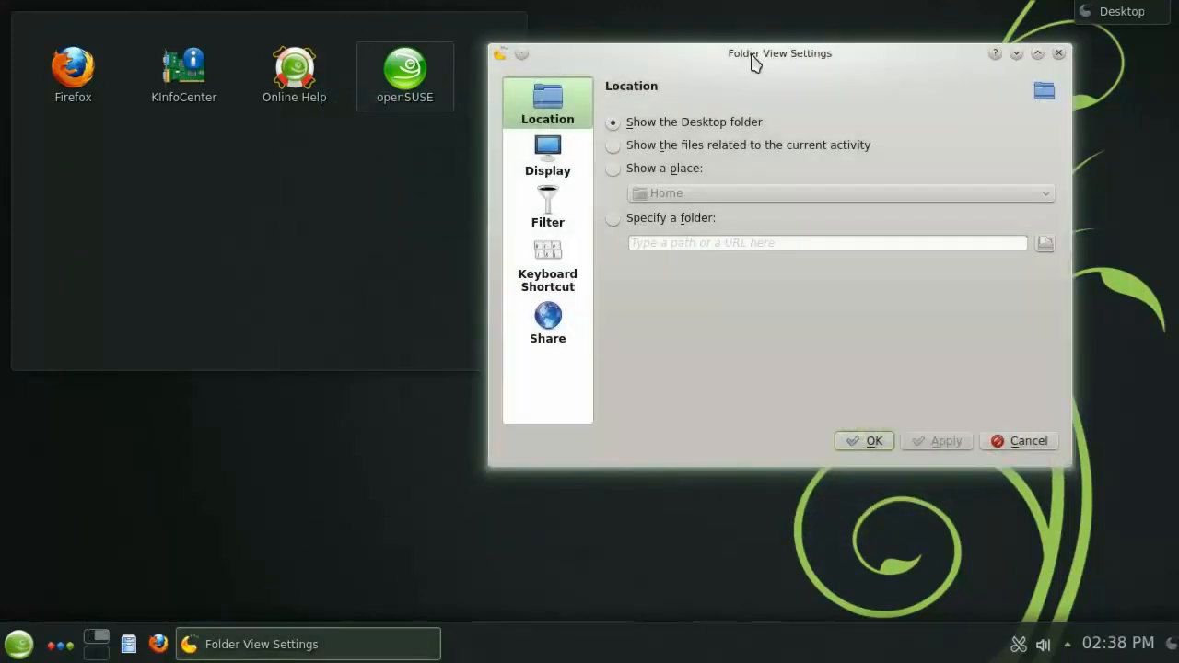
left_click(611, 167)
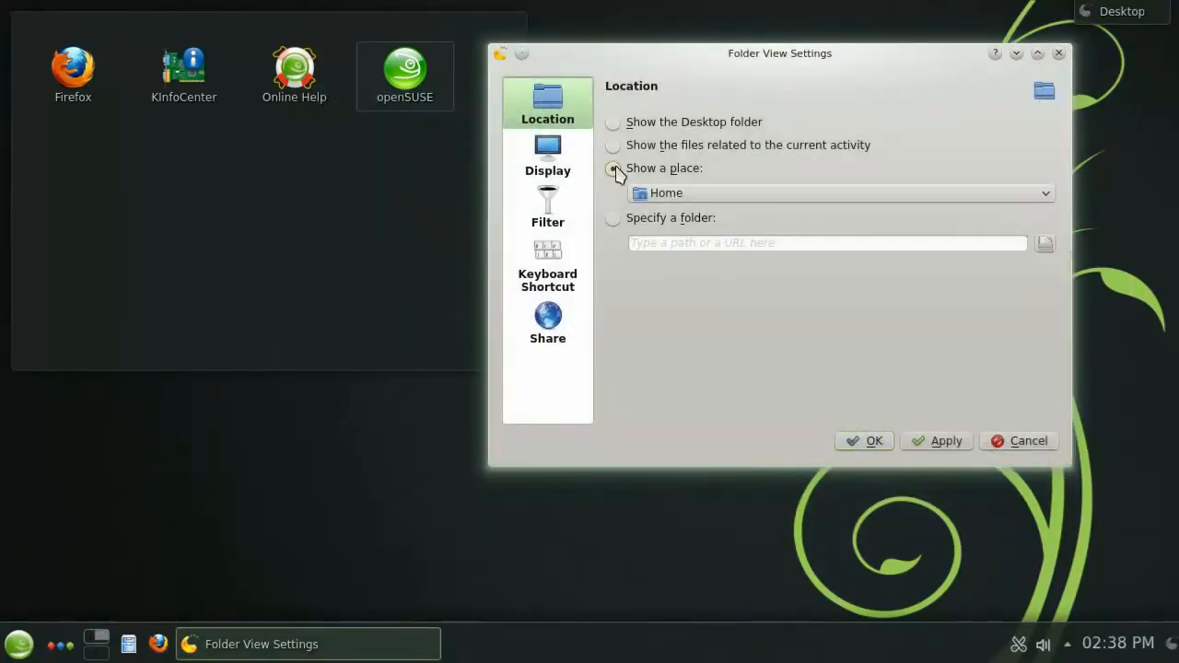
left_click(611, 167)
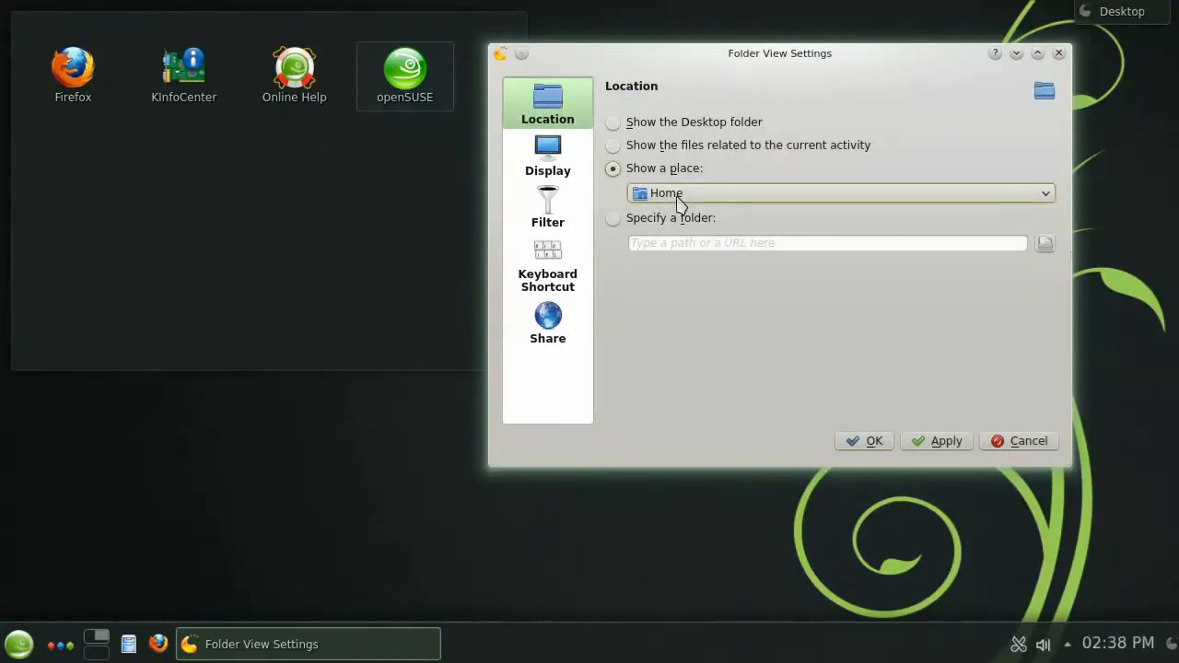
left_click(945, 440)
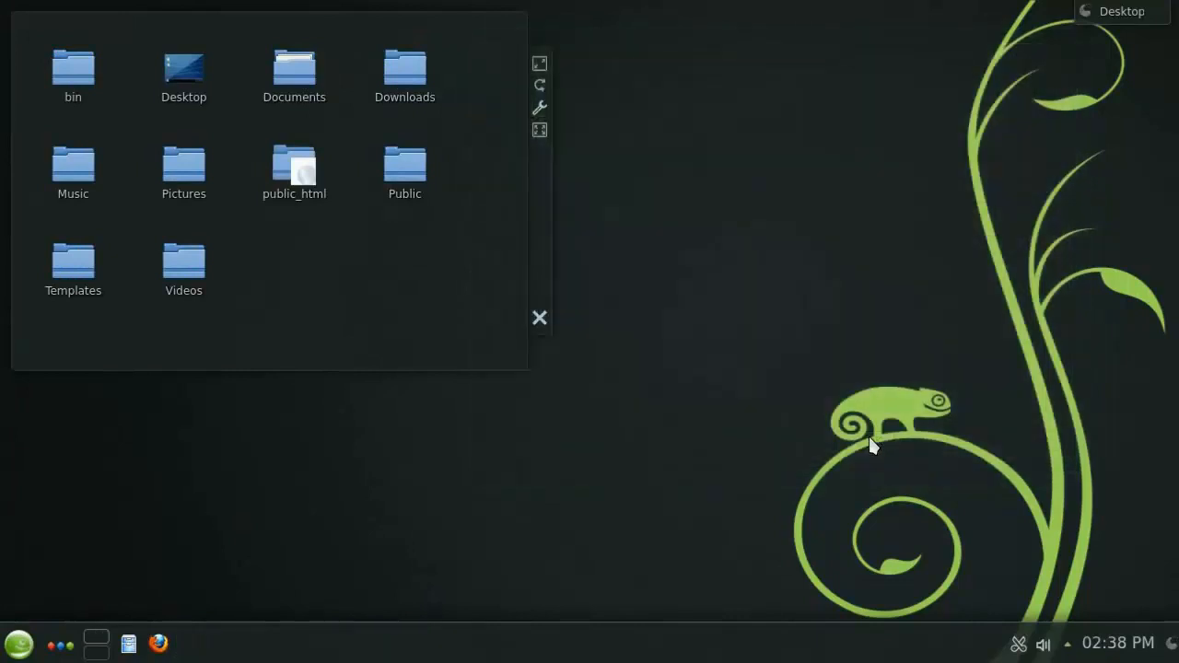
left_click(294, 76)
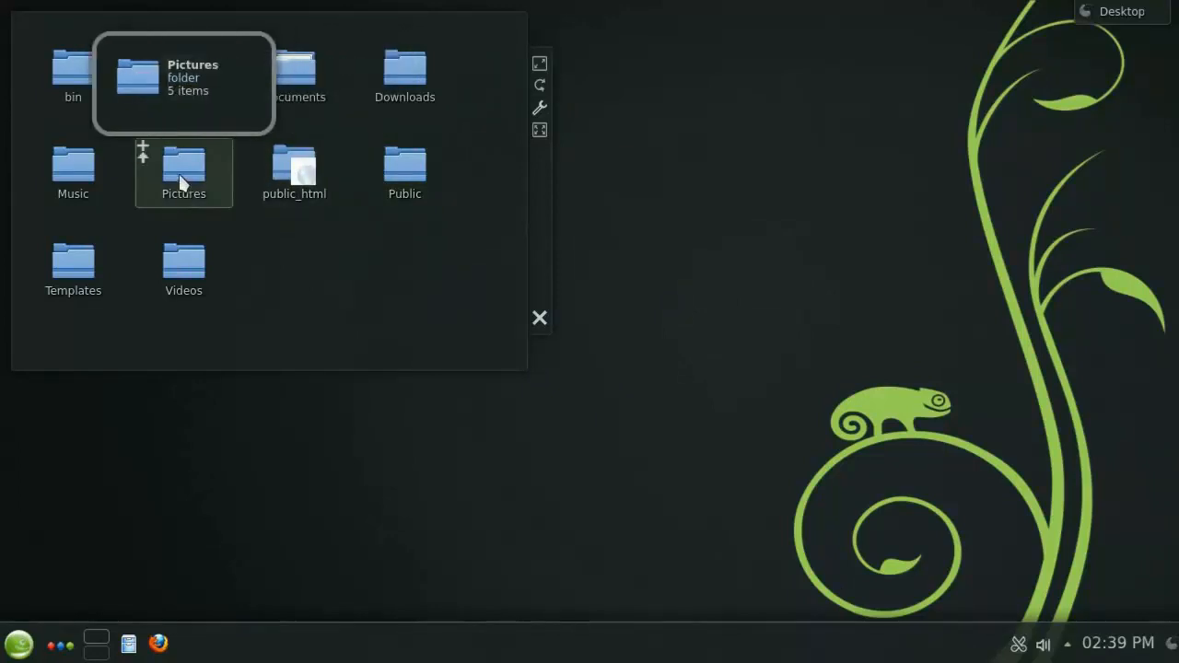
left_click(184, 174)
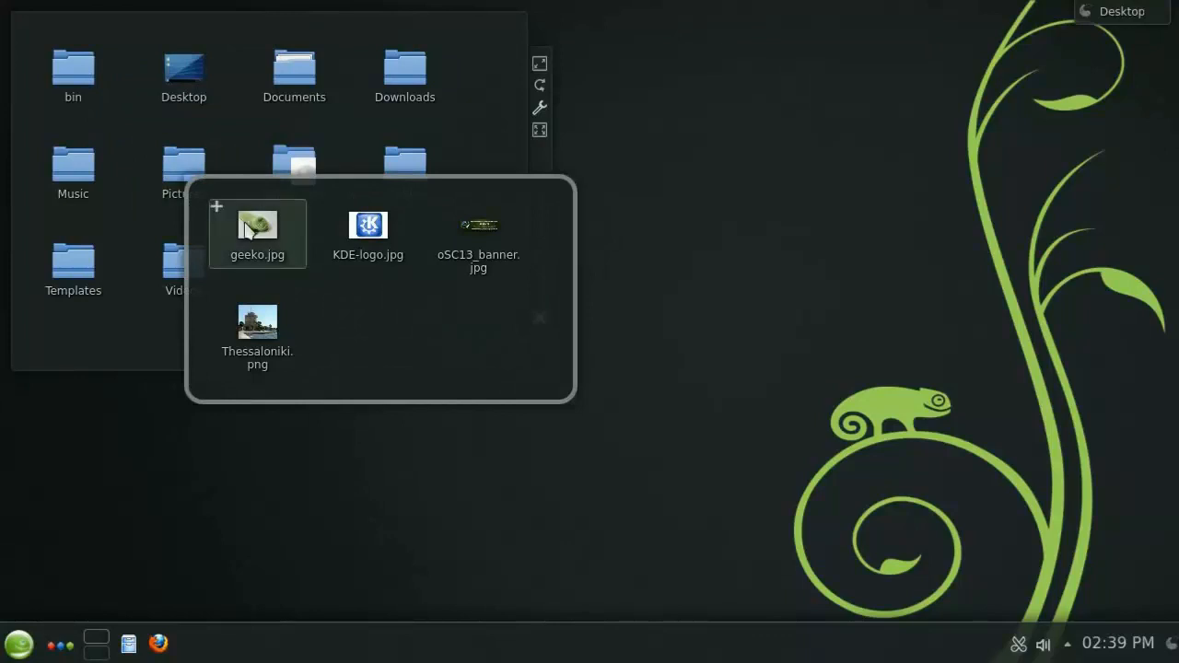
mouse_move(369, 231)
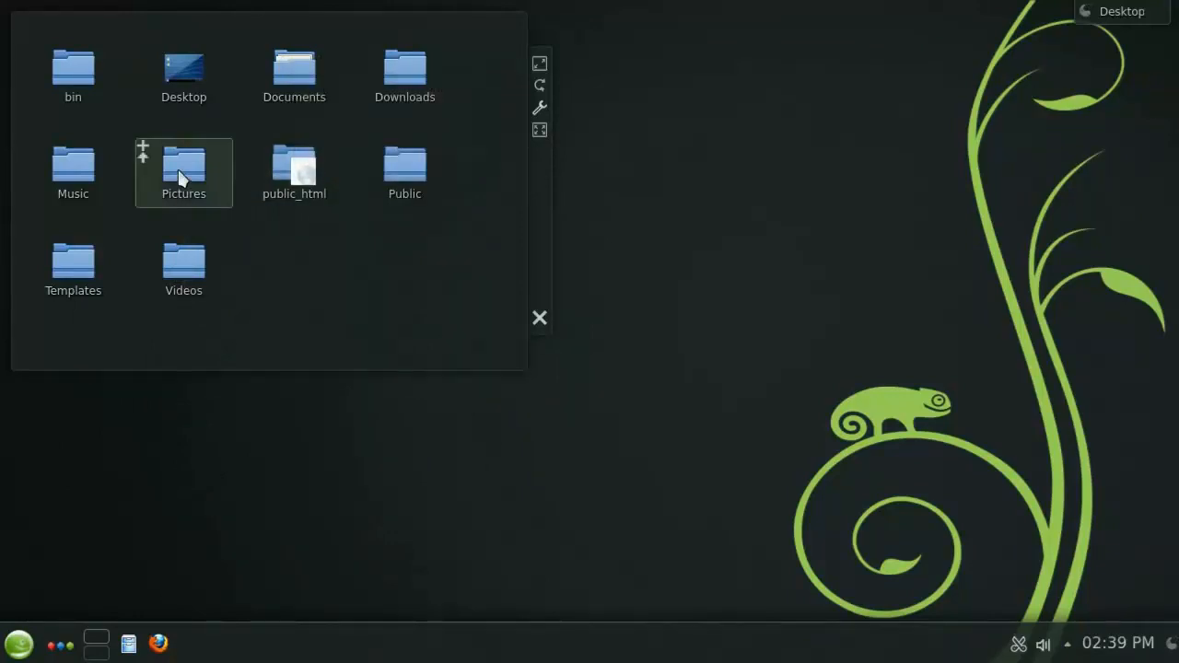
double_click(185, 166)
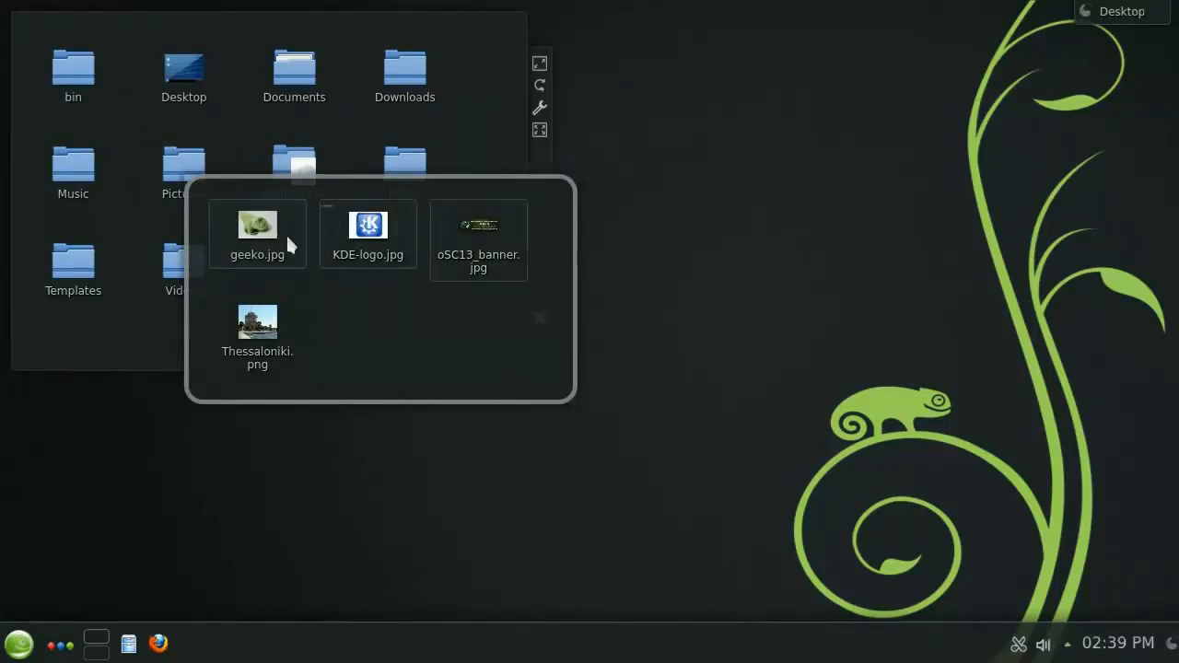
left_click_drag(258, 230, 294, 73)
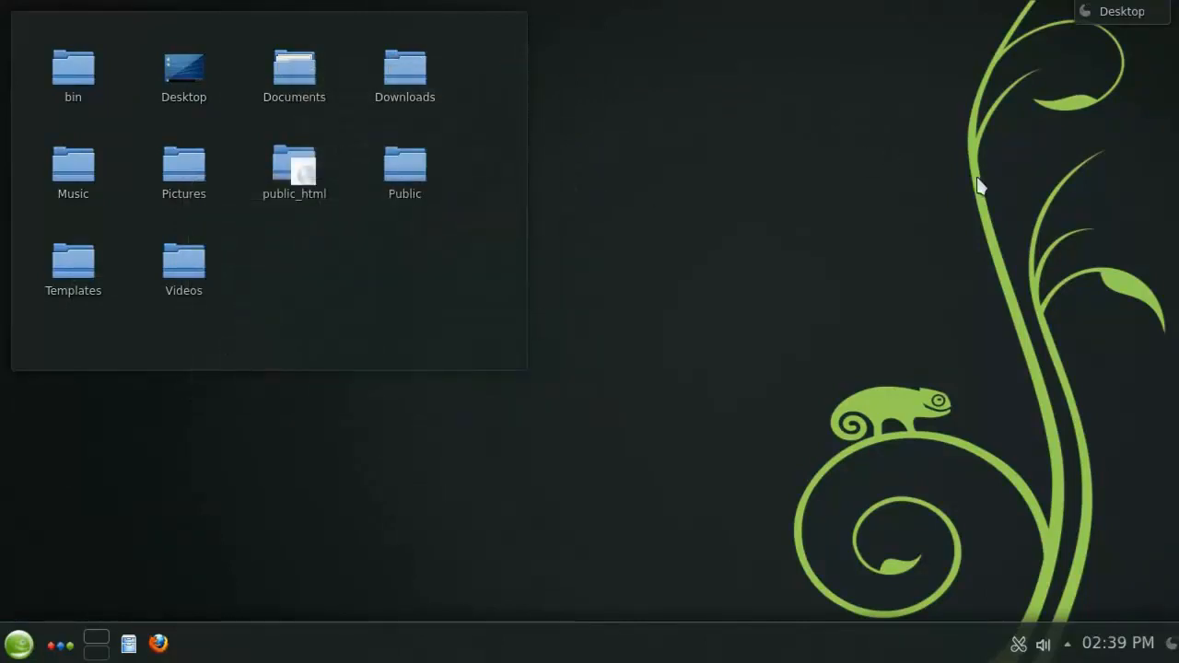
mouse_move(1114, 22)
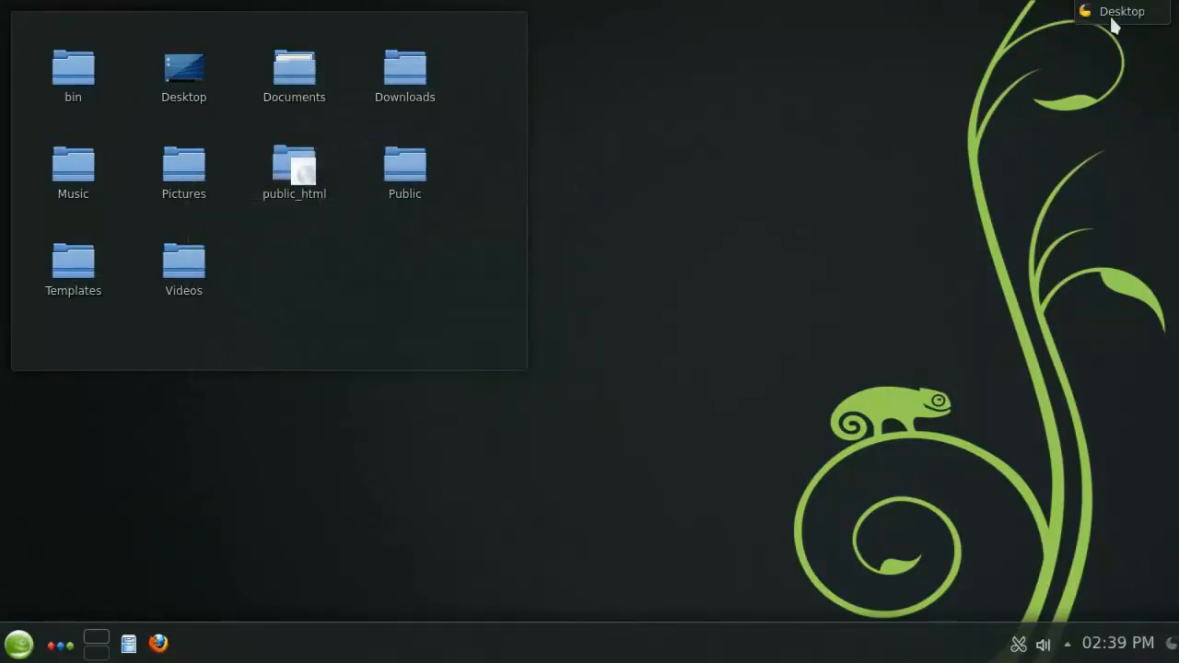
mouse_move(1115, 18)
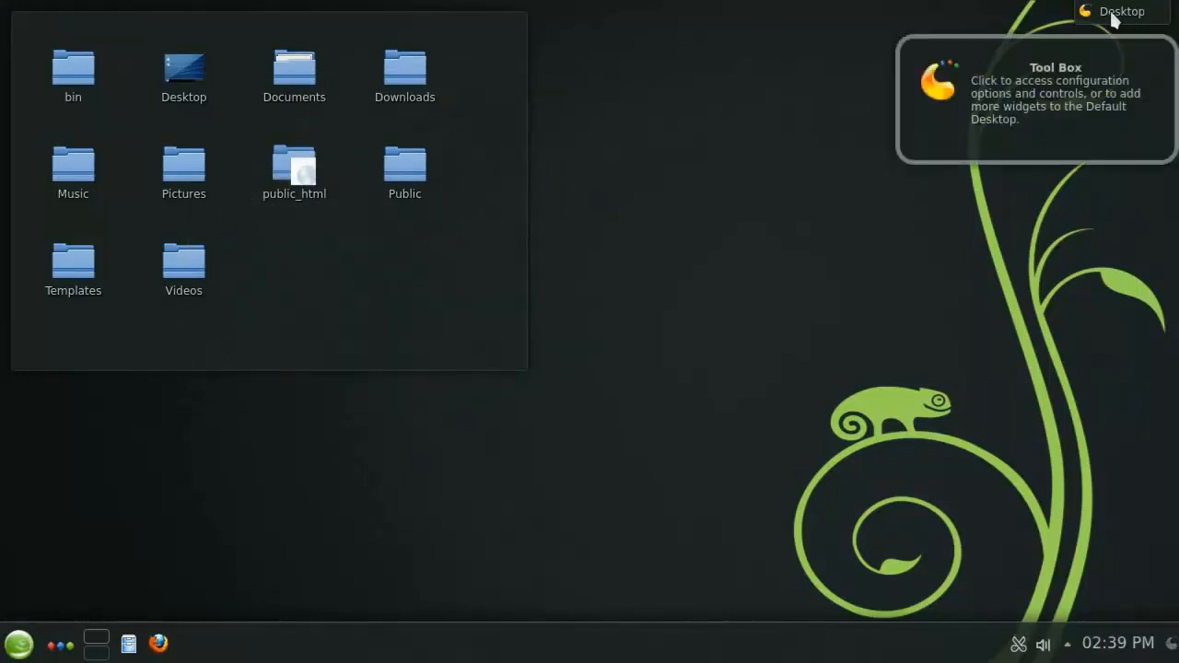
Search the widget explorer for 'clock' to add an Analog Clock, then search for 'weather'
left_click(1120, 11)
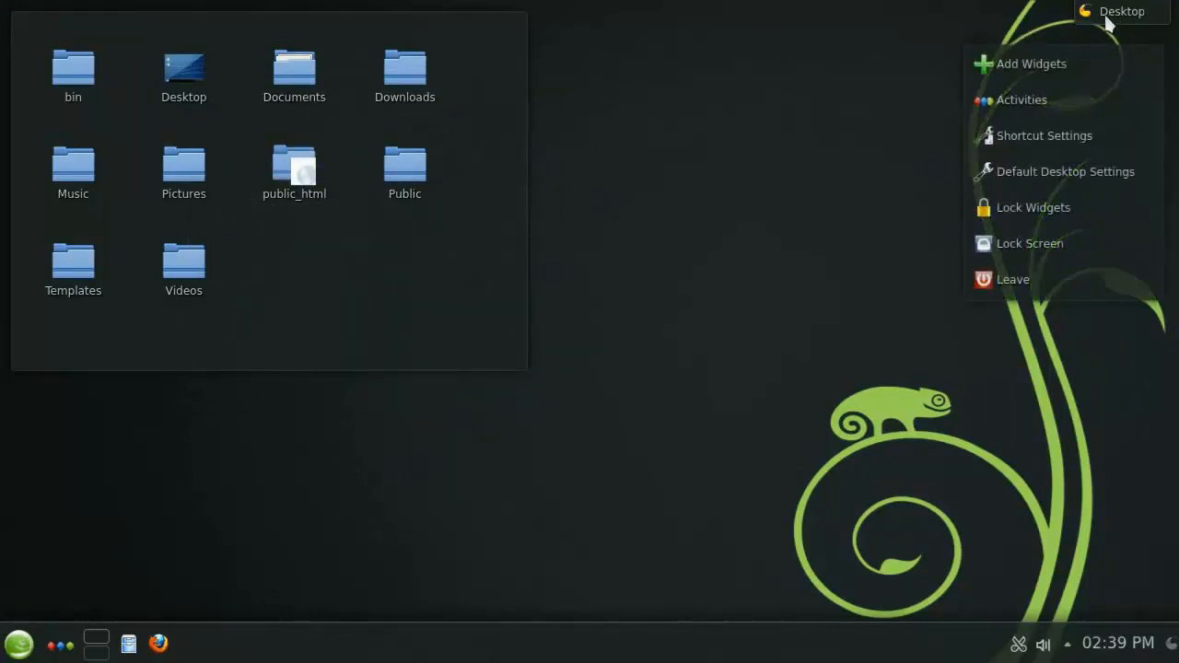
left_click(1030, 63)
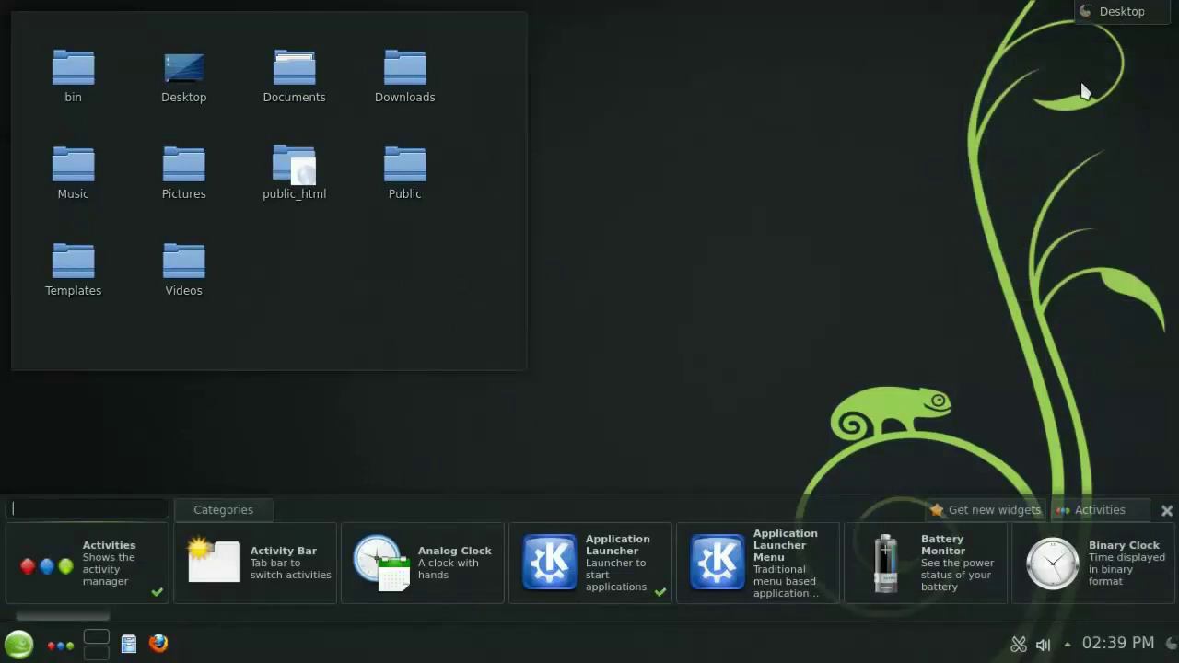
type("clock")
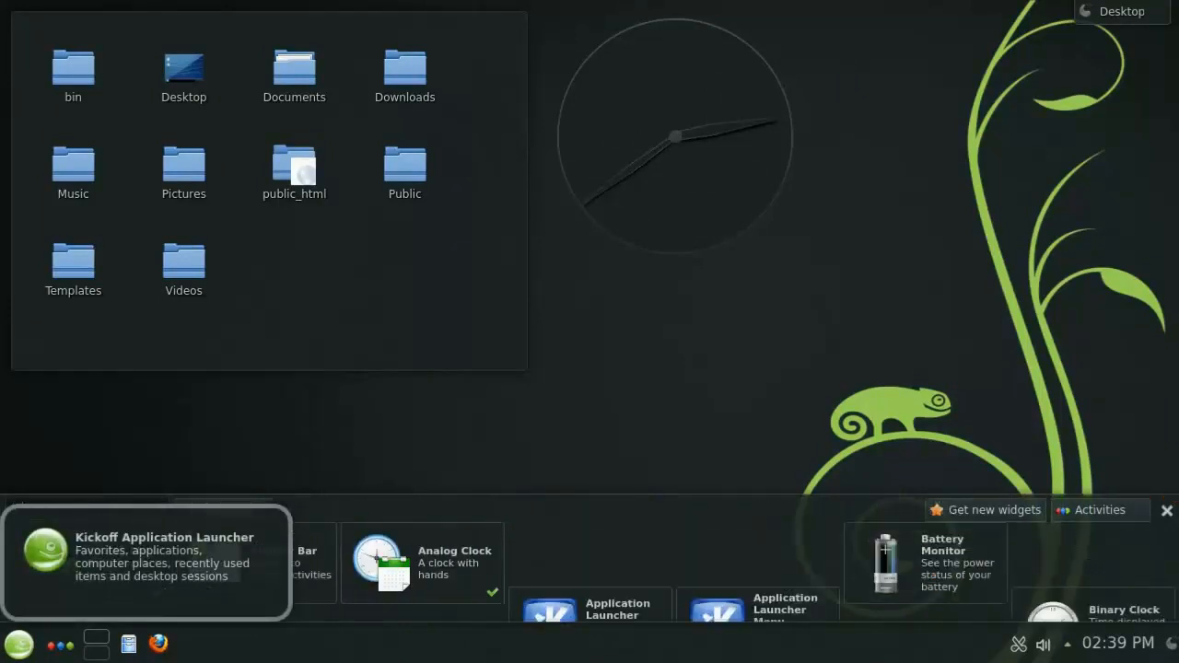
type("weather")
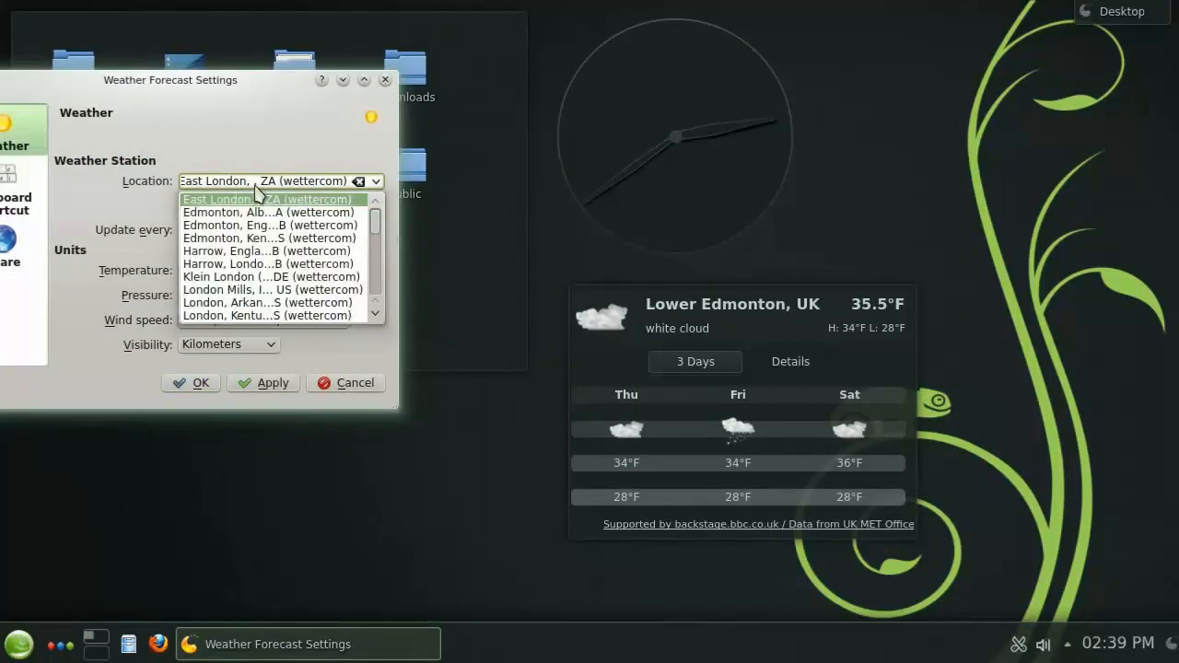
Set the weather forecast to Edmonton, Alberta, CA with temperatures in Celsius and accept
left_click(269, 212)
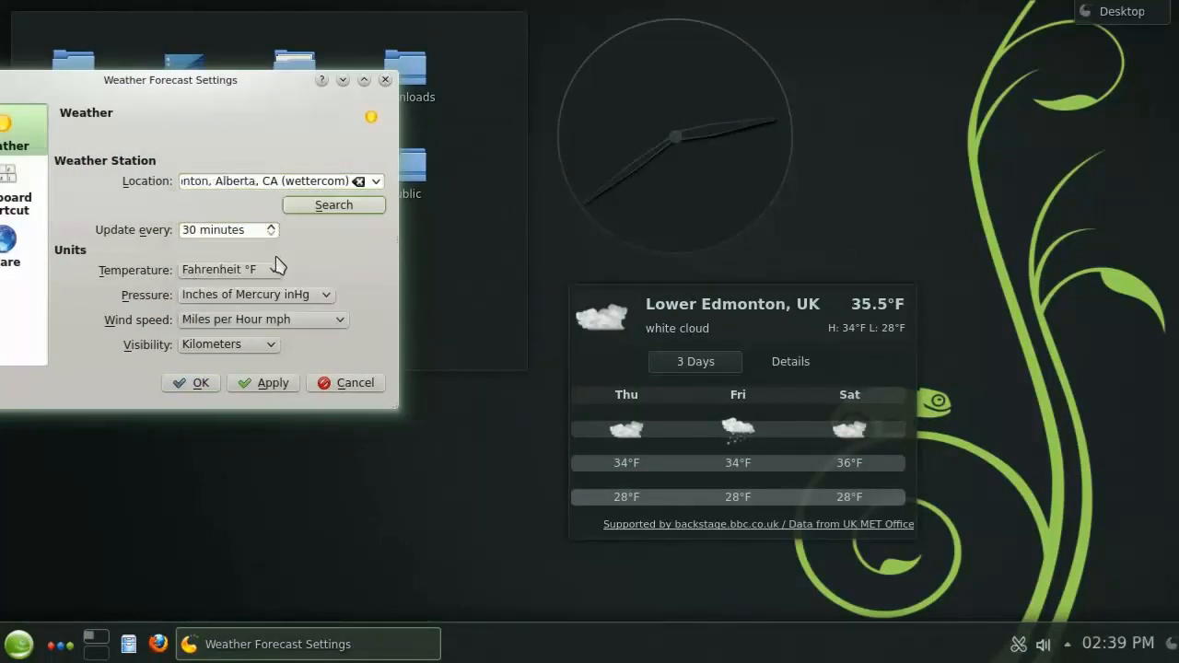
left_click(228, 269)
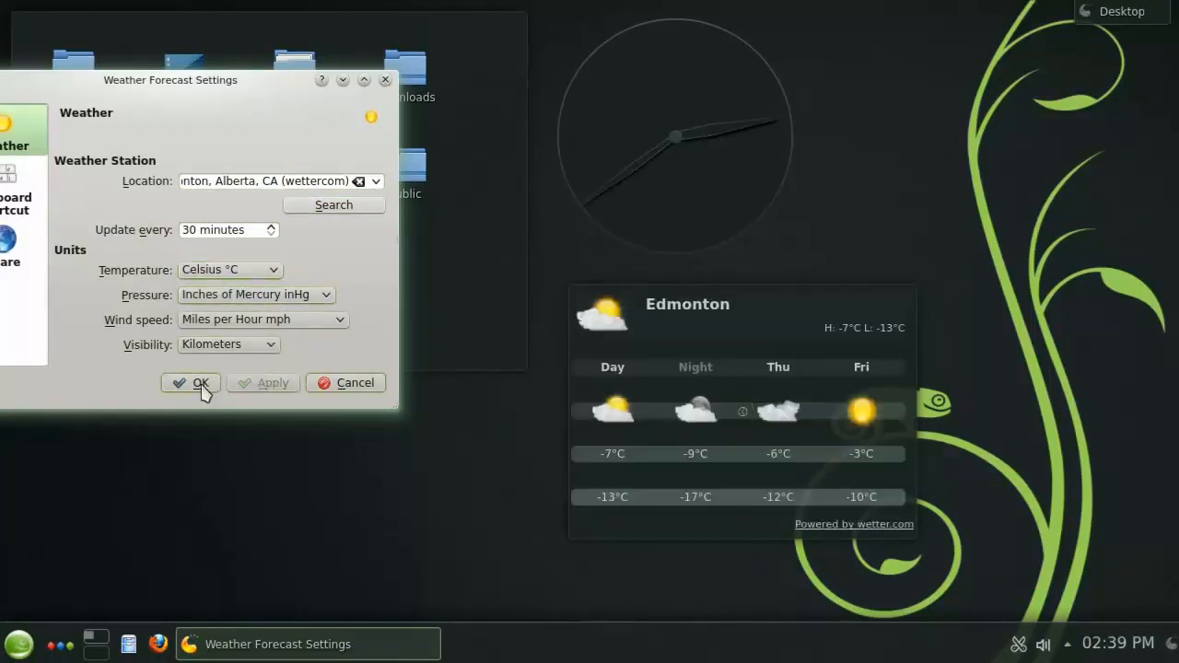
left_click(190, 381)
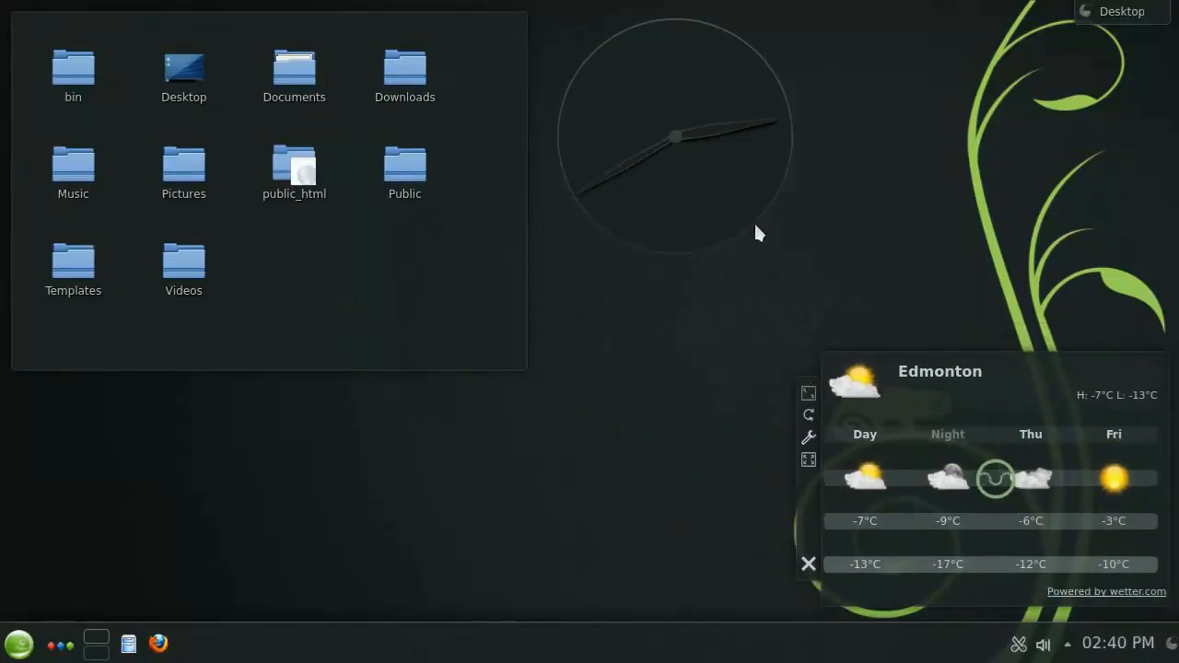
Remove the weather and clock widgets via the X on their handle bars
left_click(1089, 11)
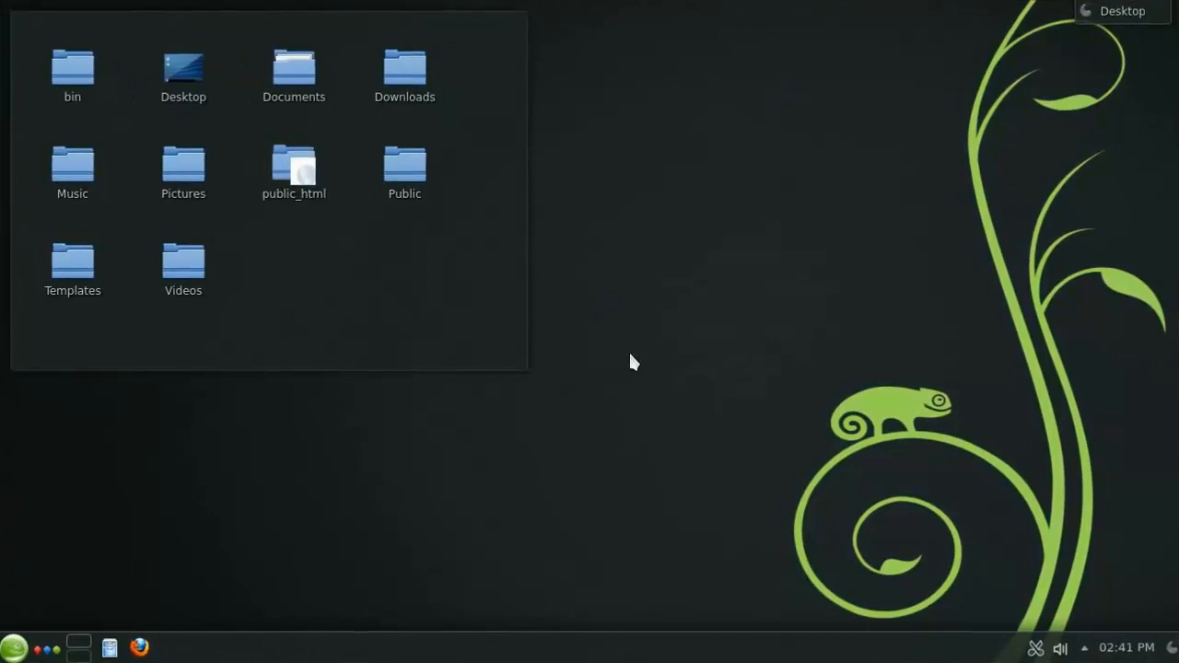
mouse_move(83, 645)
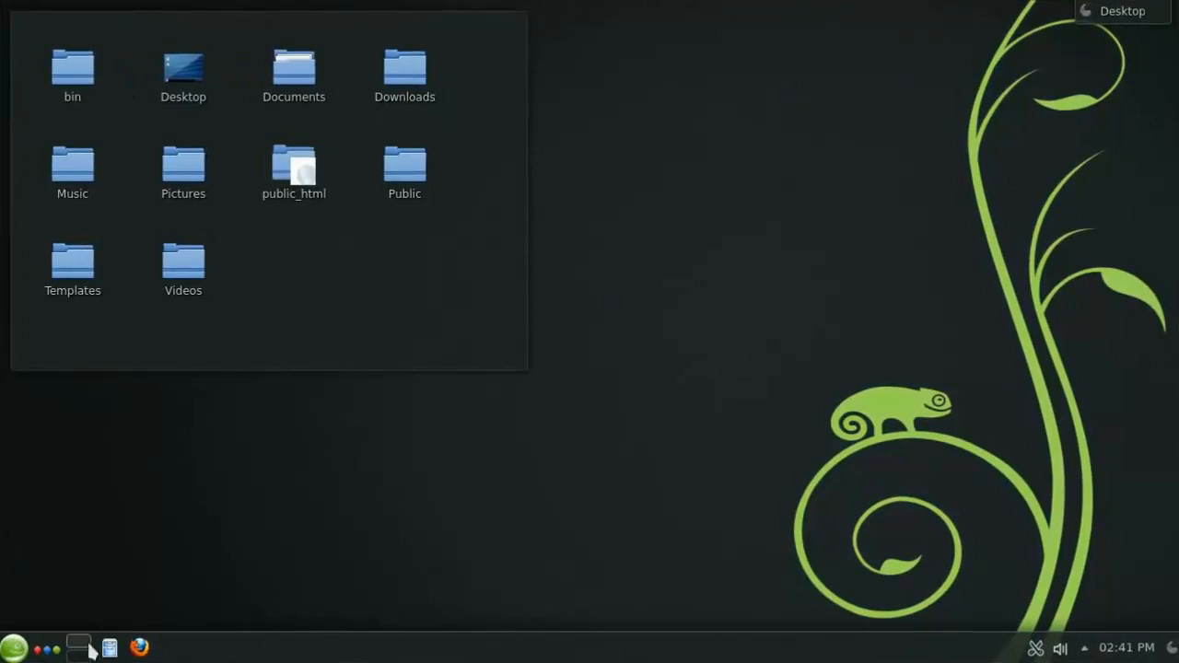
Launch Dolphin, visit Documents, return Home, and bring up actions for selected Pictures images
left_click(77, 641)
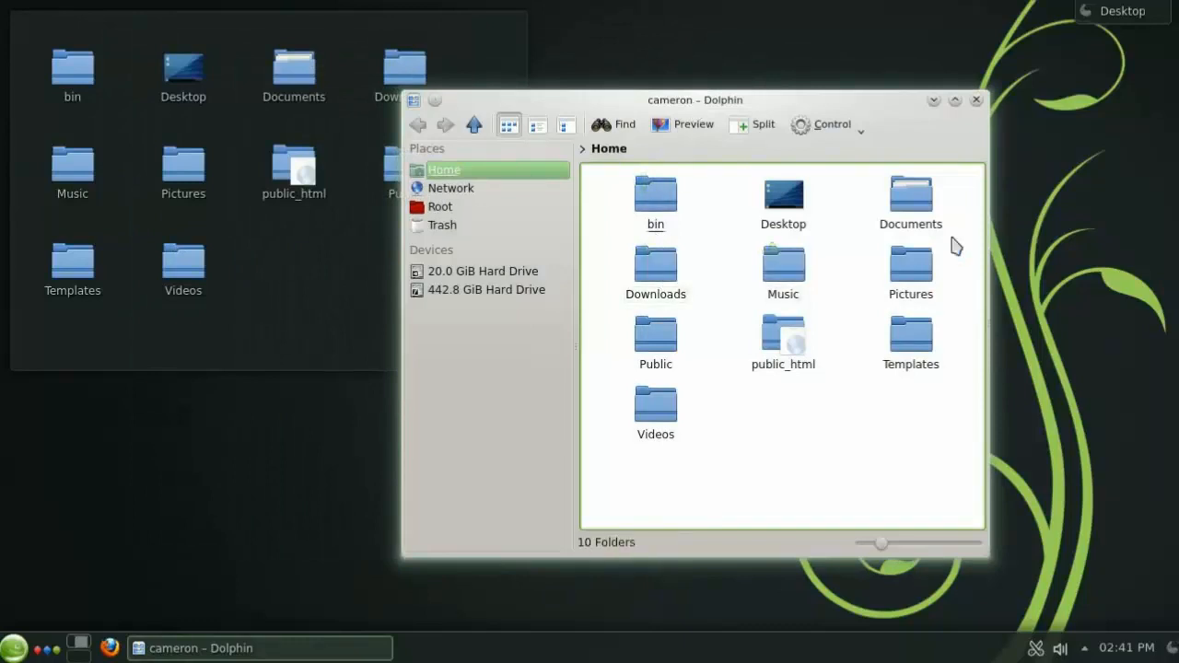
double_click(910, 193)
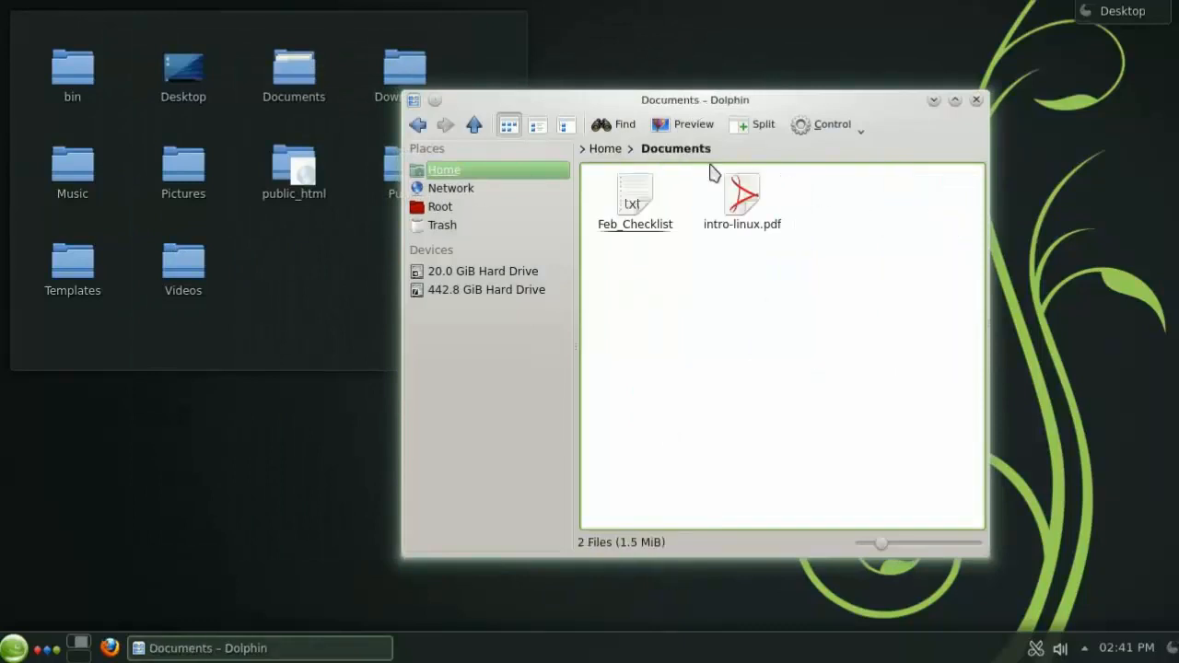
mouse_move(641, 164)
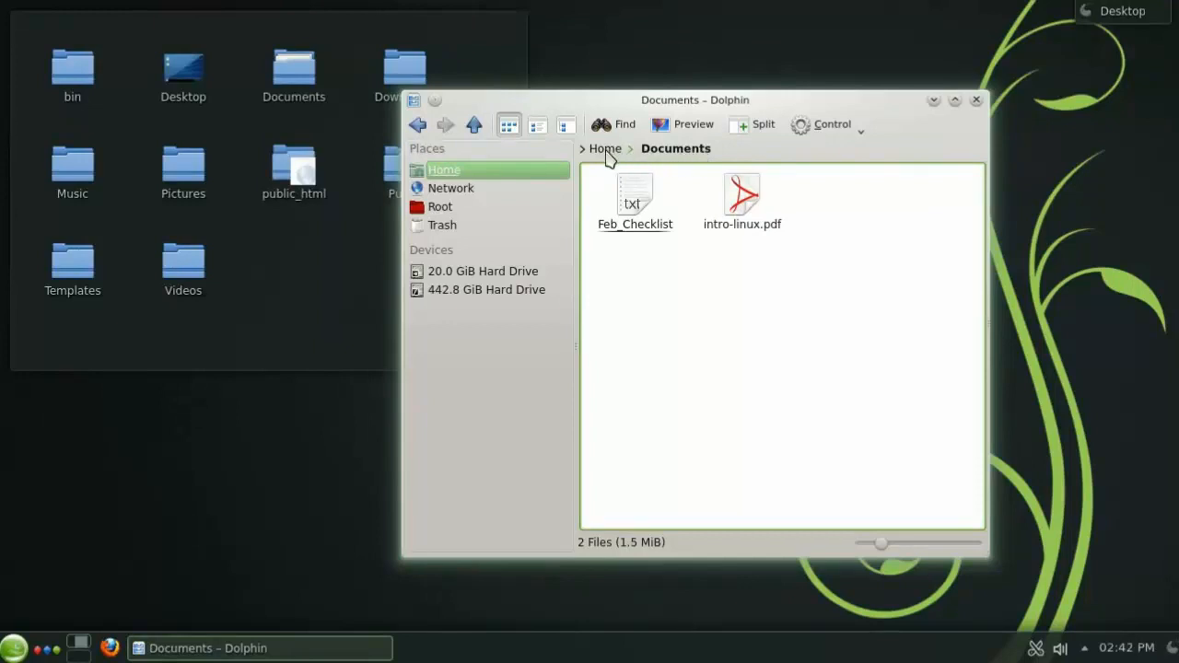
left_click(604, 148)
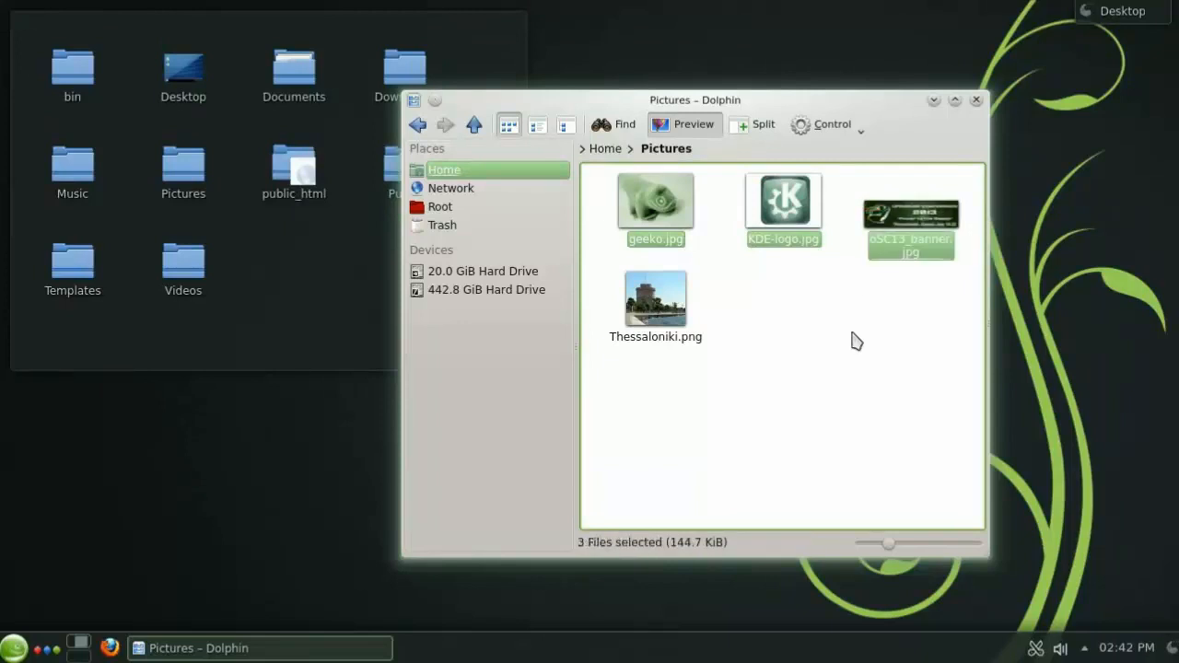
right_click(656, 203)
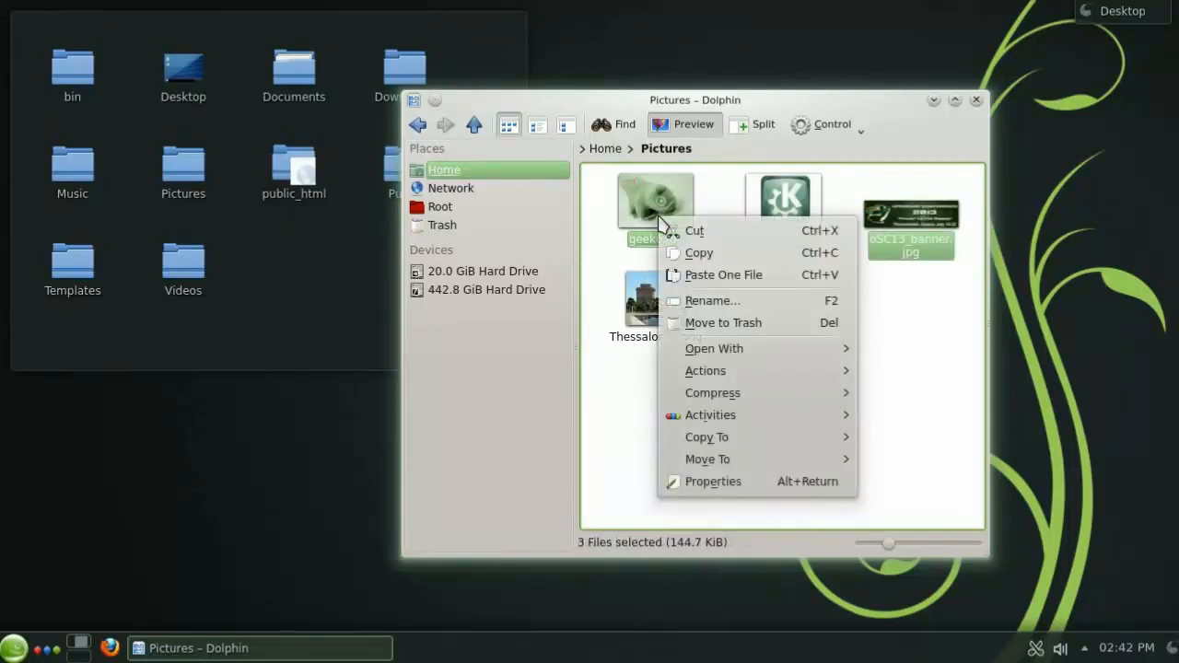
mouse_move(719, 354)
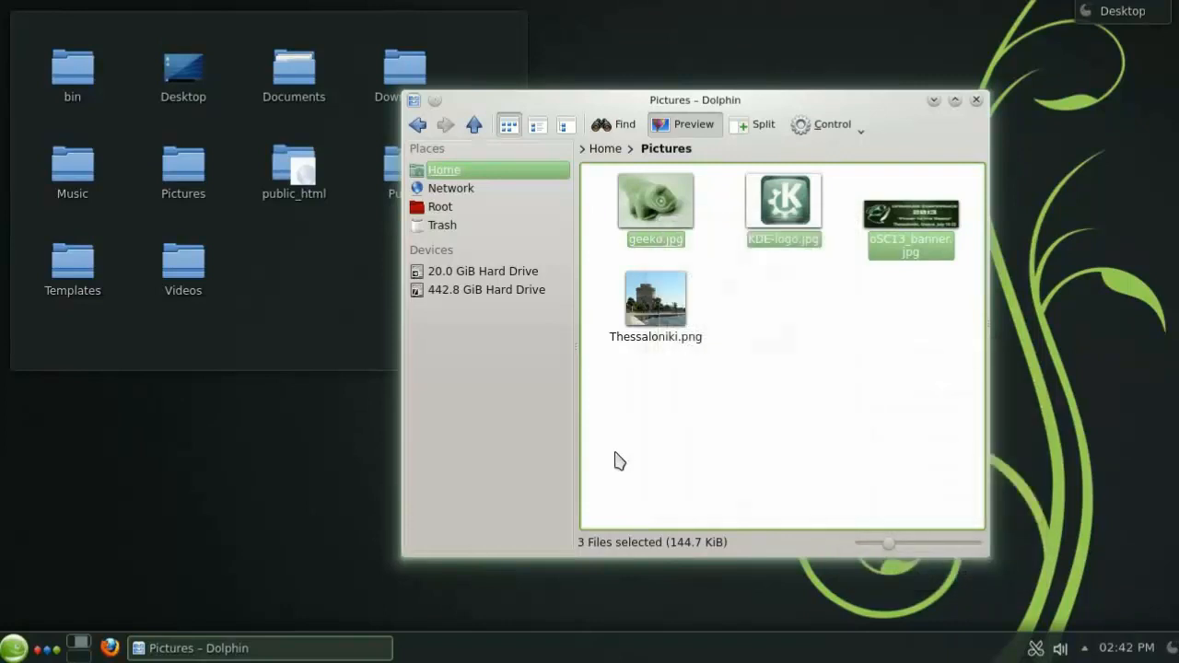
mouse_move(476, 220)
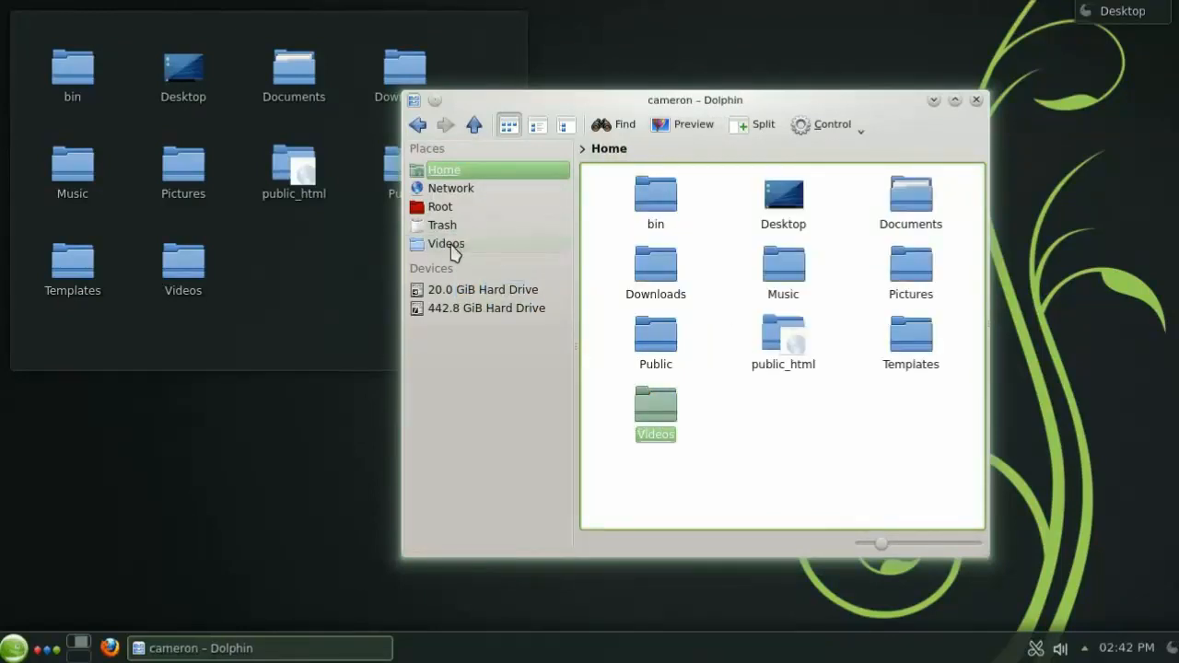
Edit the new Videos place entry, searching 'video' to pick its icon
right_click(444, 243)
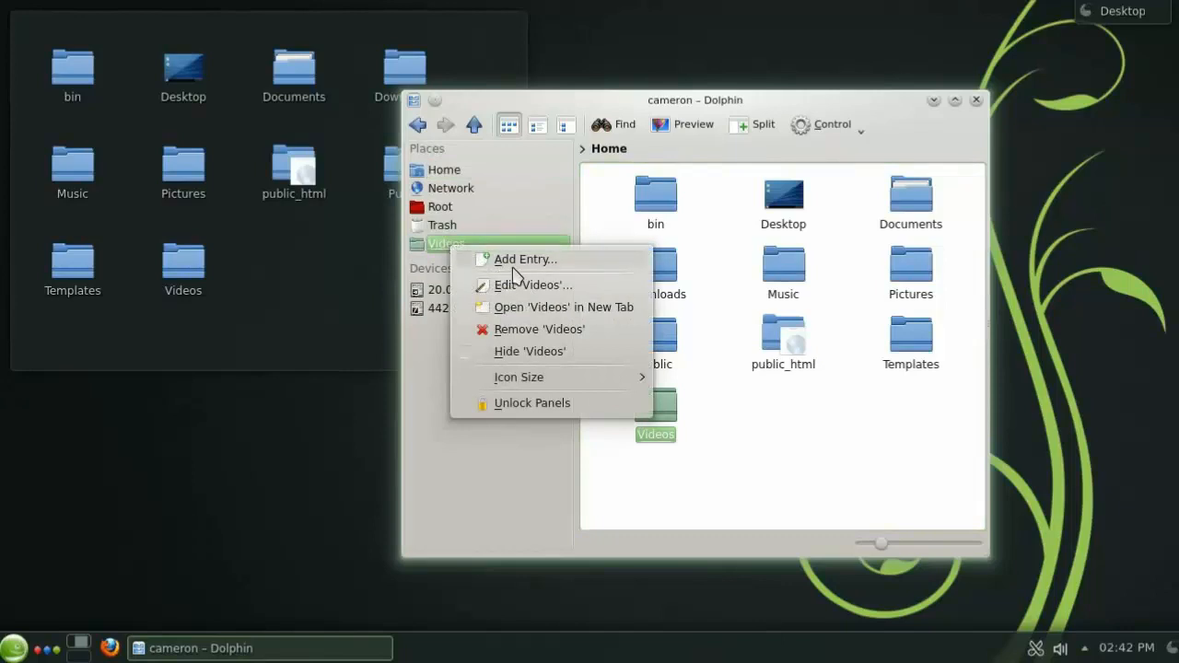
mouse_move(553, 293)
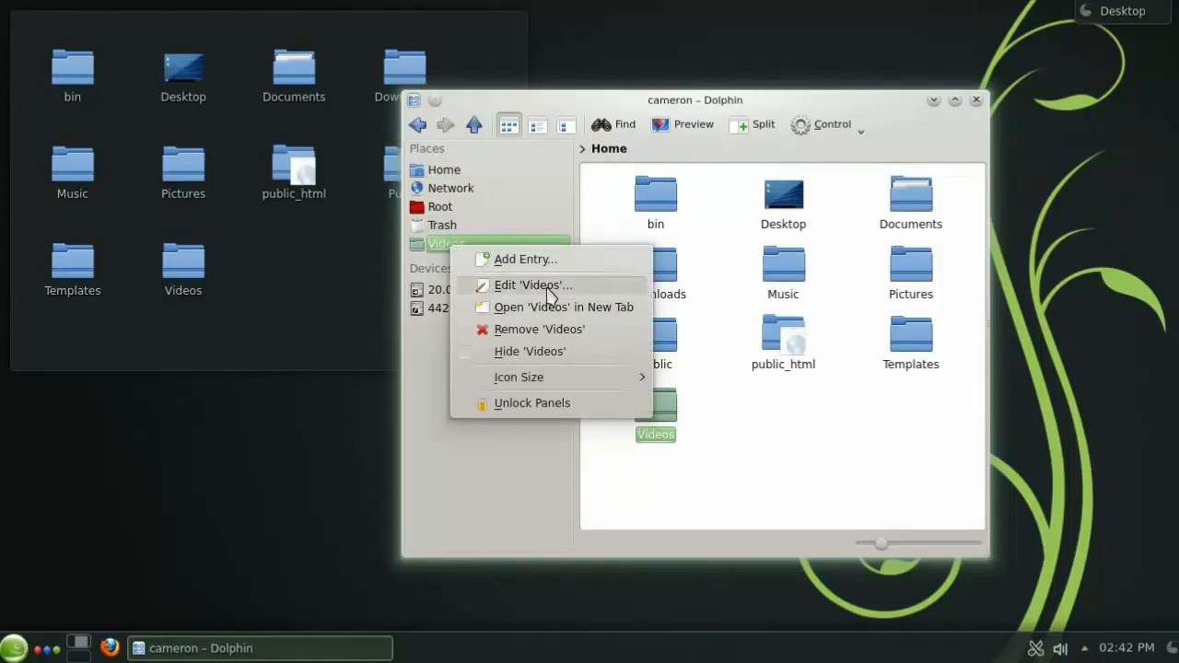
left_click(523, 283)
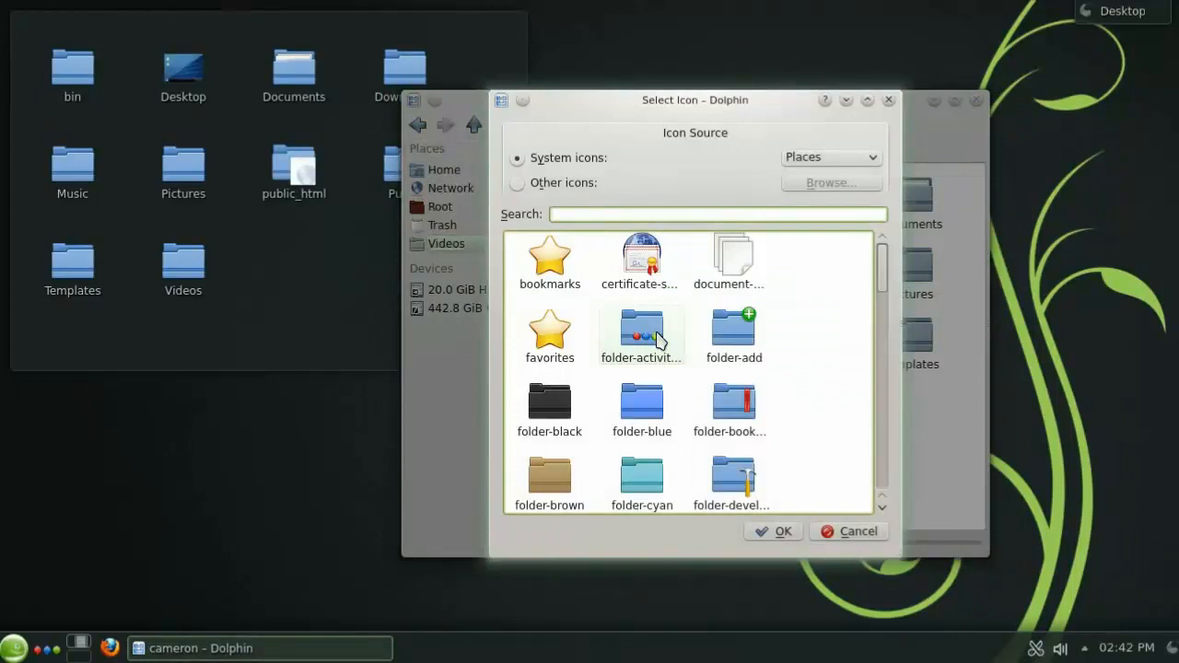
type("video")
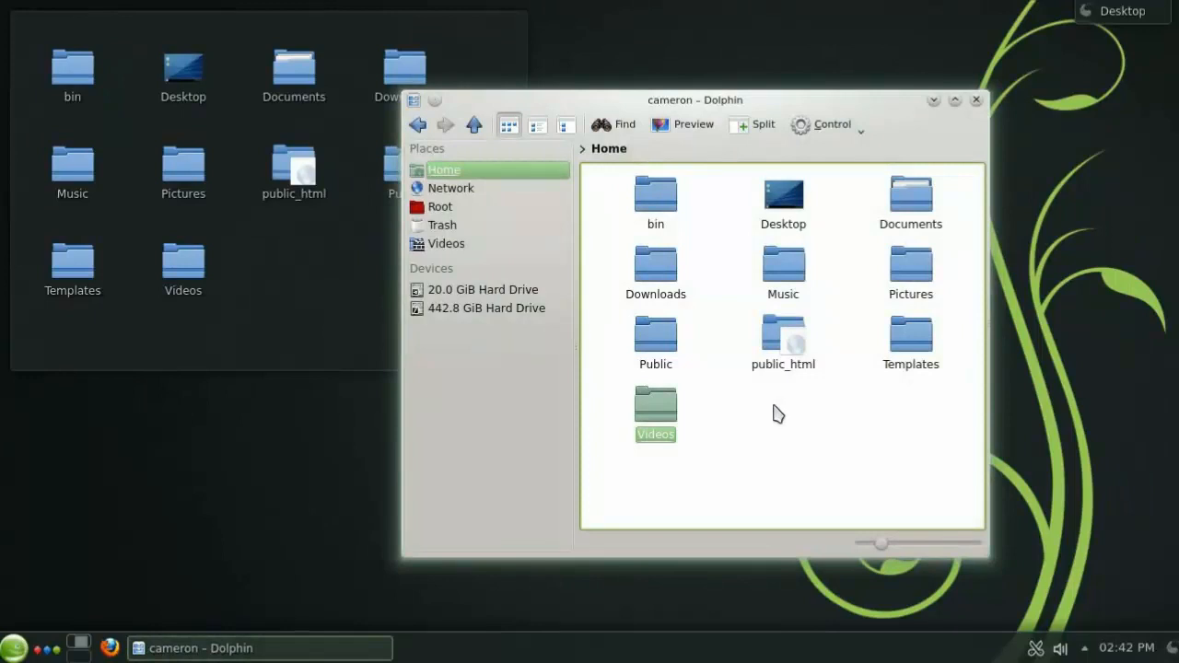
Try a split view with Documents and Pictures, keep Pictures in one pane, and enlarge the thumbnails
left_click(788, 434)
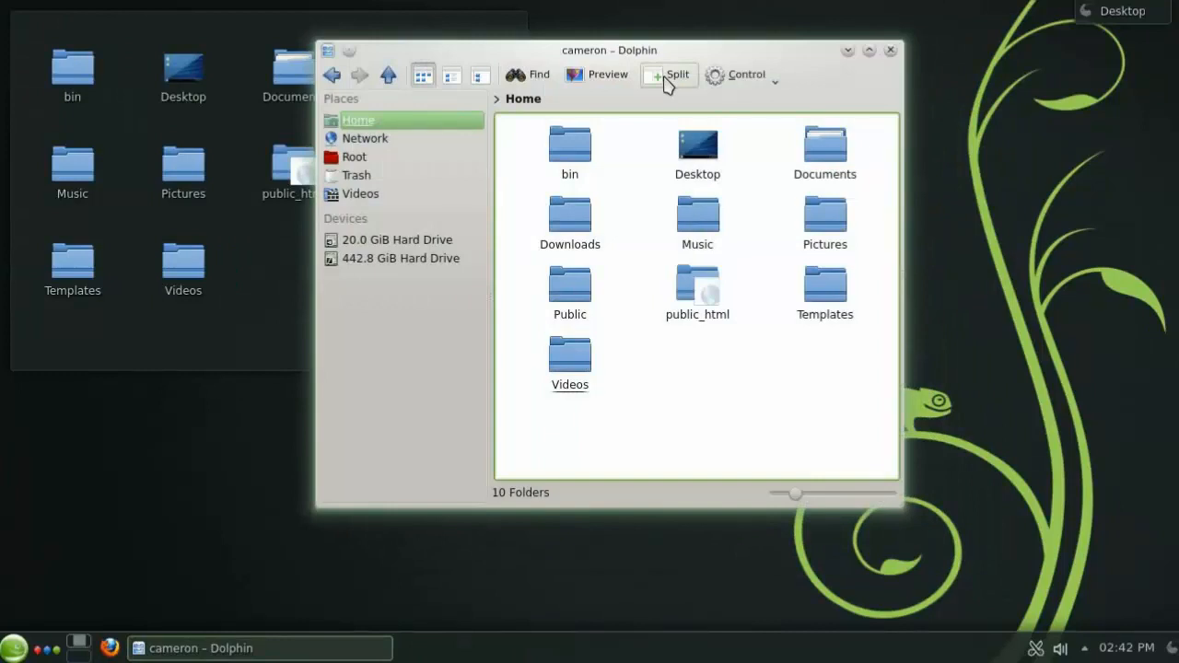
left_click(668, 74)
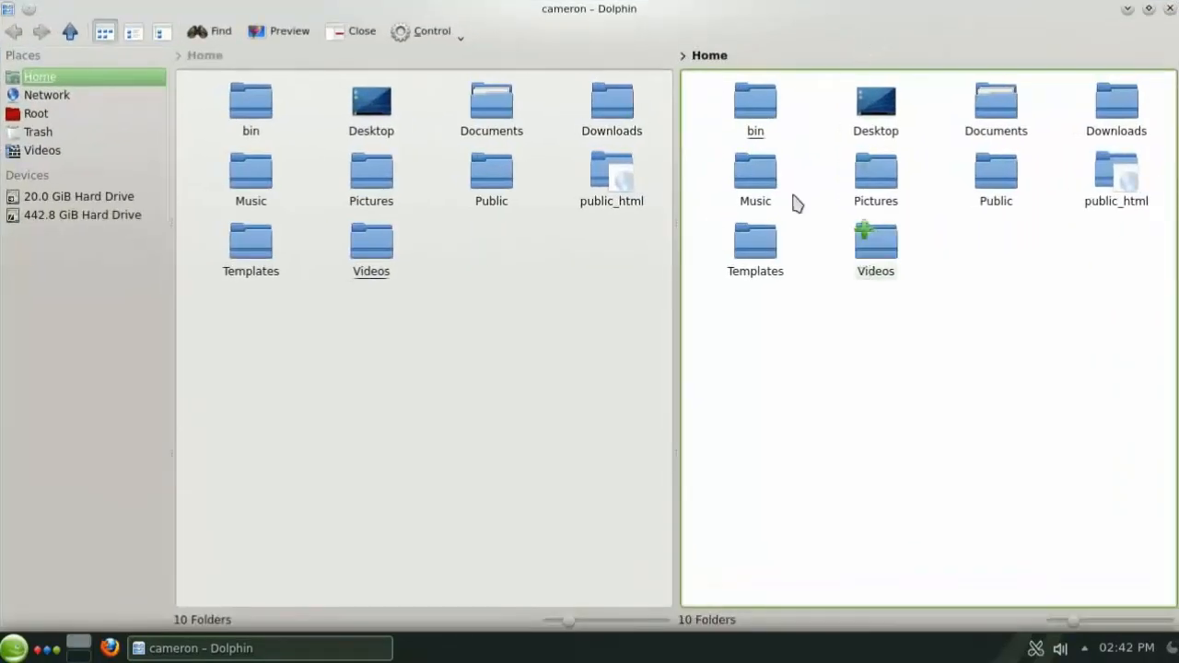
mouse_move(984, 219)
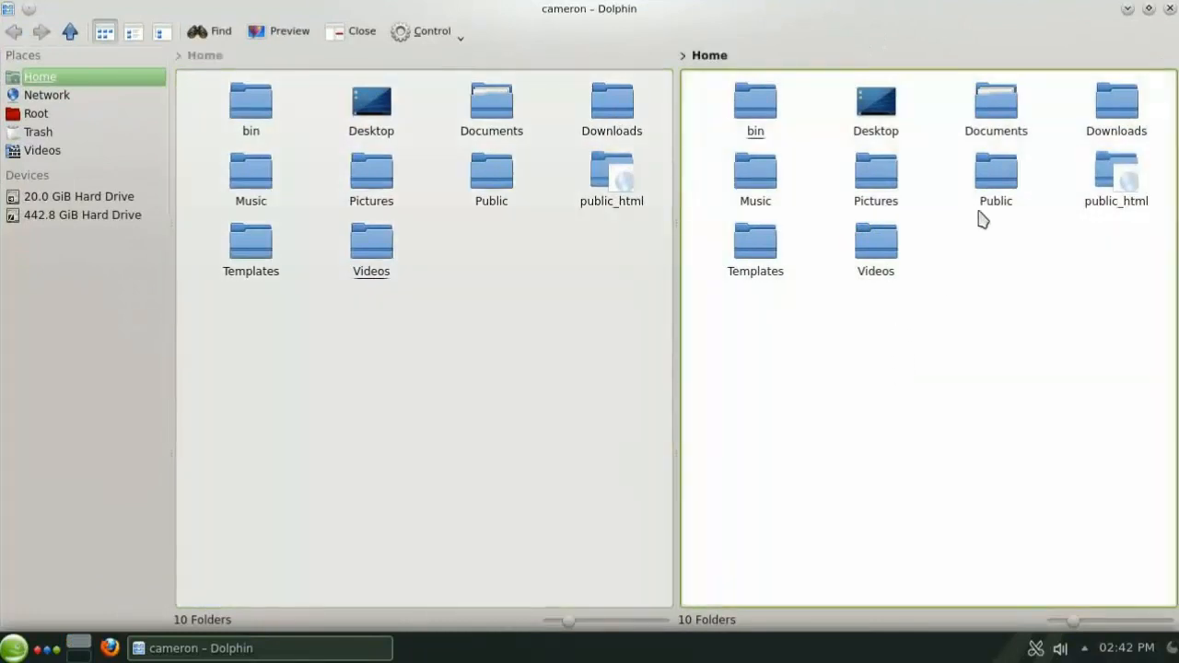
double_click(995, 101)
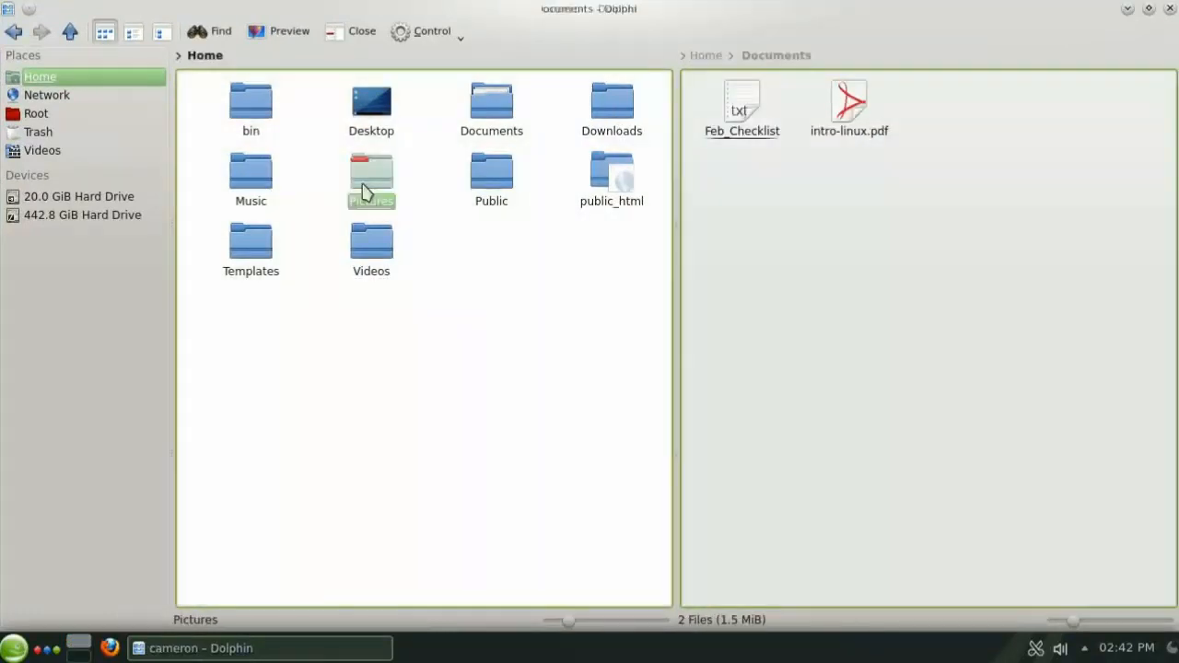
double_click(370, 175)
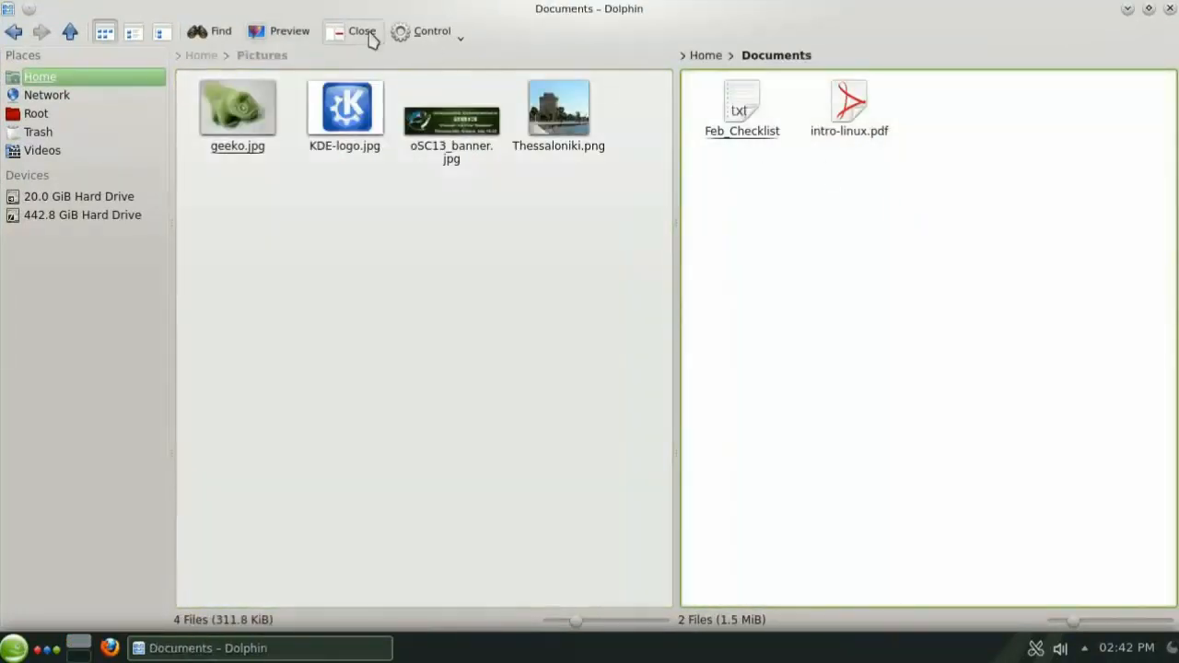
left_click(353, 32)
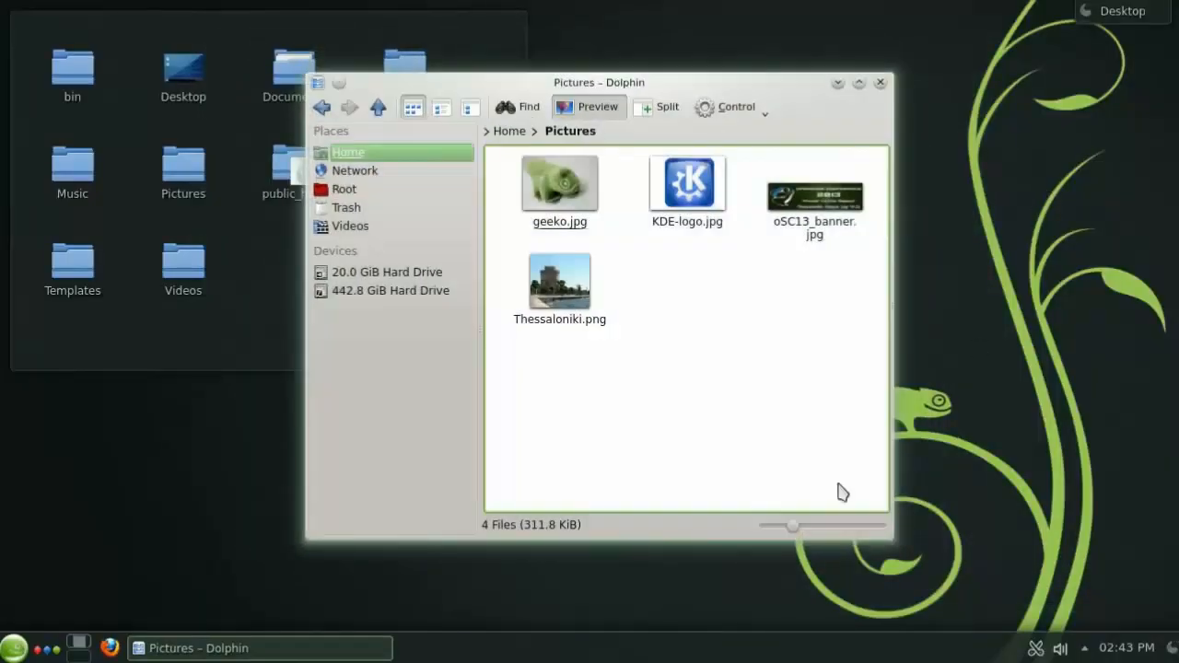
left_click_drag(792, 527, 807, 527)
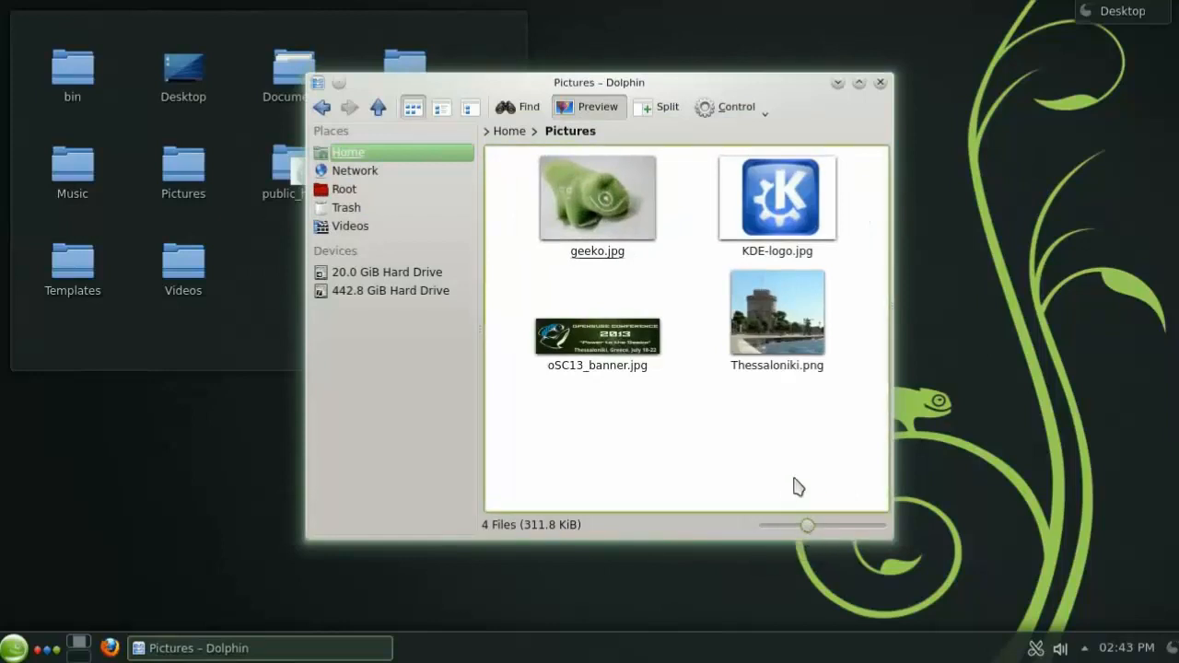
mouse_move(881, 83)
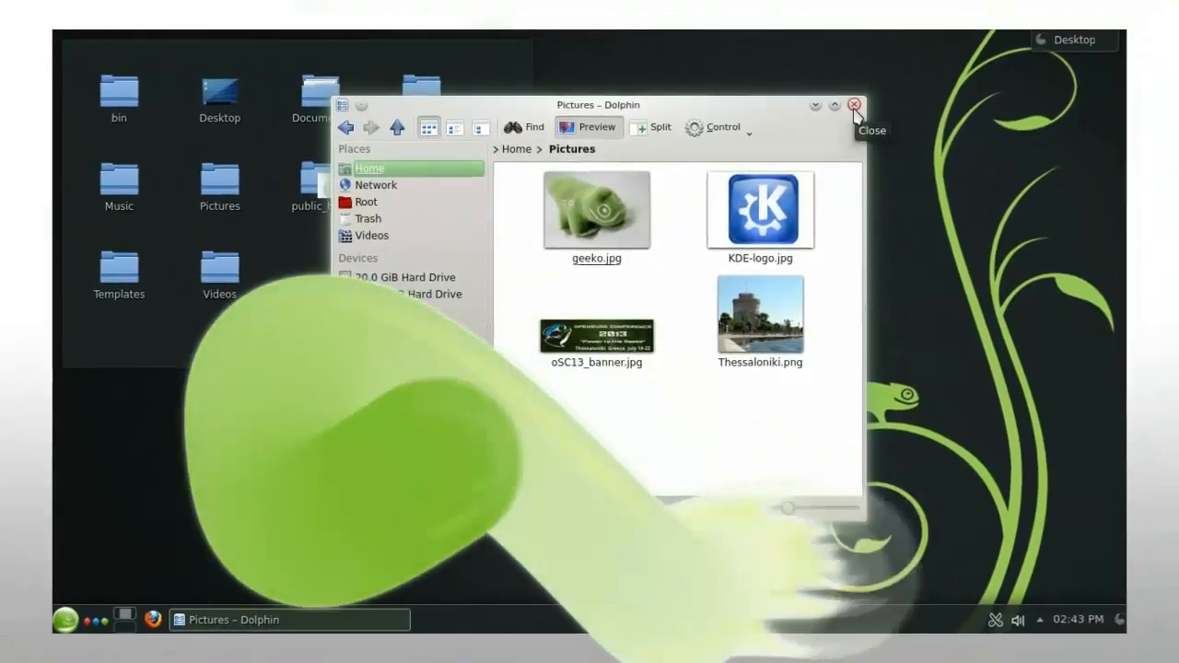
Reopen Documents from the desktop and attach the Pictures window as a tab to Documents – Dolphin
left_click(853, 103)
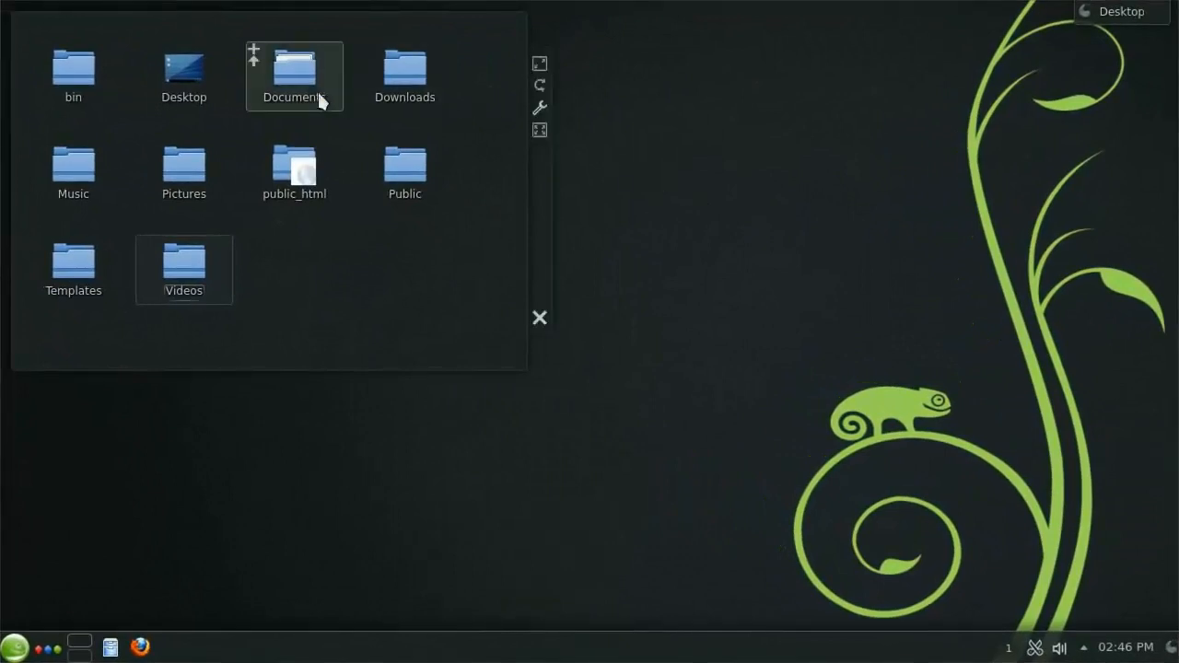
double_click(295, 70)
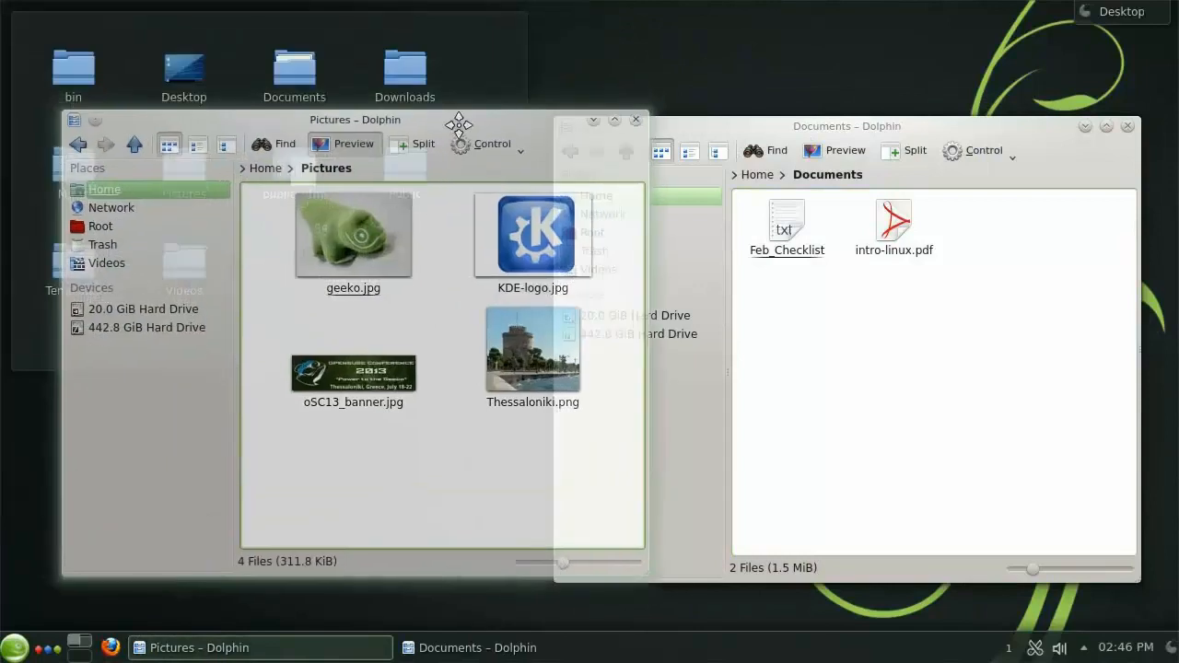
right_click(354, 120)
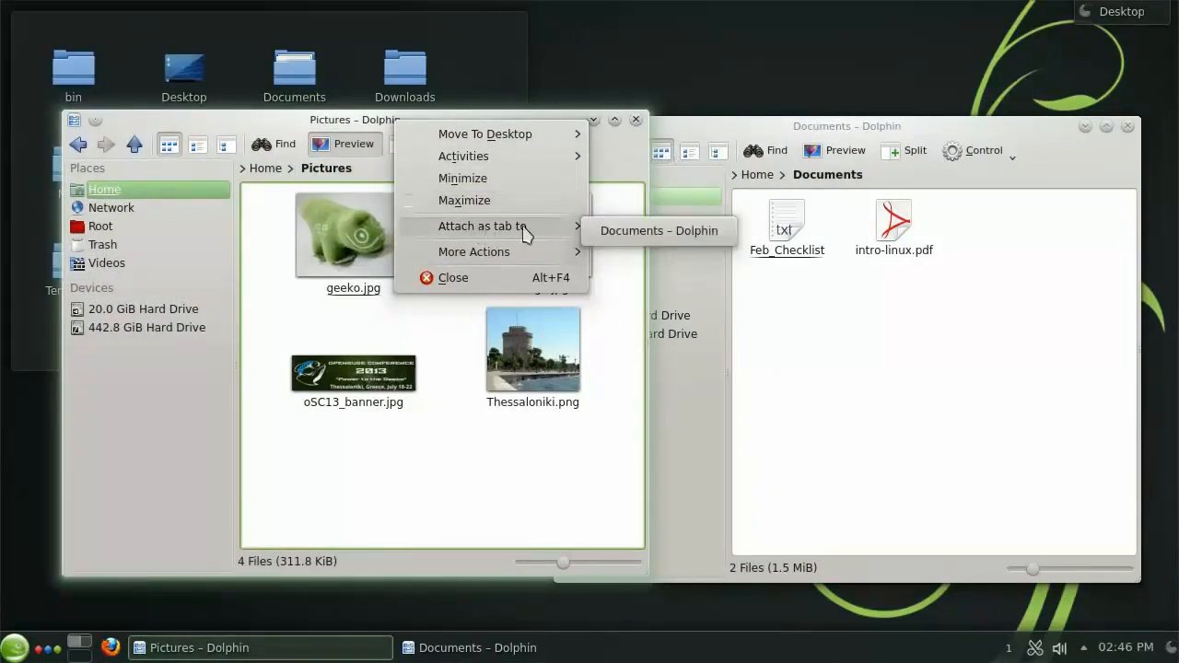
left_click(657, 230)
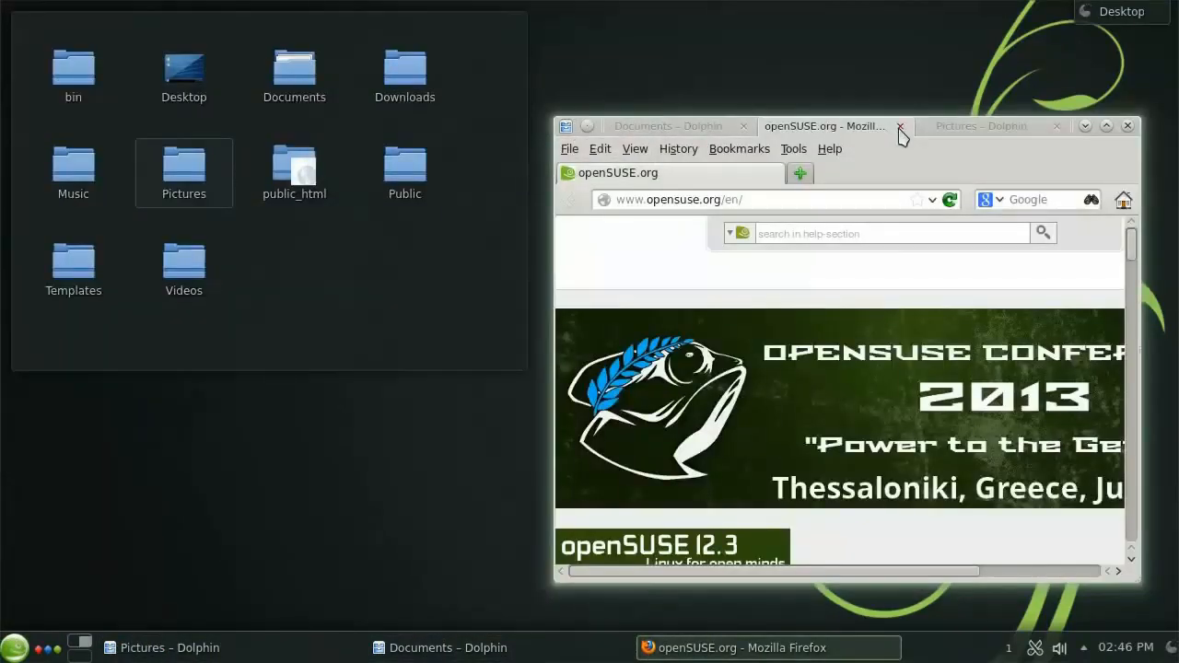
Close the tabbed windows and show More Actions in the Home Dolphin window's title bar menu
left_click(667, 126)
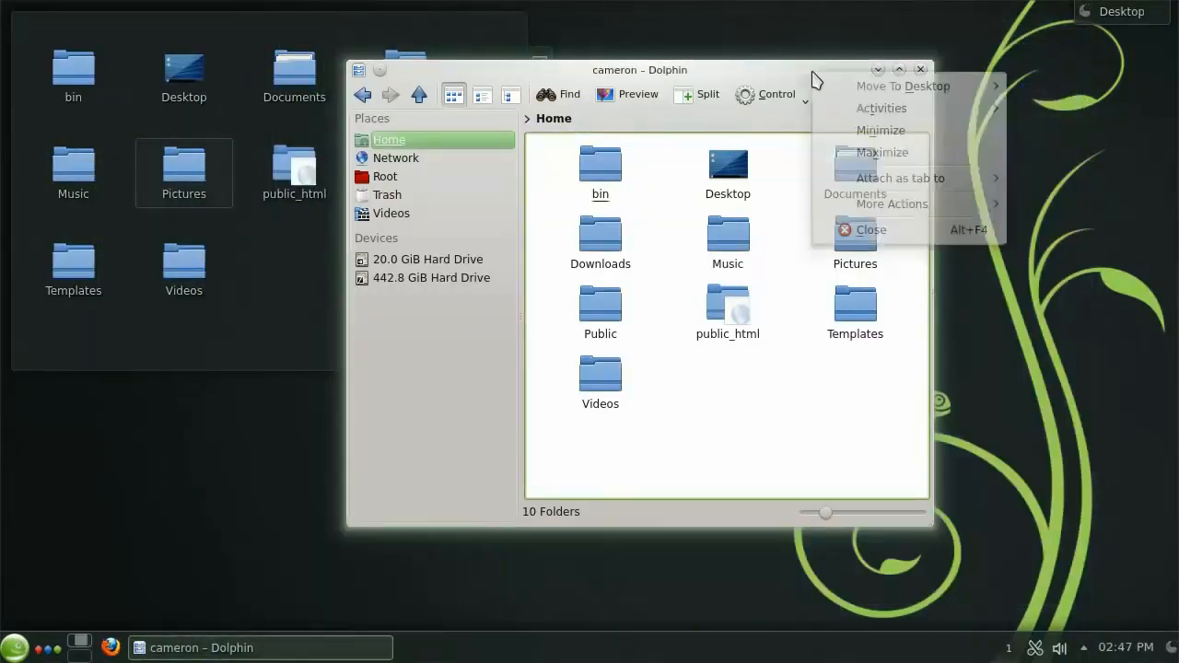
left_click(892, 202)
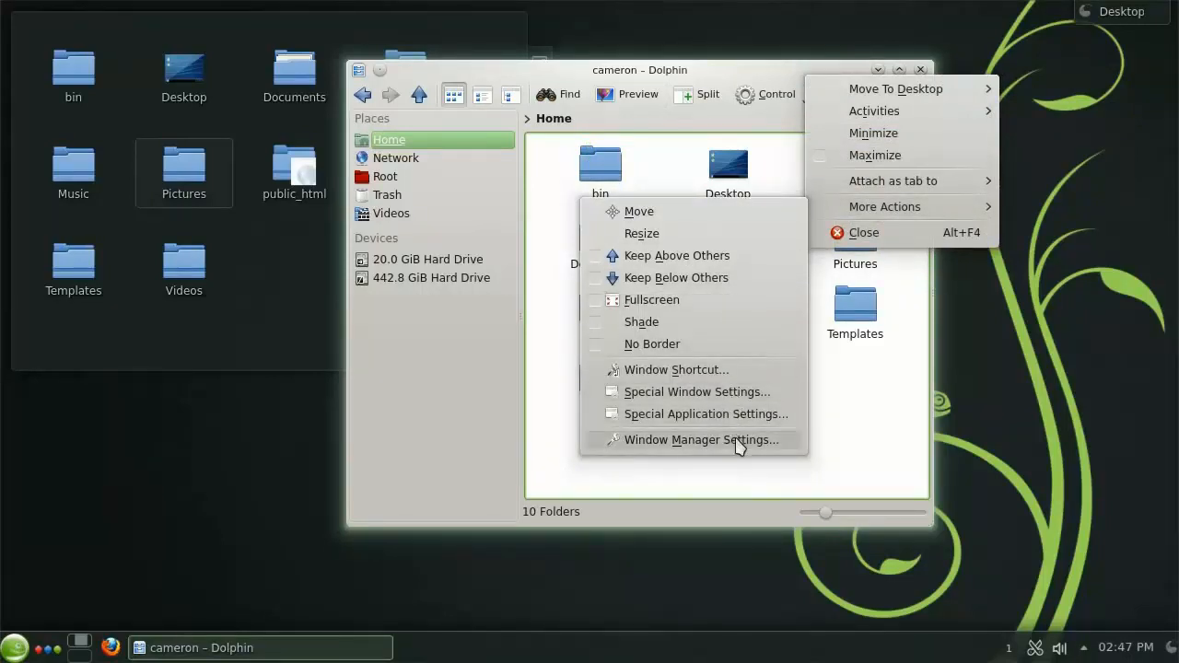
Enable custom title bar button positions in Window Decorations and apply the new layout
left_click(697, 401)
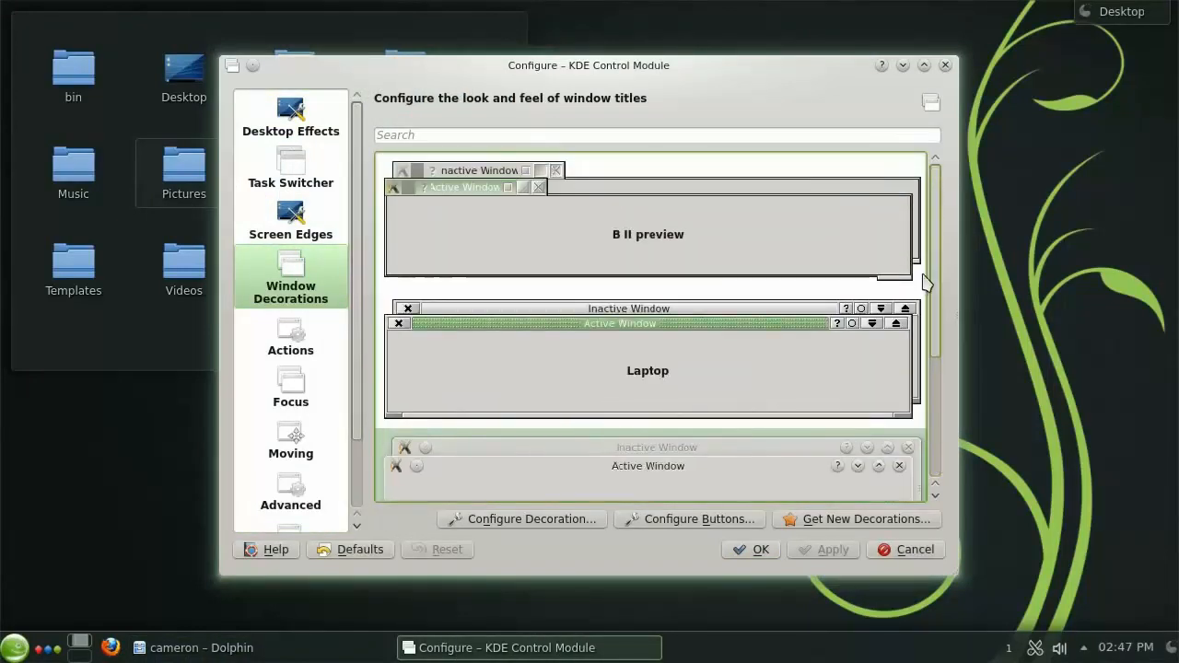
left_click(700, 519)
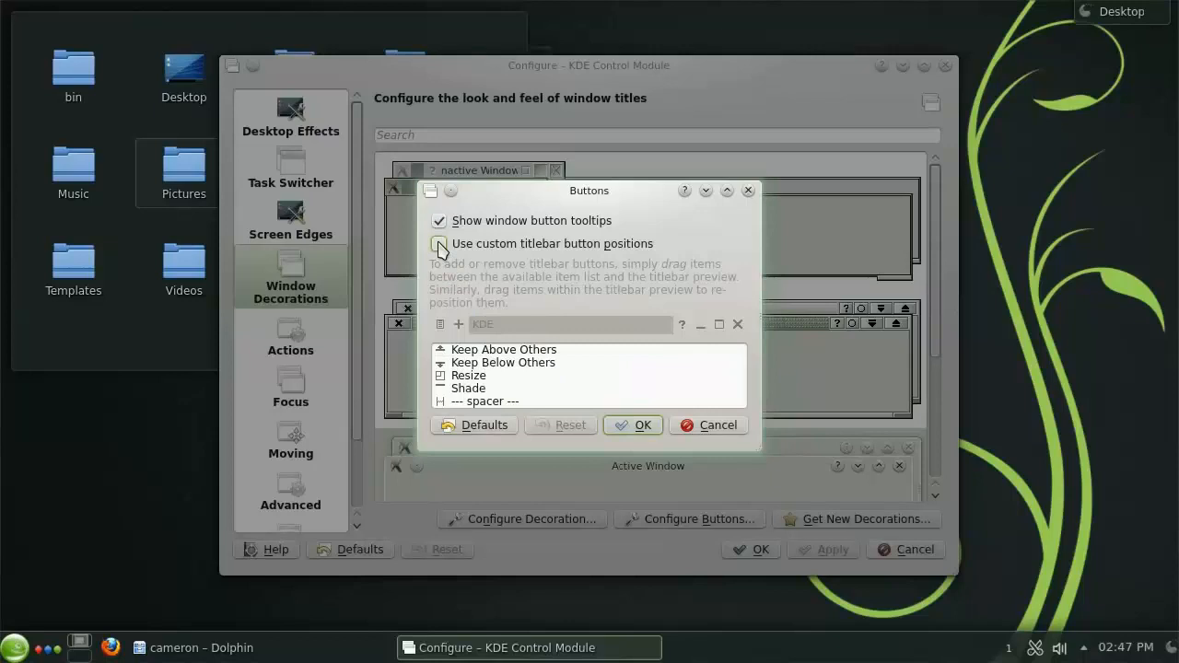
left_click(439, 243)
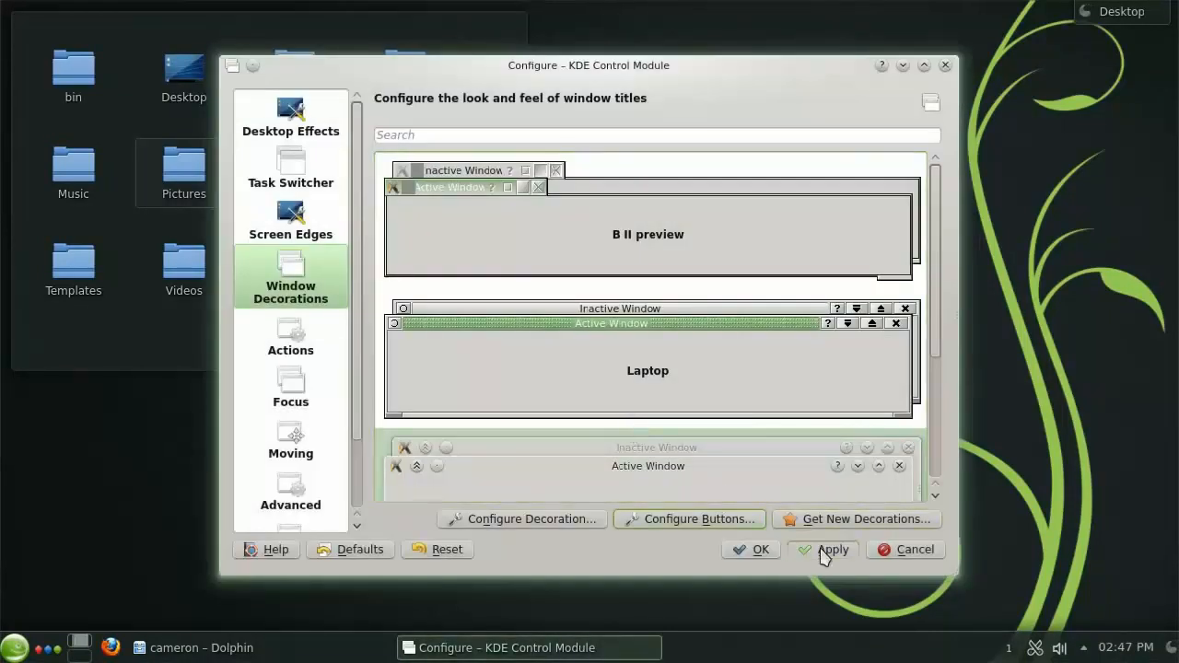
left_click(832, 549)
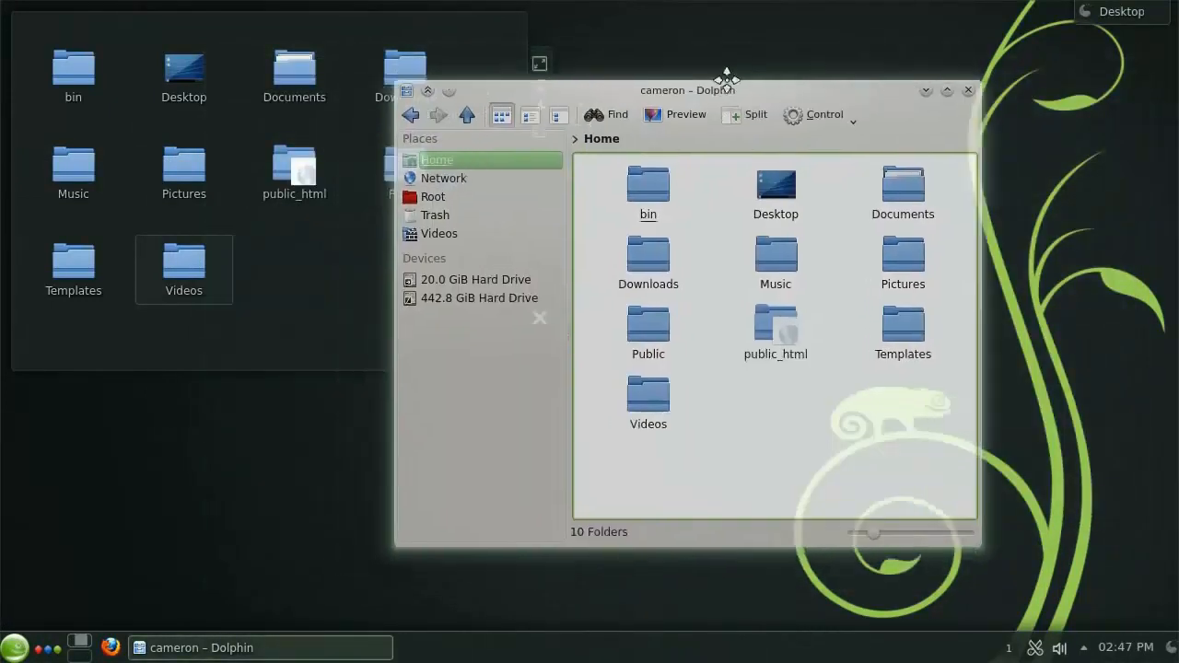
Set Dolphin Navigation to double-click opening with Open folders during drag operations unticked
left_click(824, 97)
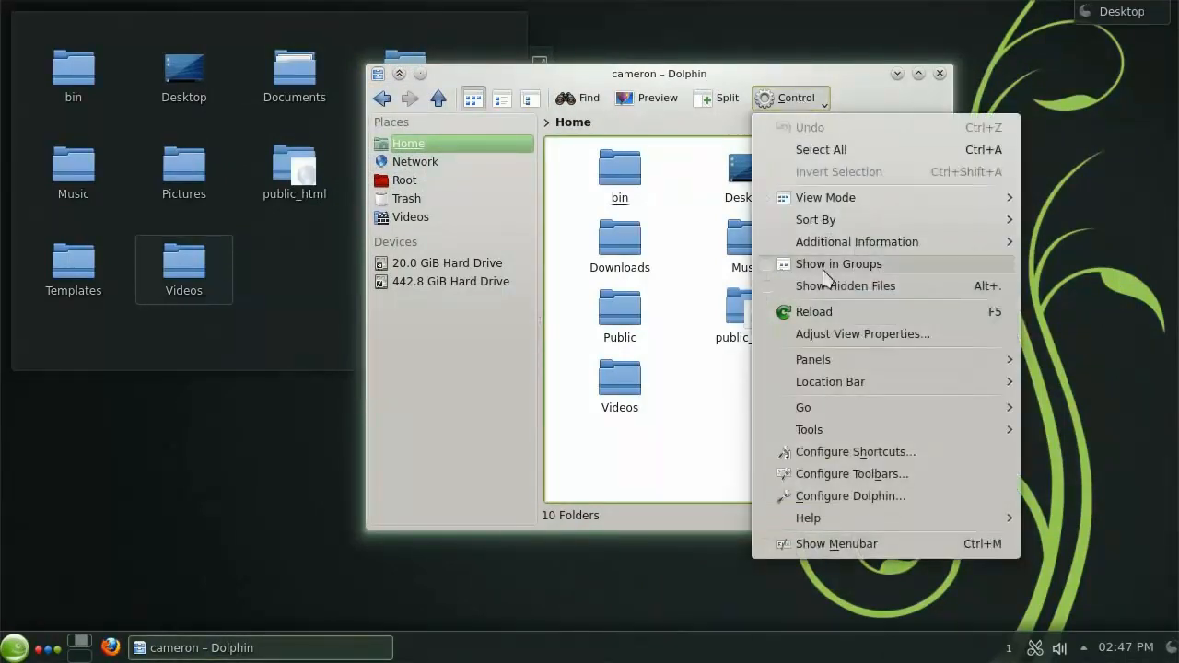
left_click(851, 496)
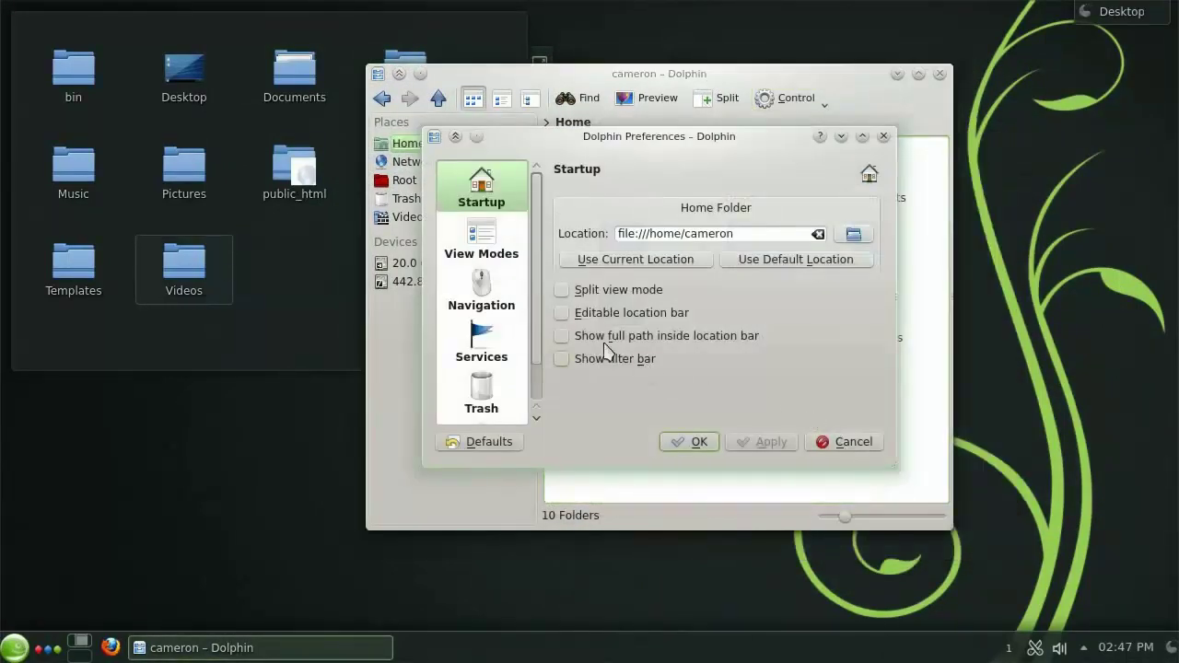
left_click(483, 292)
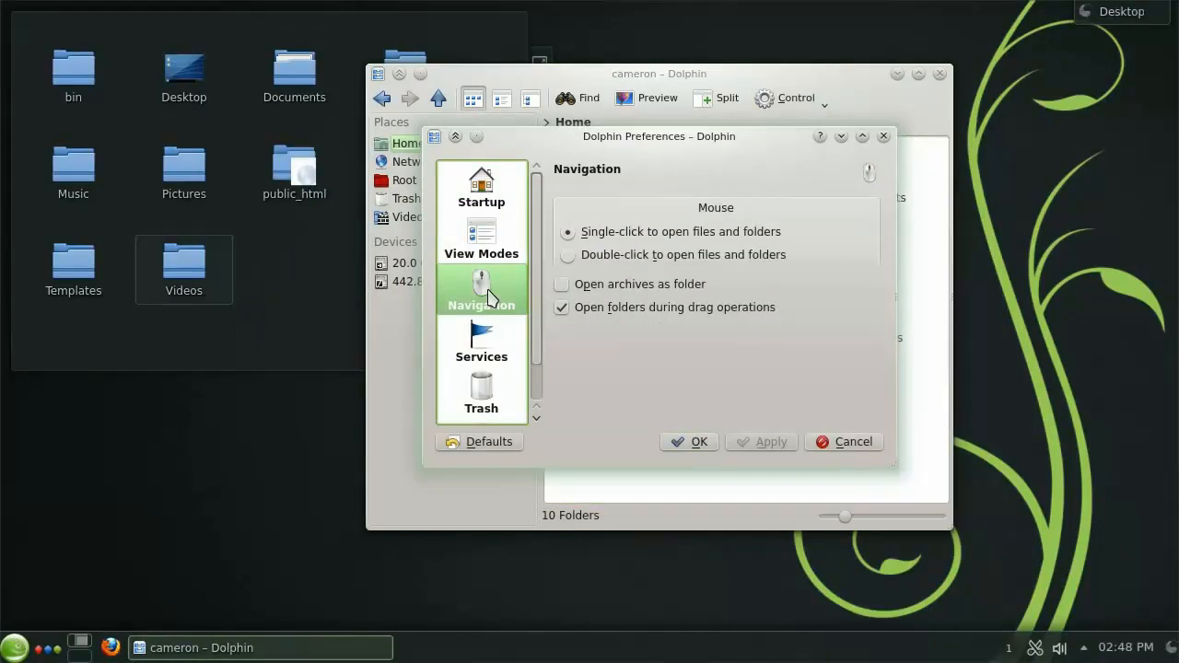
mouse_move(595, 241)
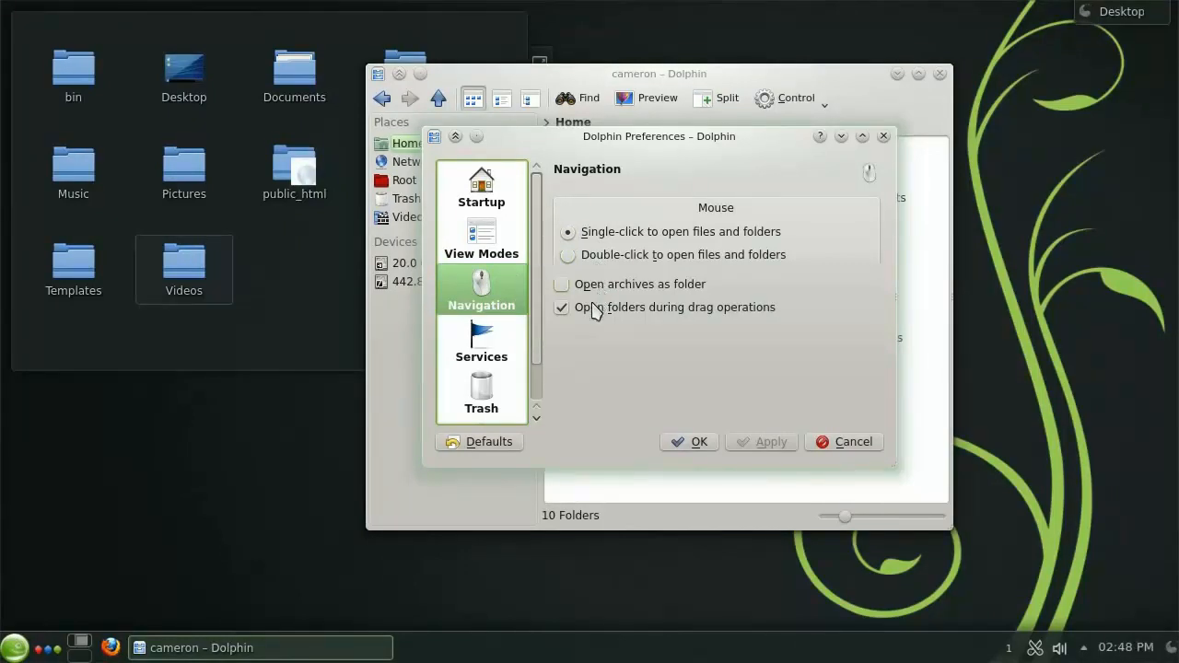
left_click(560, 306)
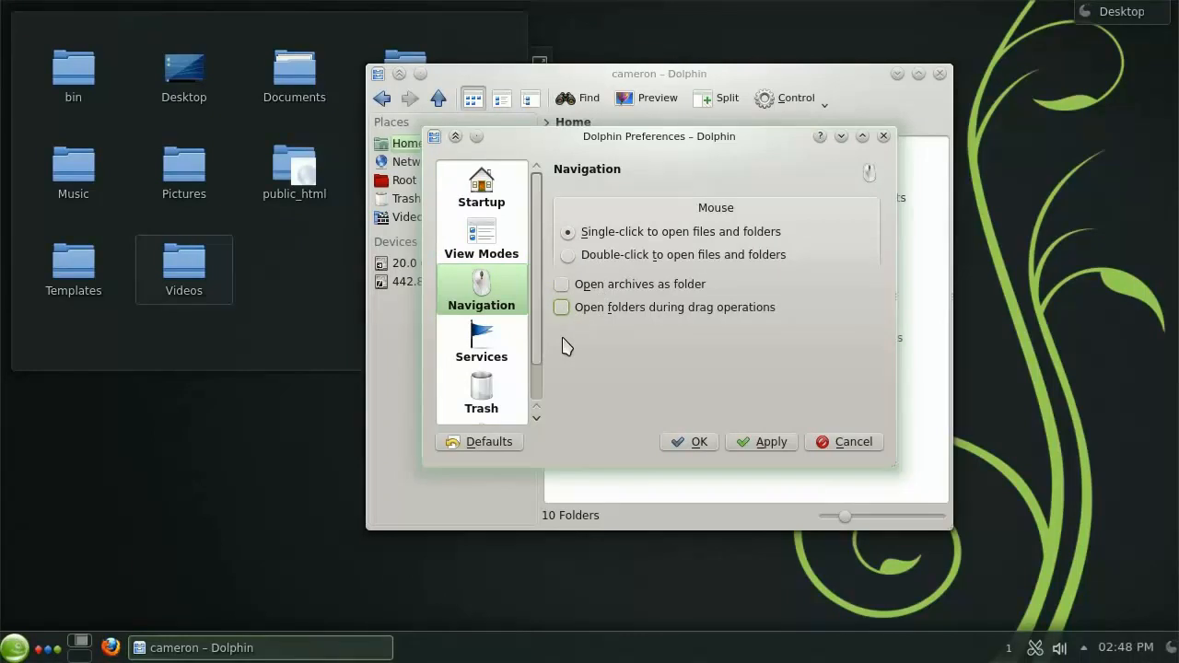
mouse_move(570, 268)
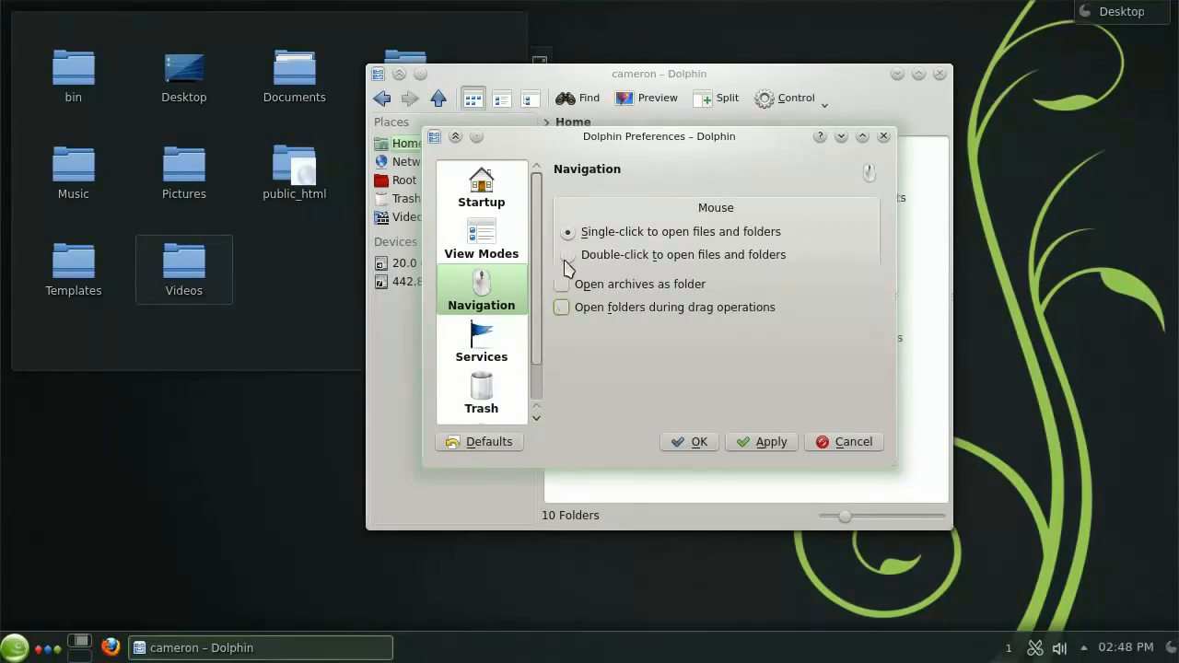
left_click(564, 254)
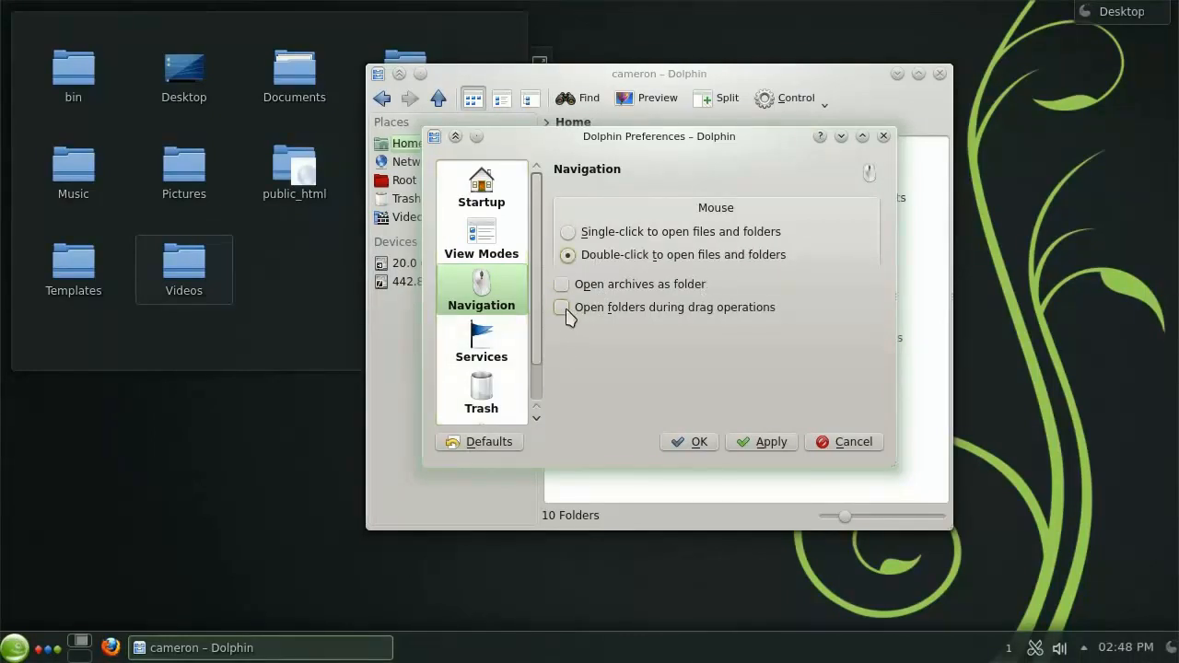
left_click(560, 305)
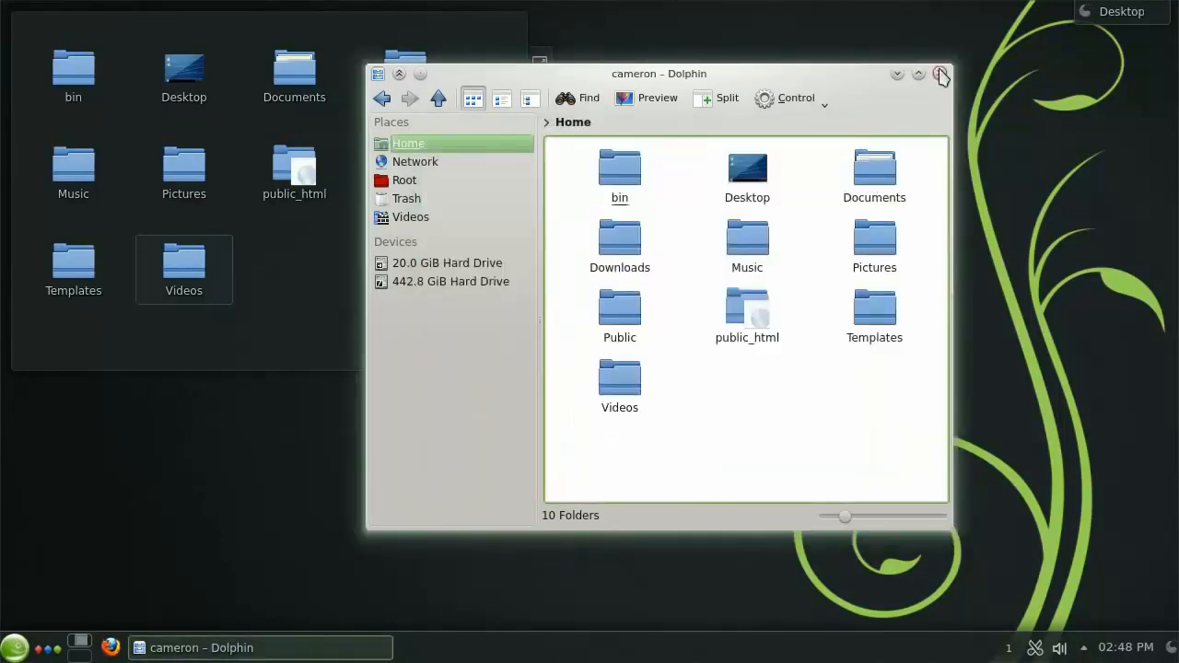
Close Dolphin, reopen it from the desktop Pictures folder and show its Control menu
left_click(943, 76)
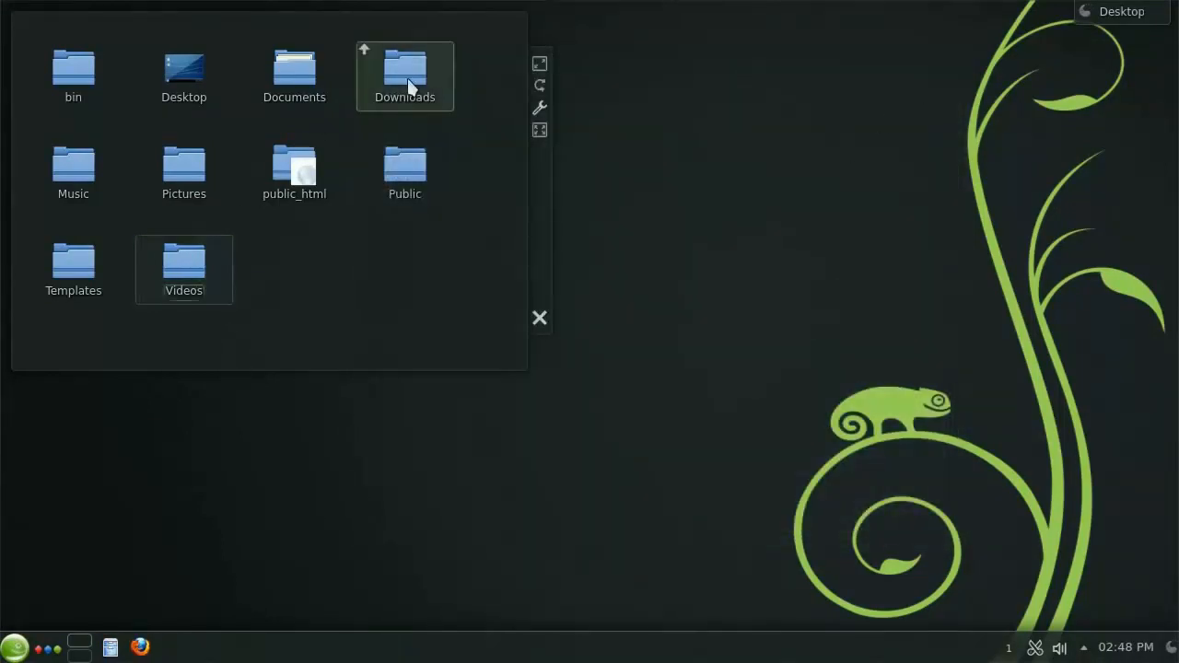
left_click(185, 173)
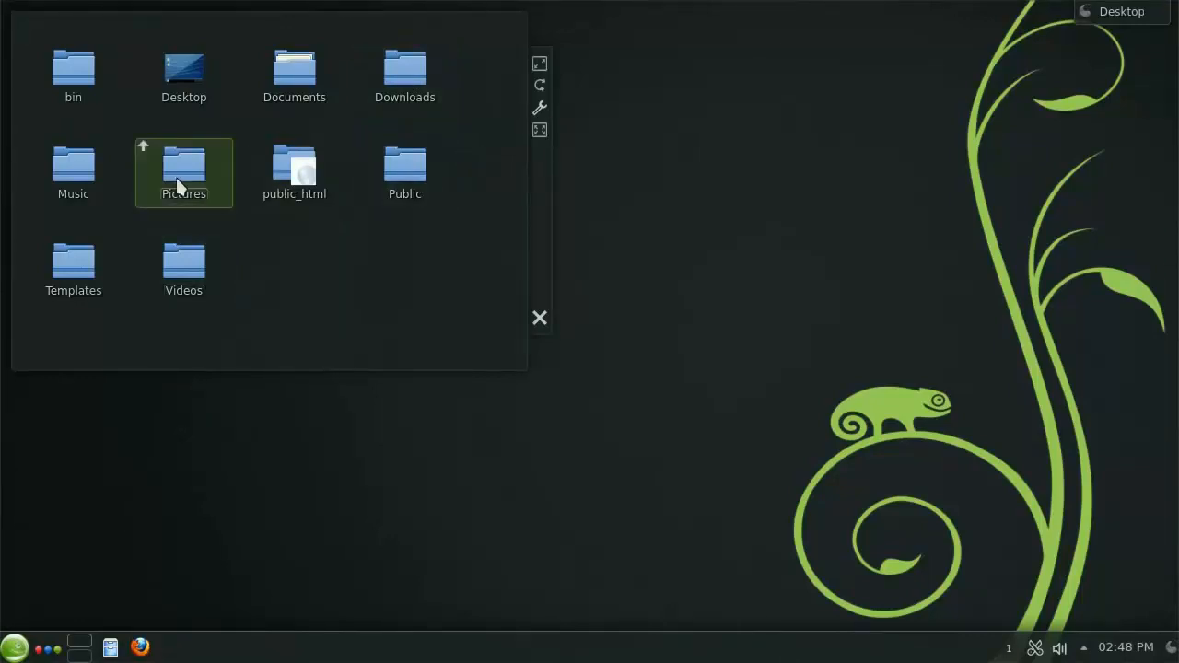
double_click(184, 166)
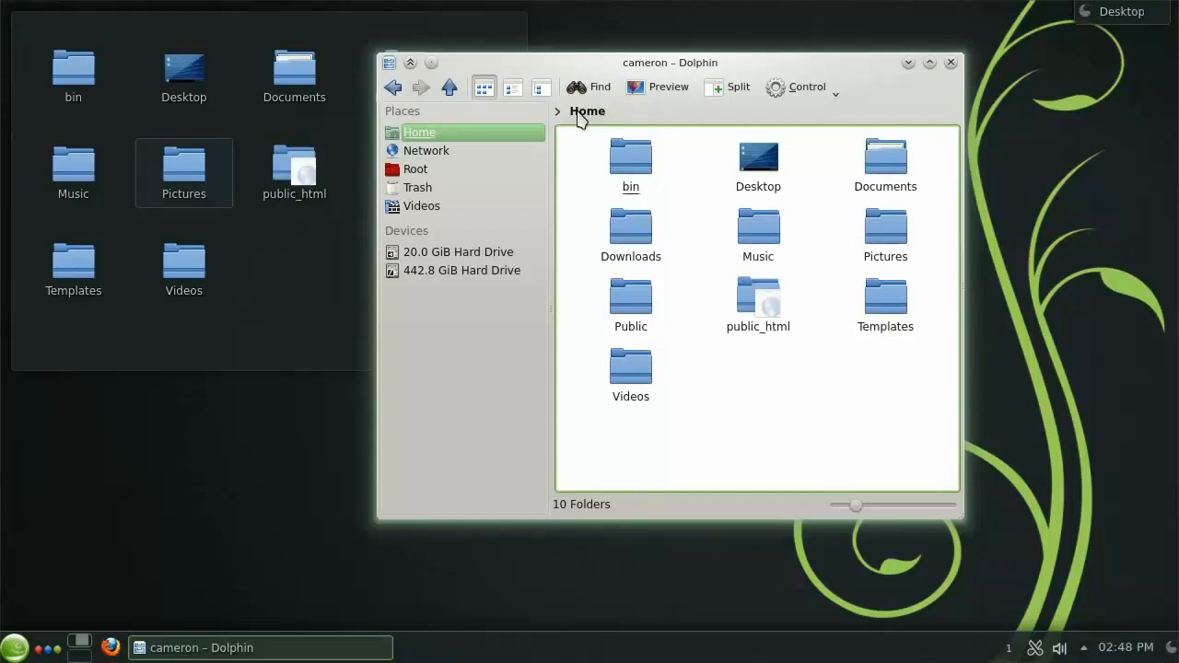
left_click(801, 87)
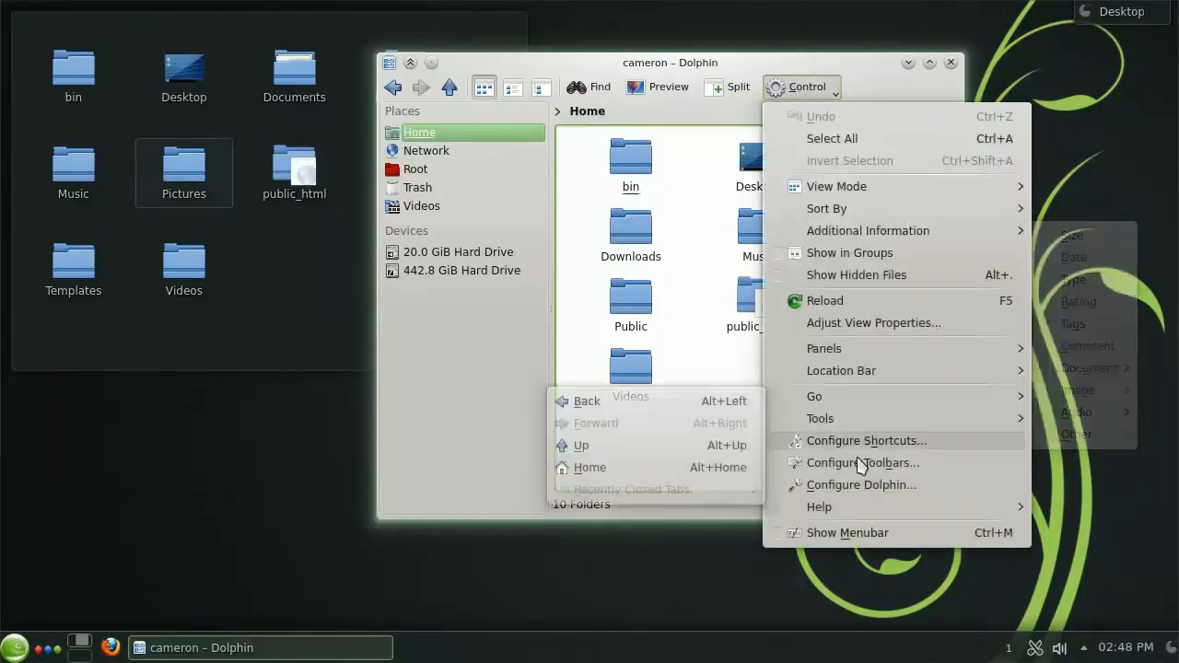
Tick the Delete service in Dolphin's Services preferences so the context menu offers Delete
left_click(860, 484)
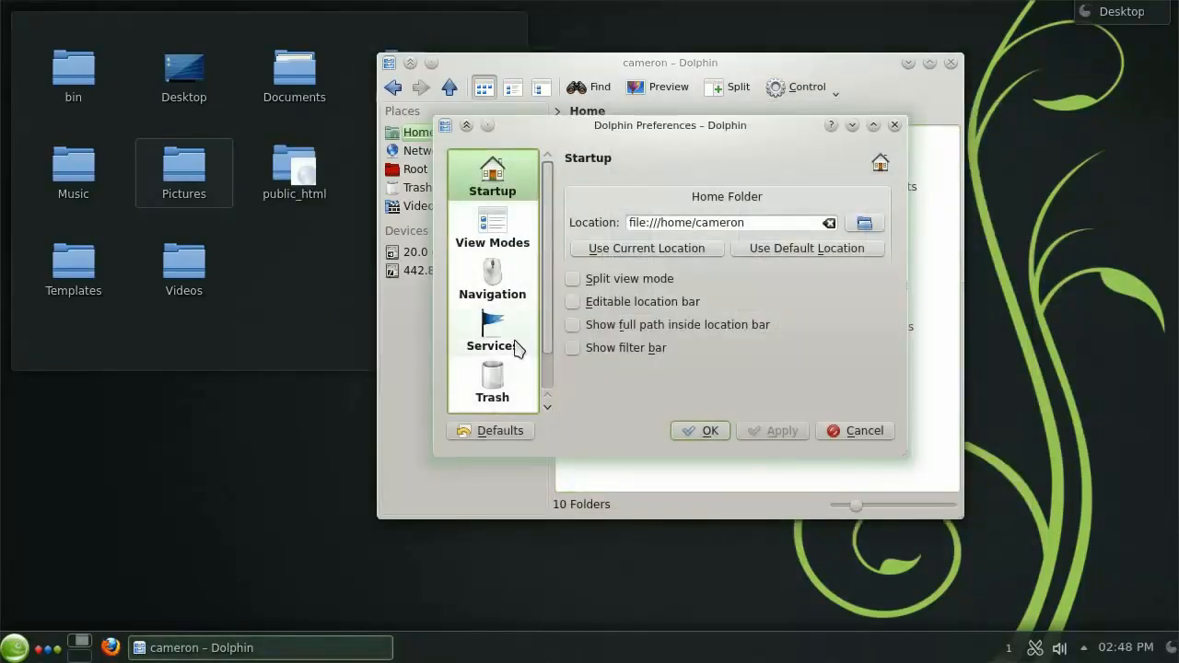
left_click(492, 328)
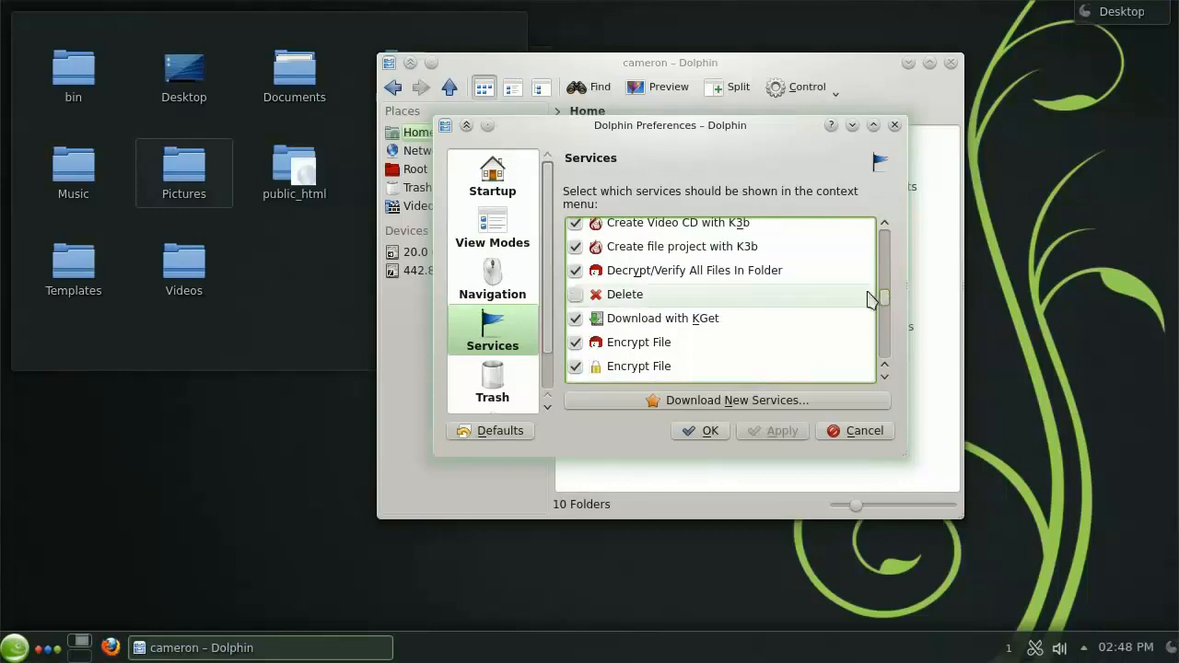
left_click(575, 295)
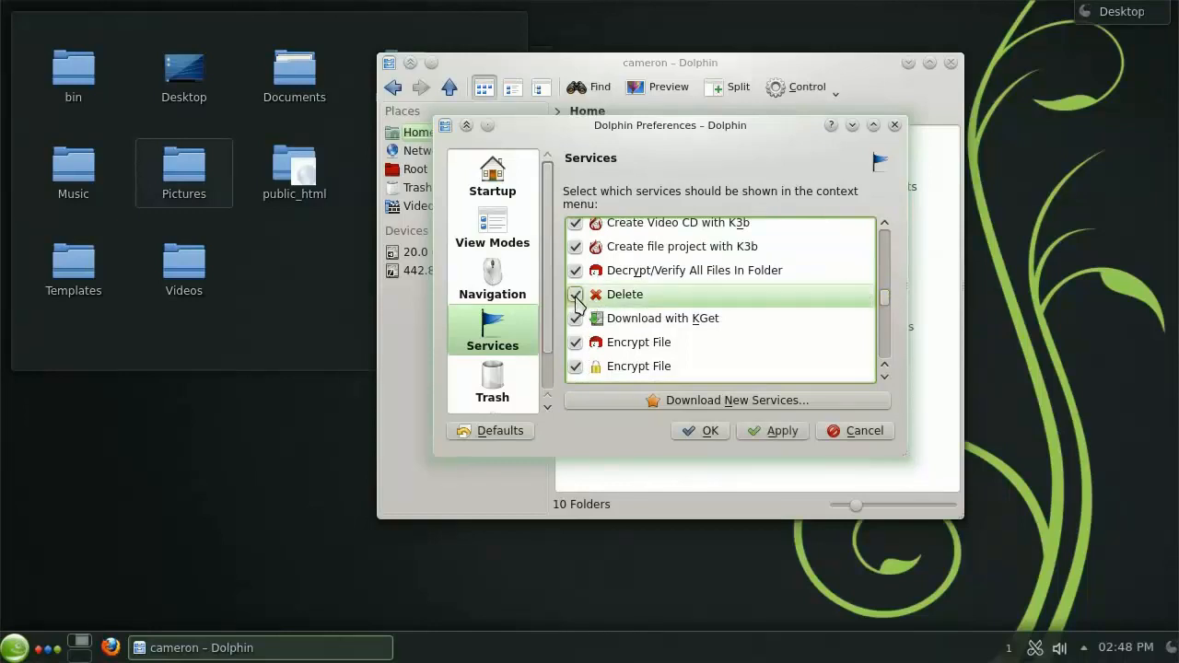
left_click(575, 294)
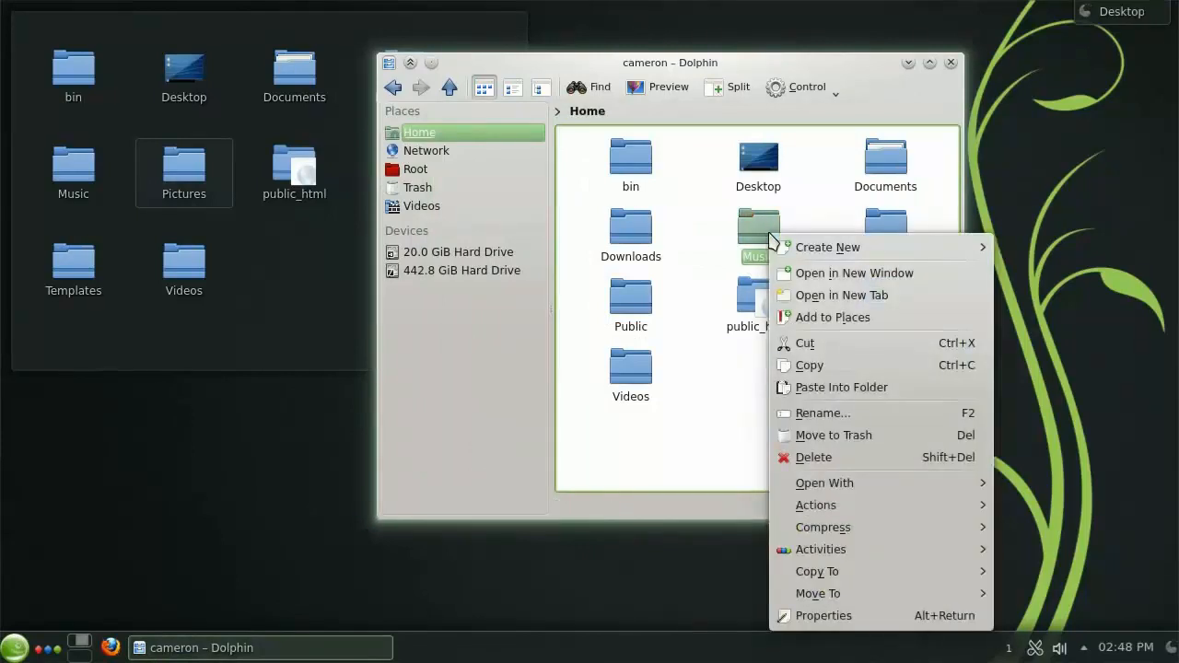
mouse_move(802, 460)
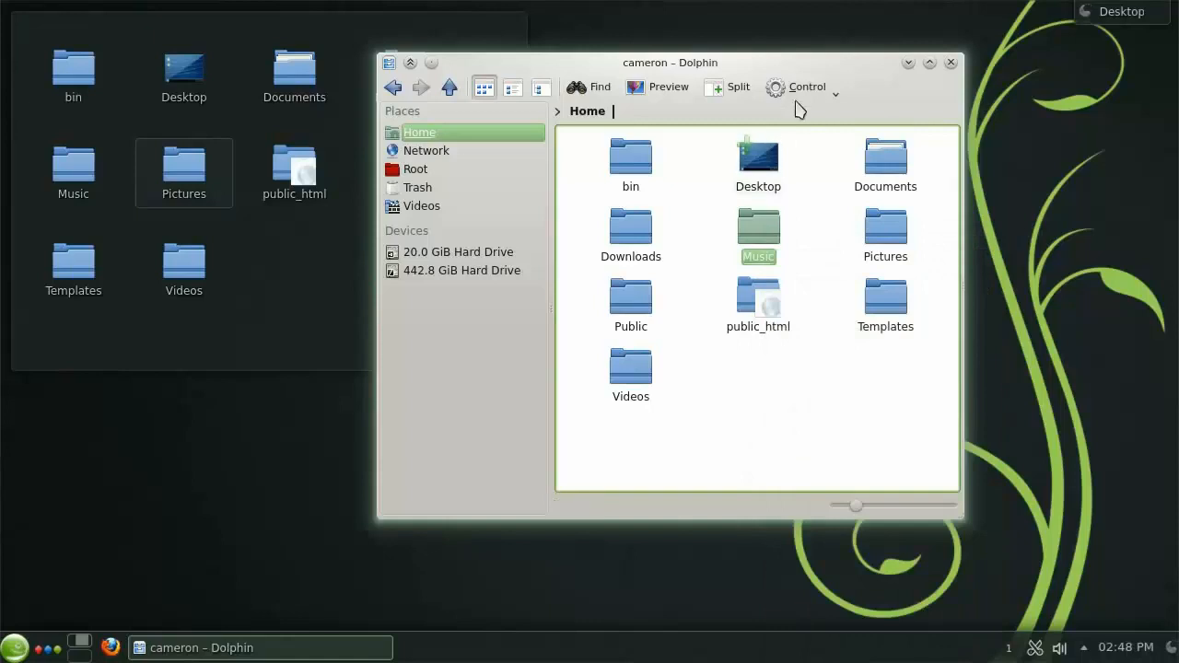
Review the Services page in Configure Dolphin, then close the preferences and the Dolphin window
left_click(807, 86)
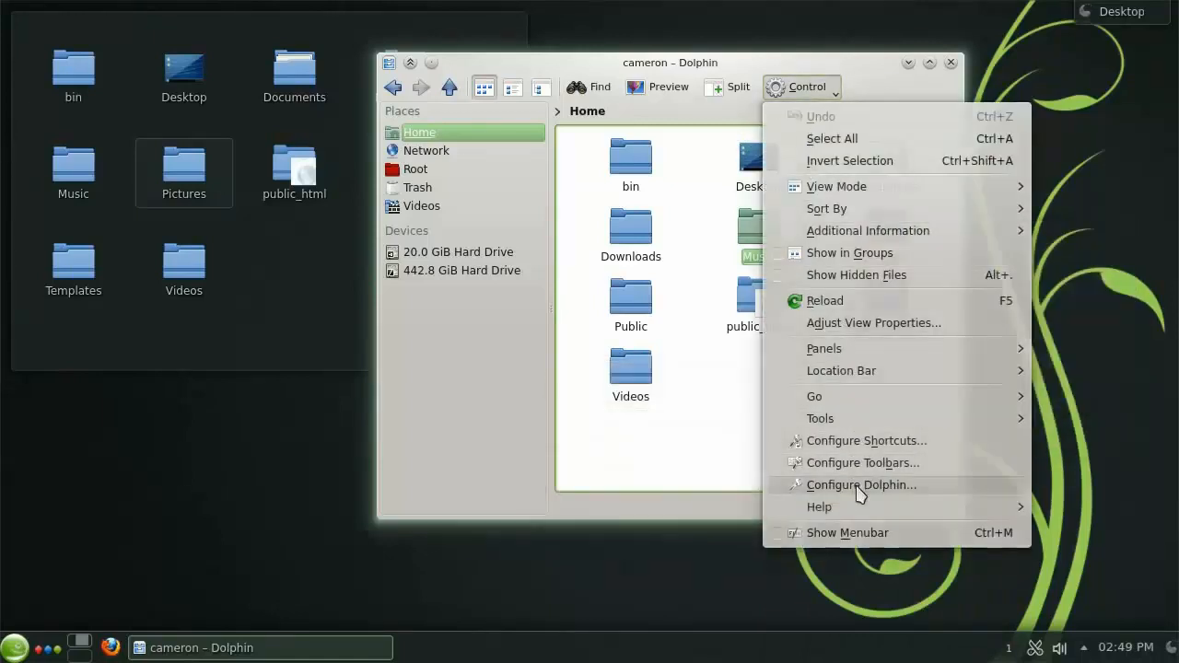
left_click(860, 484)
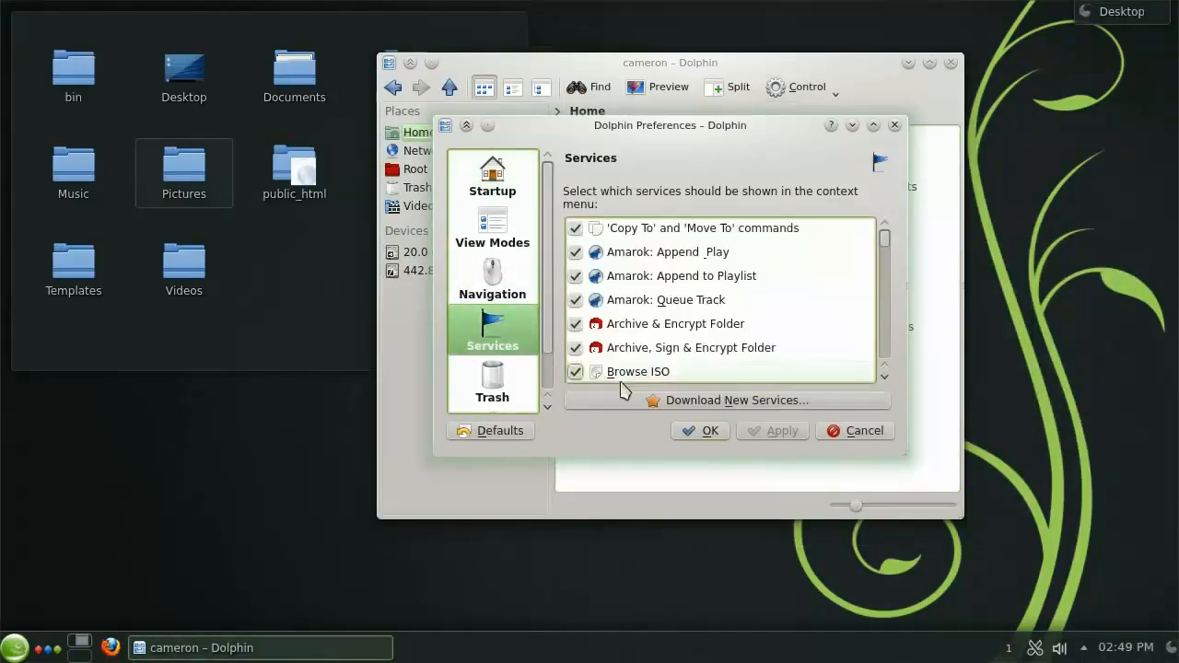
left_click(737, 399)
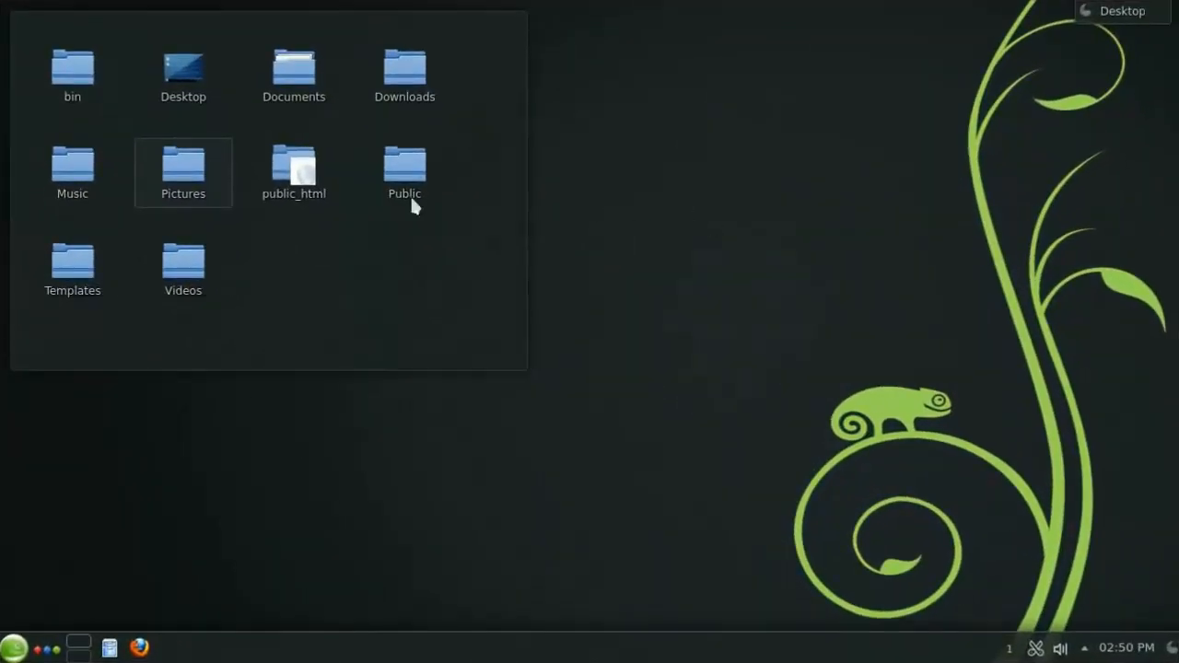
View geeko.jpg from Pictures in Gwenview, open it briefly with GIMP and close GIMP again
double_click(182, 166)
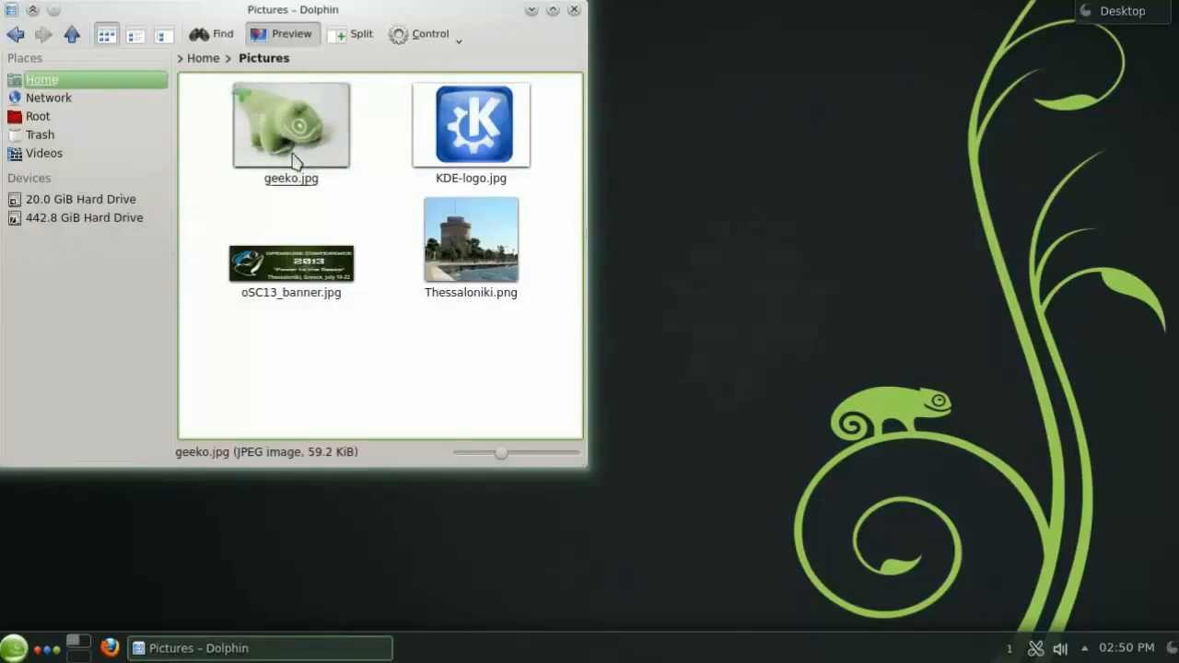
double_click(291, 126)
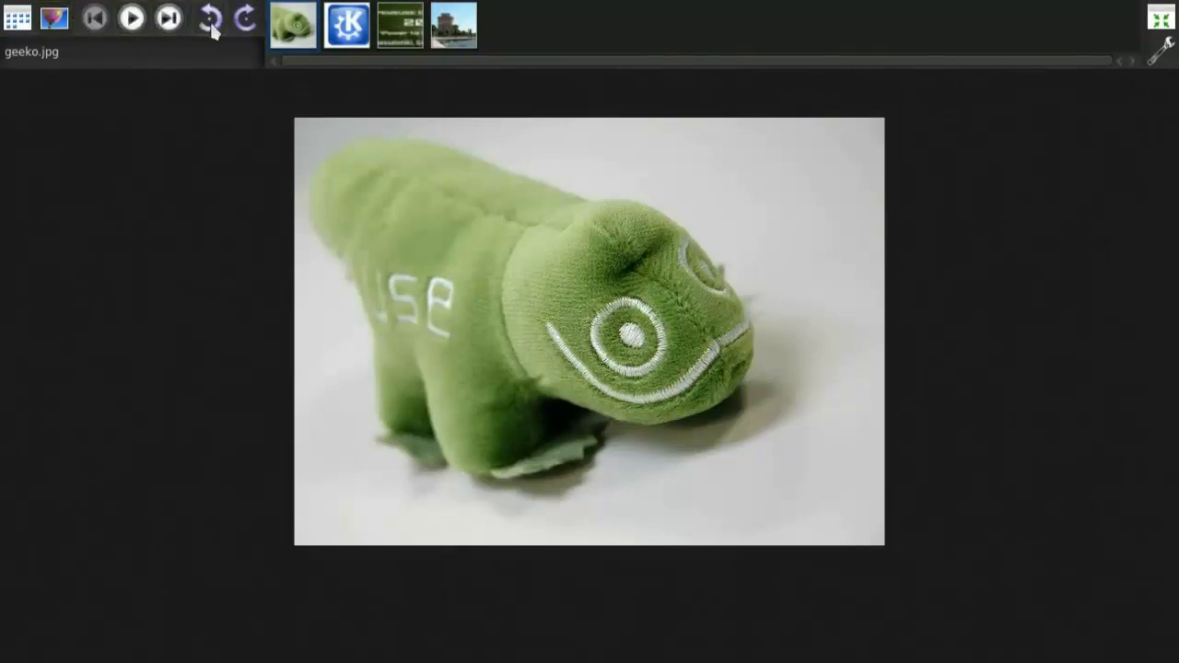
left_click(343, 22)
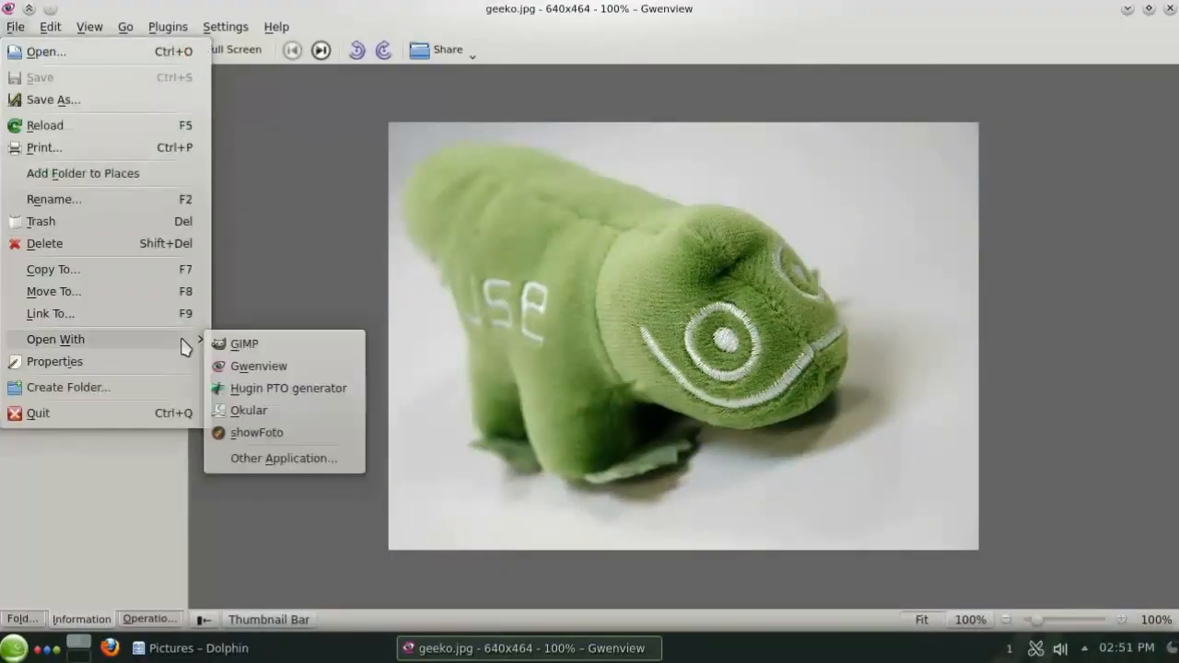
left_click(244, 344)
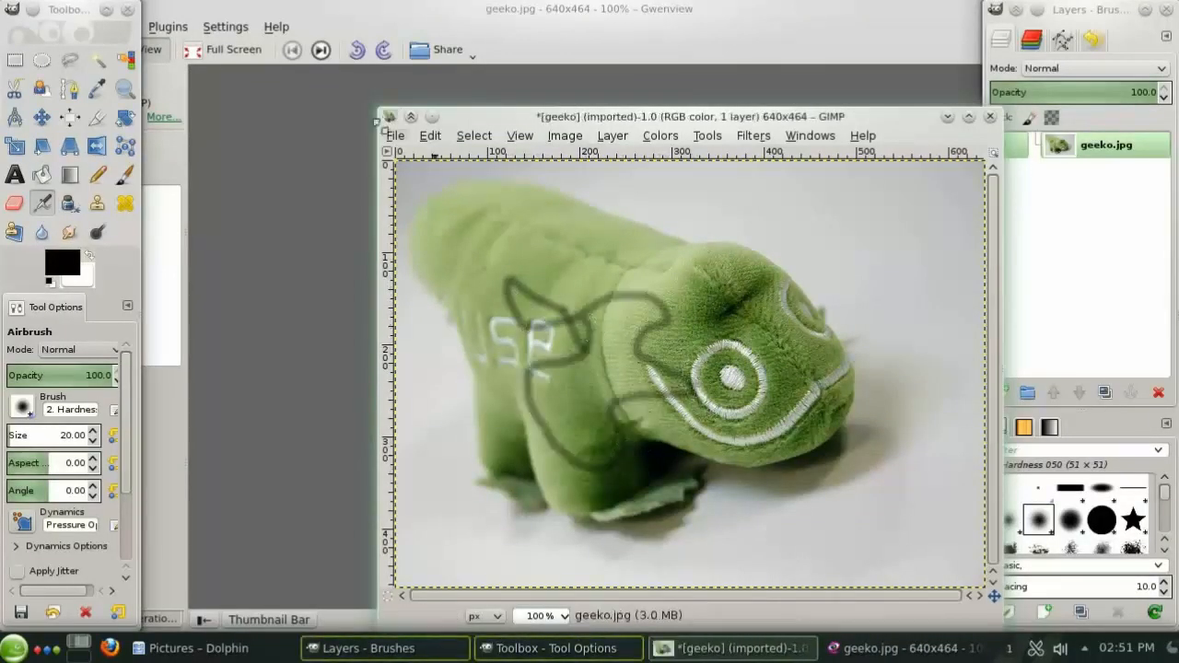
left_click(394, 136)
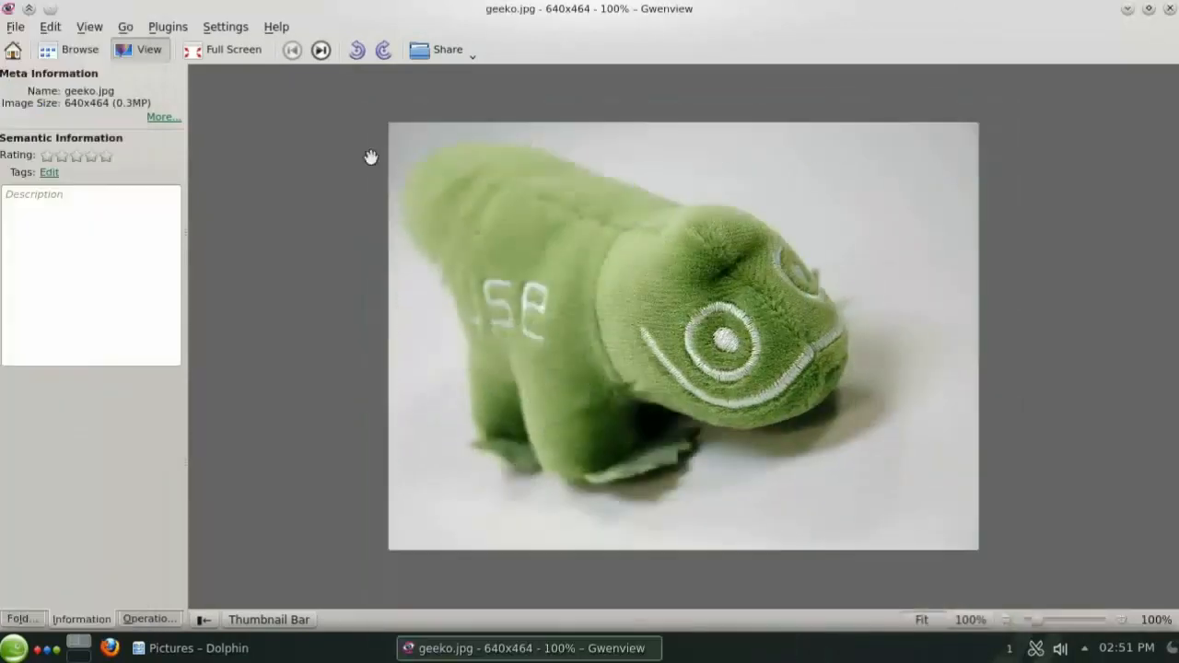
left_click(166, 27)
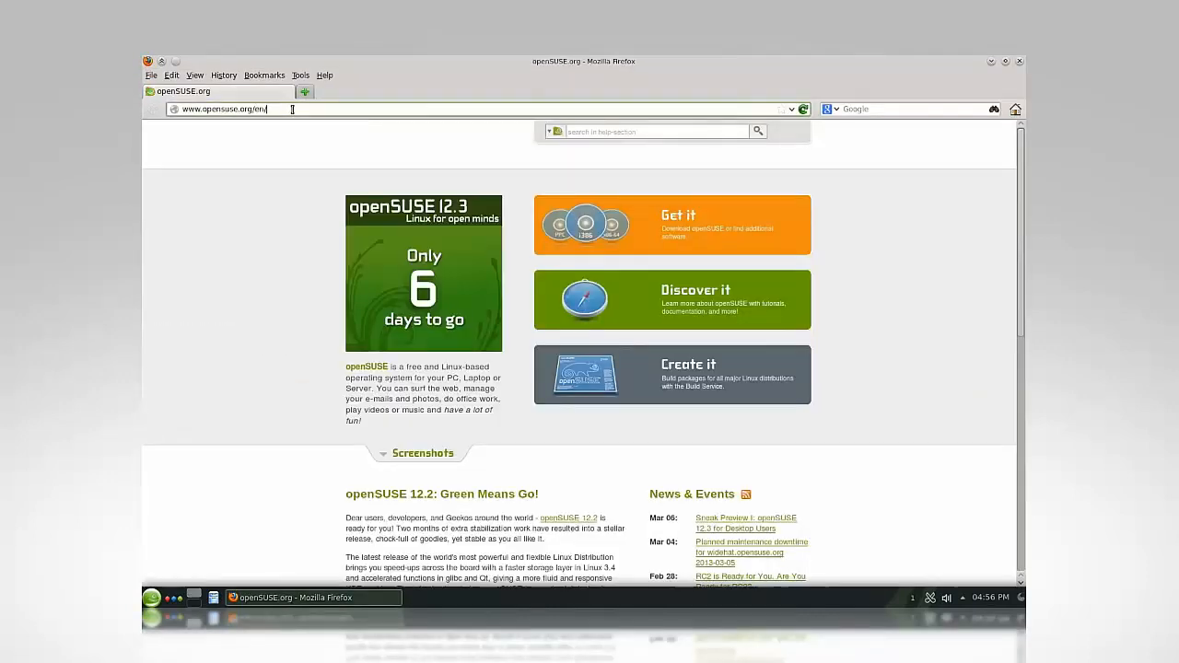
Go to software.opensuse.org and search Package Search for libreoffice
type("software.opensus")
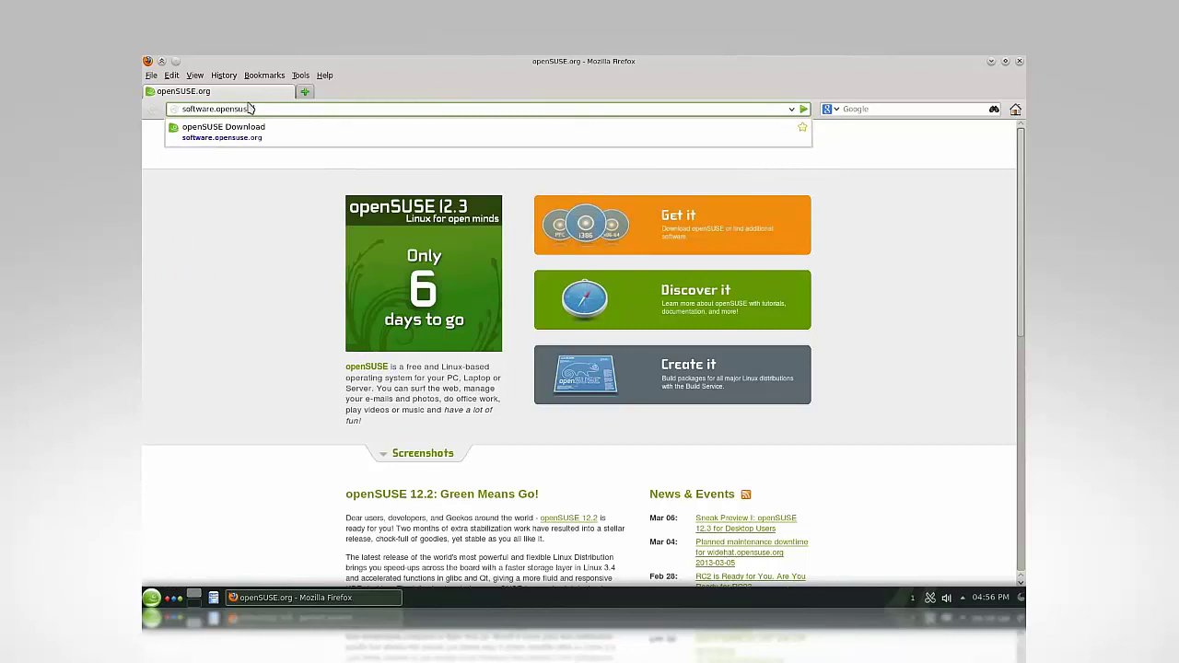
left_click(222, 132)
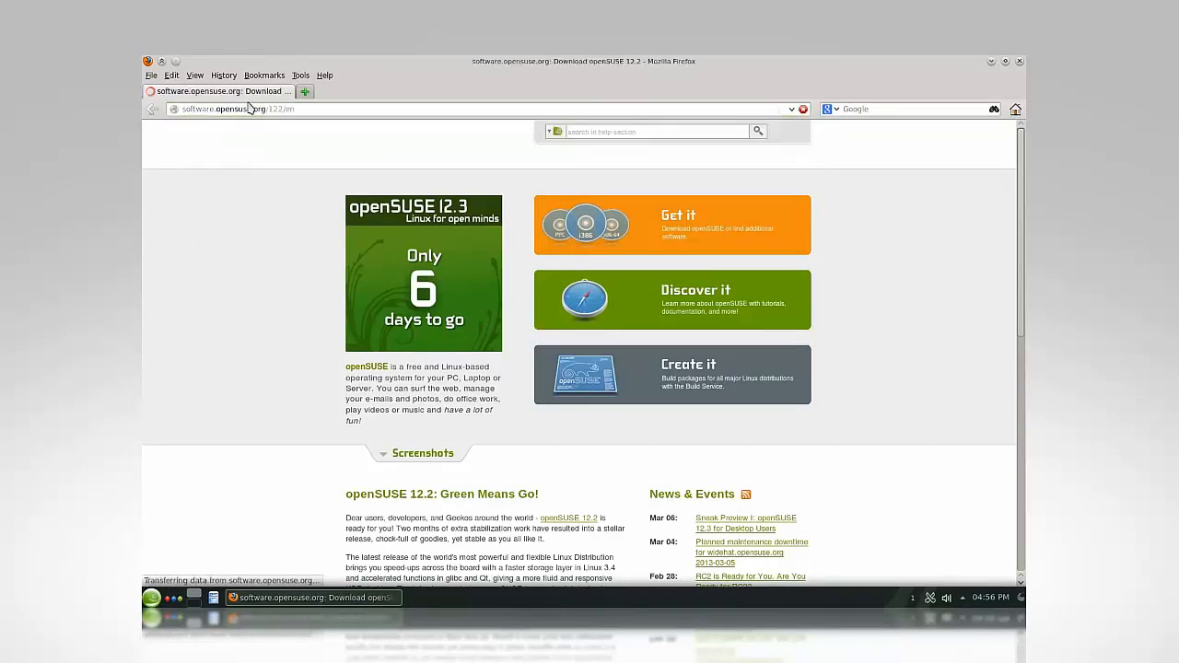
mouse_move(251, 162)
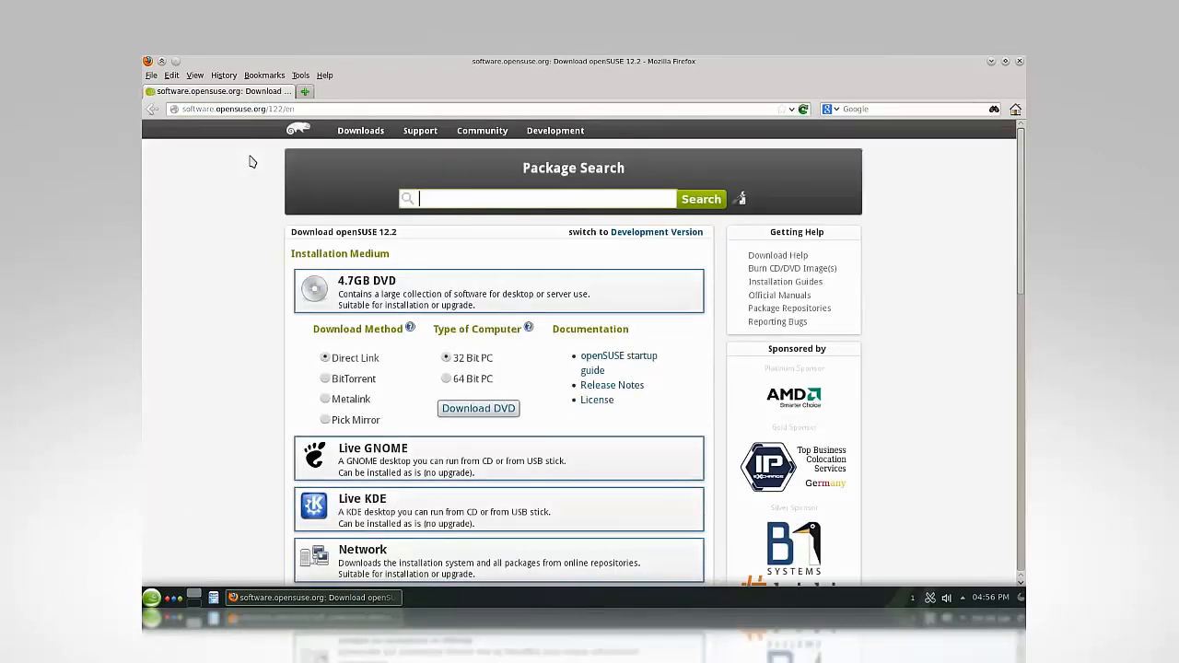
type("libreoffice")
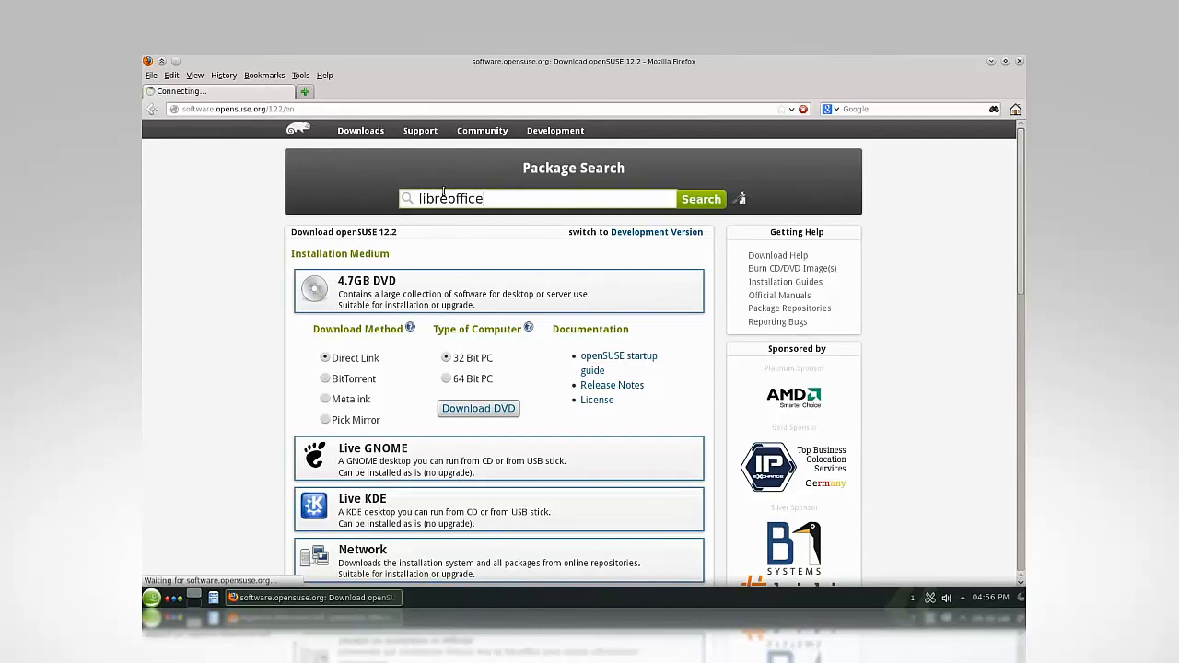
left_click(700, 199)
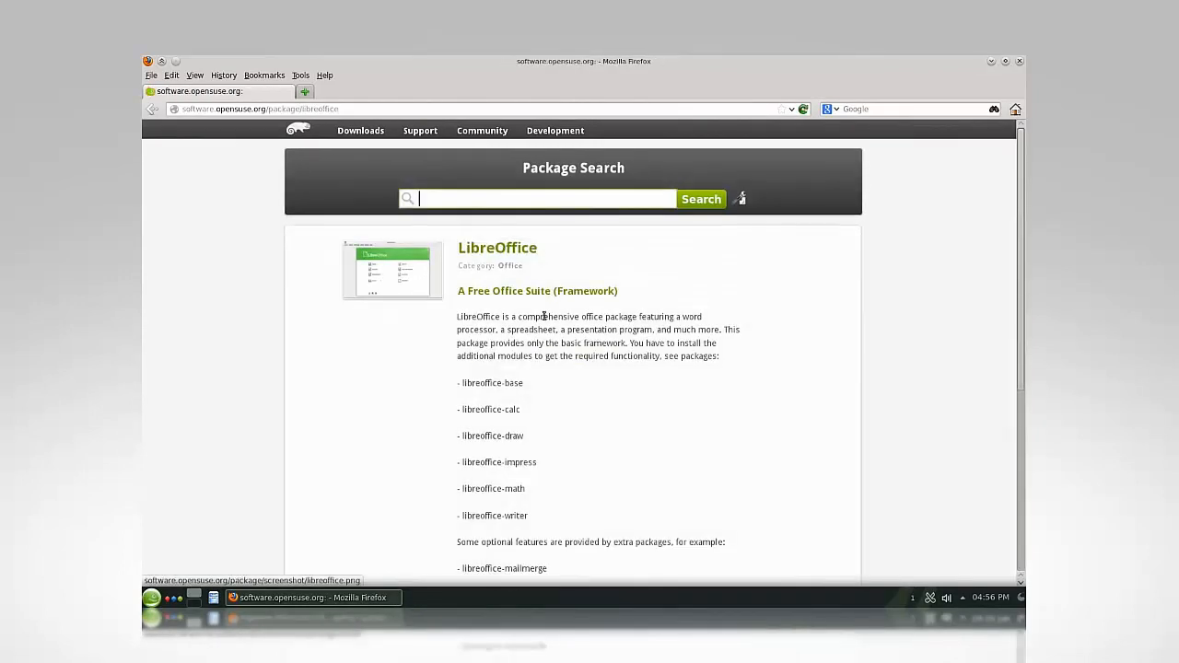
Show other LibreOffice versions and expand the openSUSE 12.3 row, revealing the unofficial-repositories warning
scroll("down", 3)
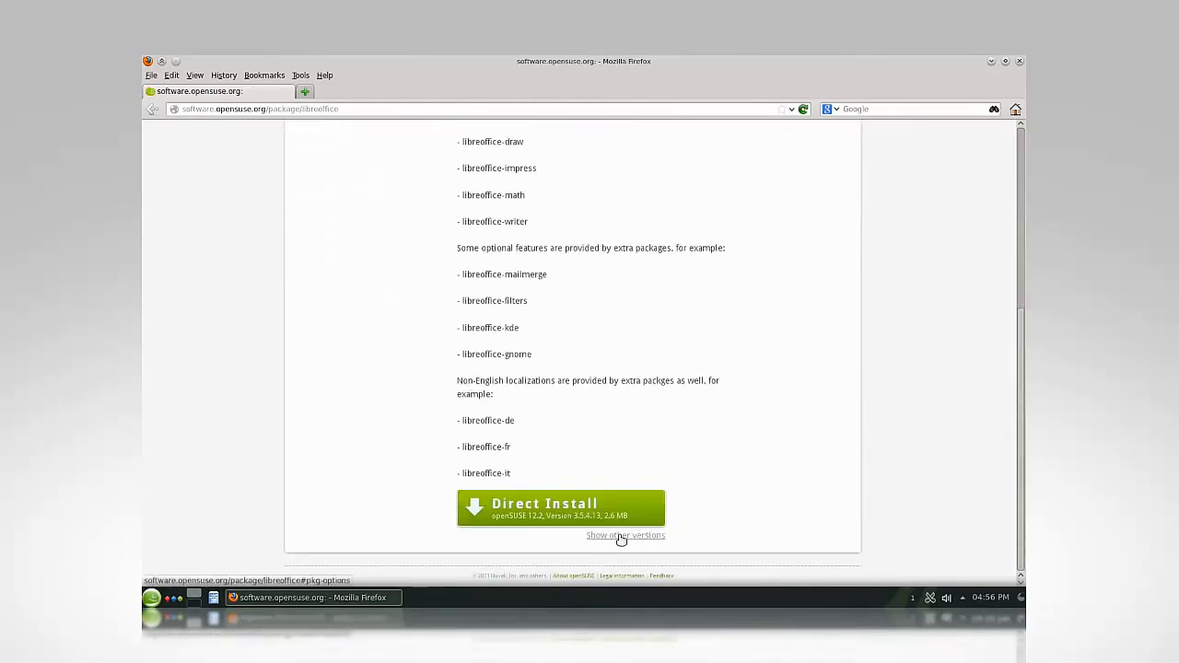
left_click(627, 536)
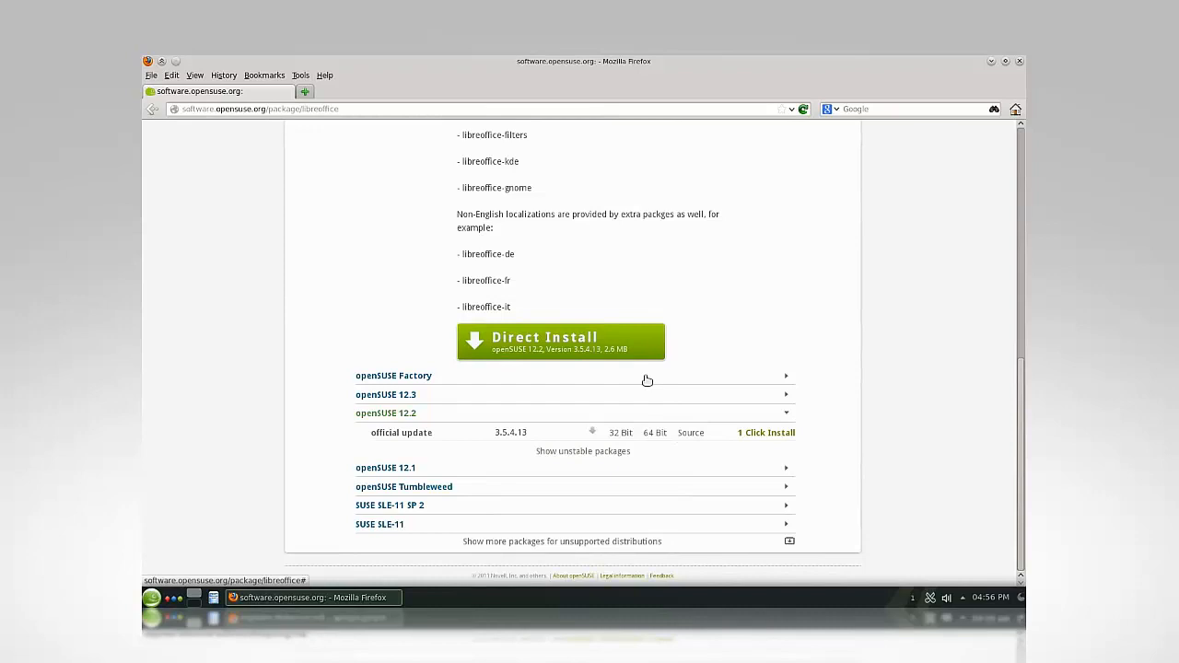
mouse_move(788, 398)
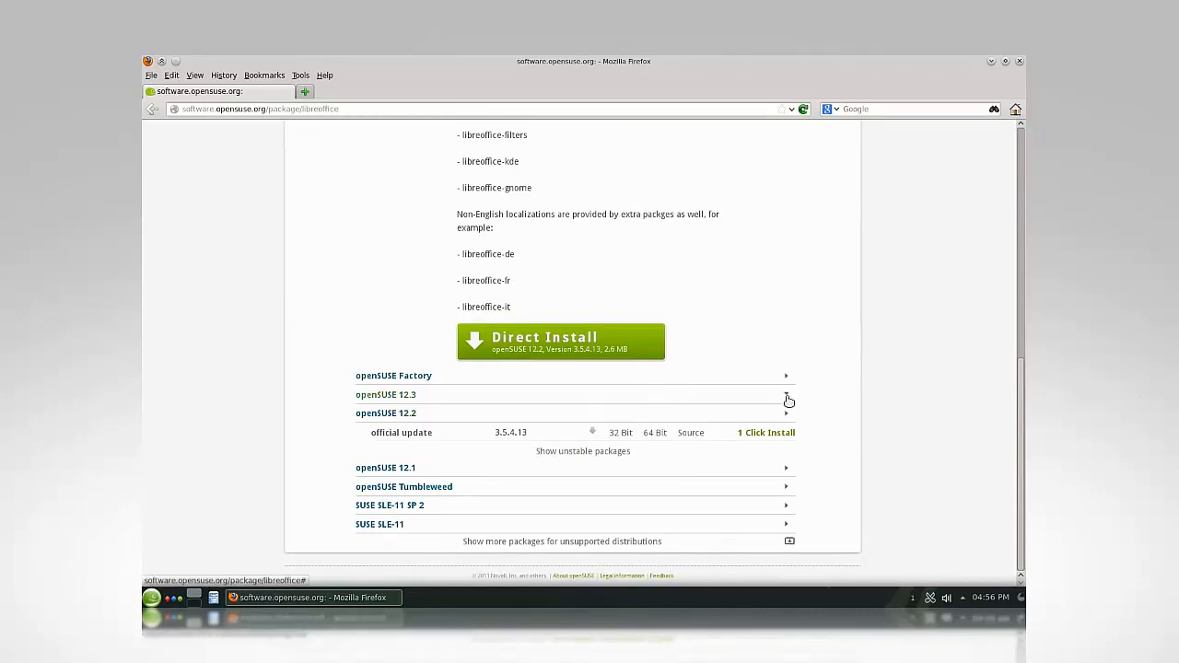
left_click(766, 431)
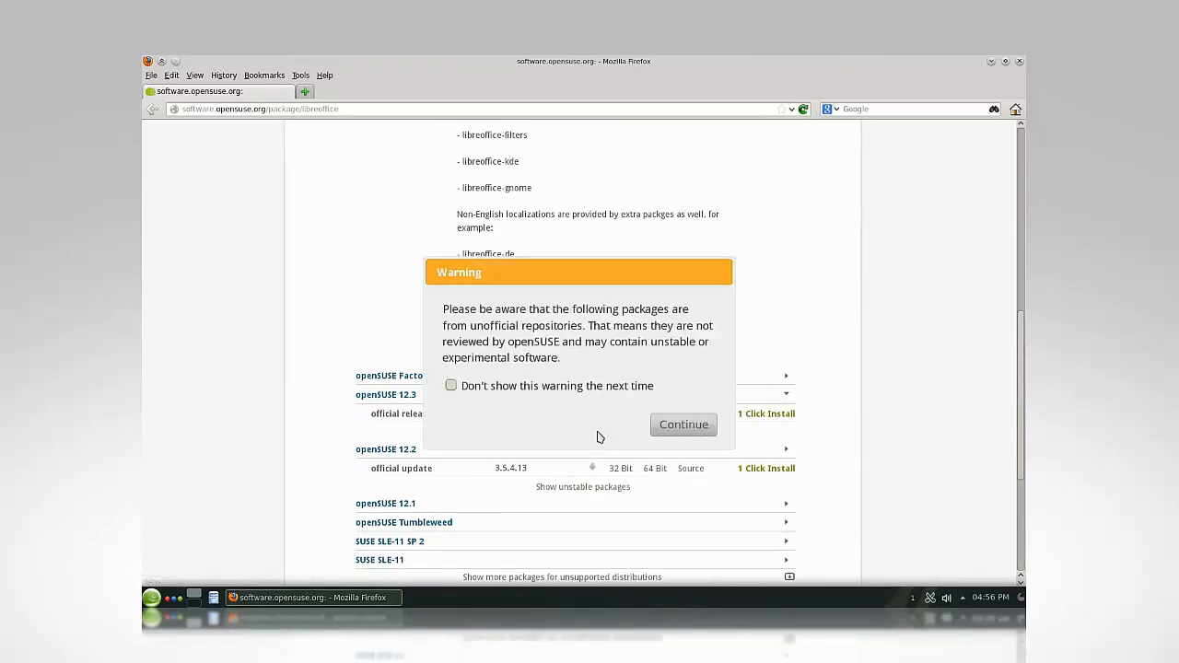
mouse_move(531, 380)
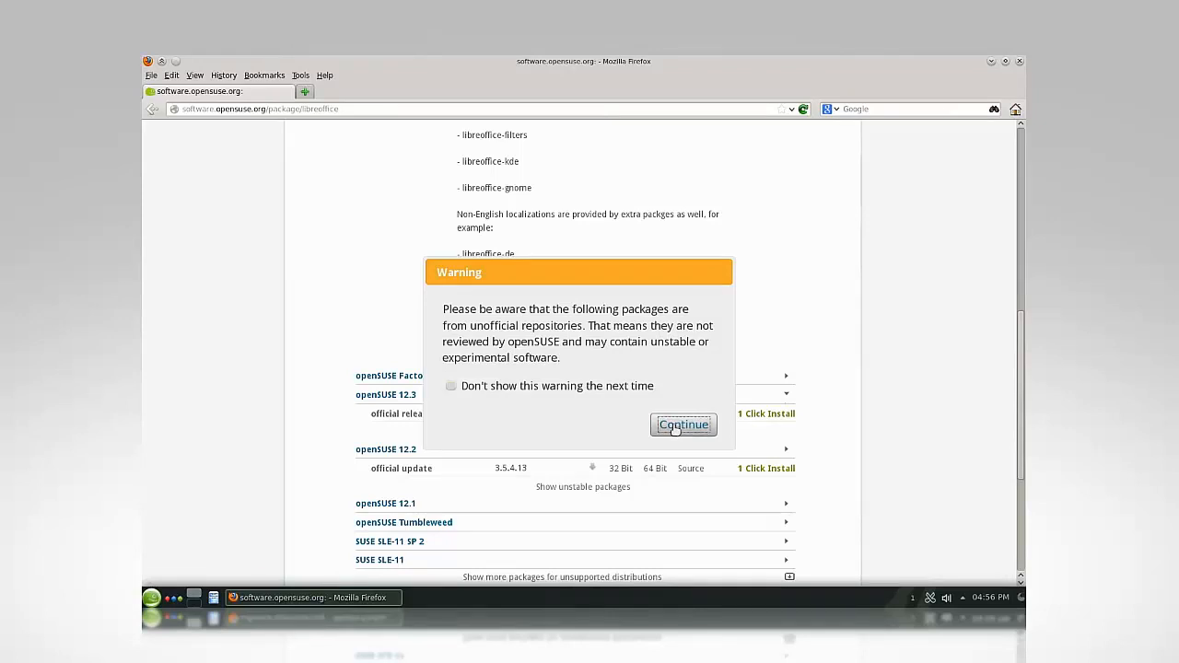
Start 1 Click Install of LibreOffice:Unstable 4.0.1.2 in YaST and accept its repository
left_click(683, 424)
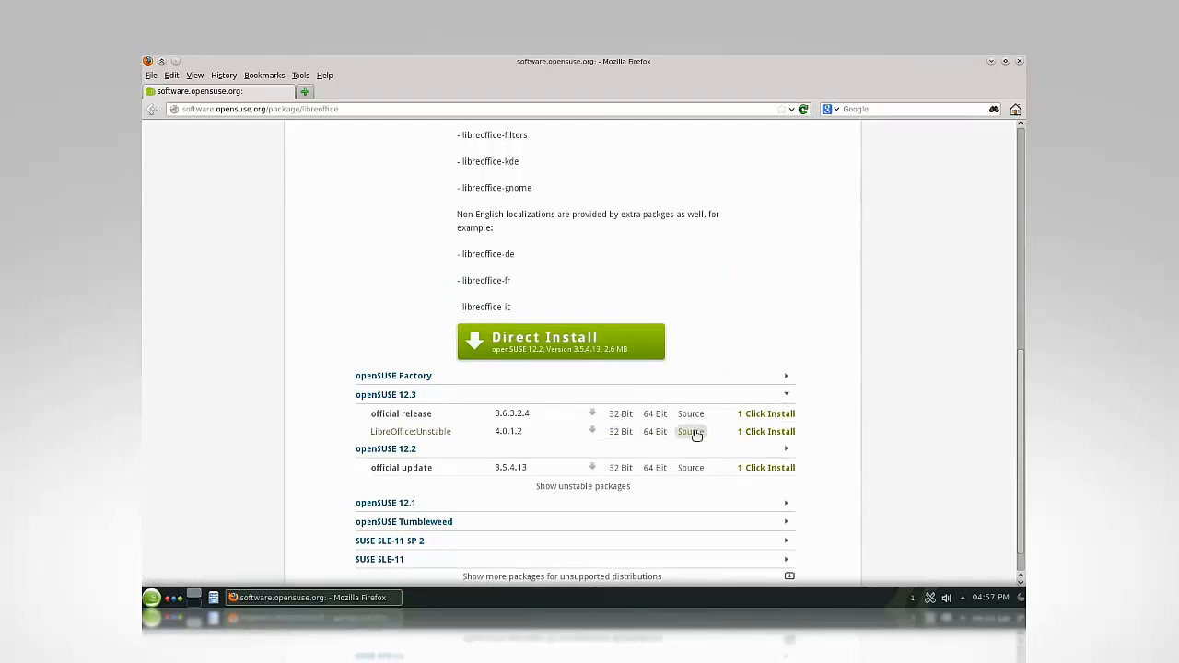
left_click(766, 431)
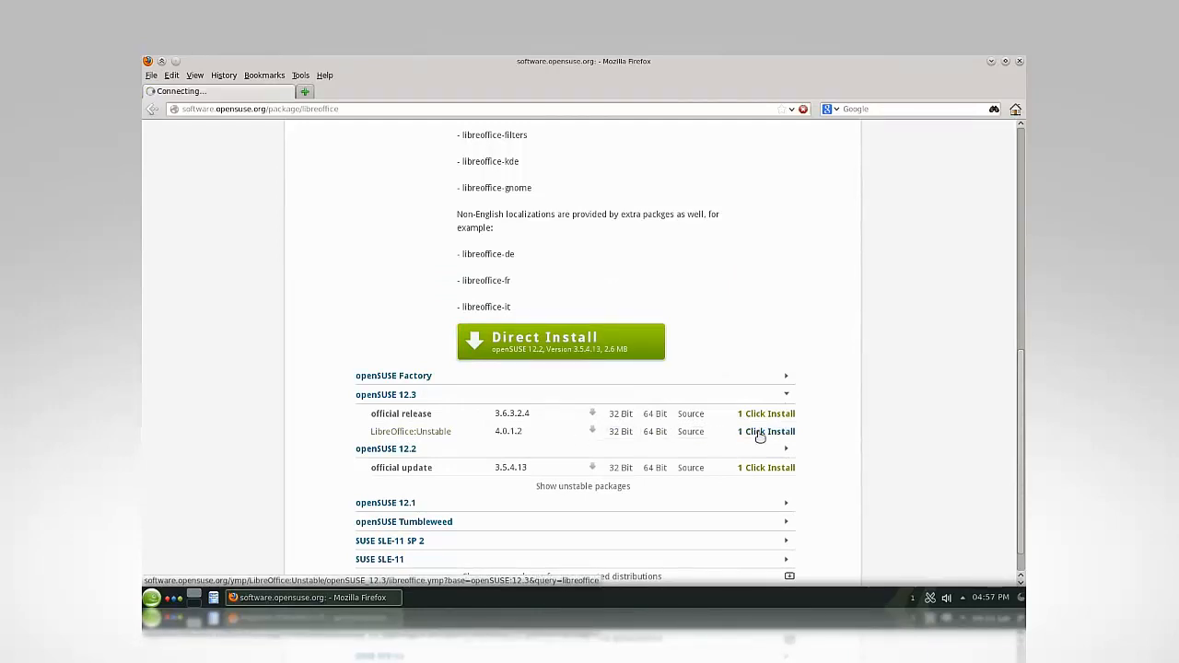
left_click(766, 431)
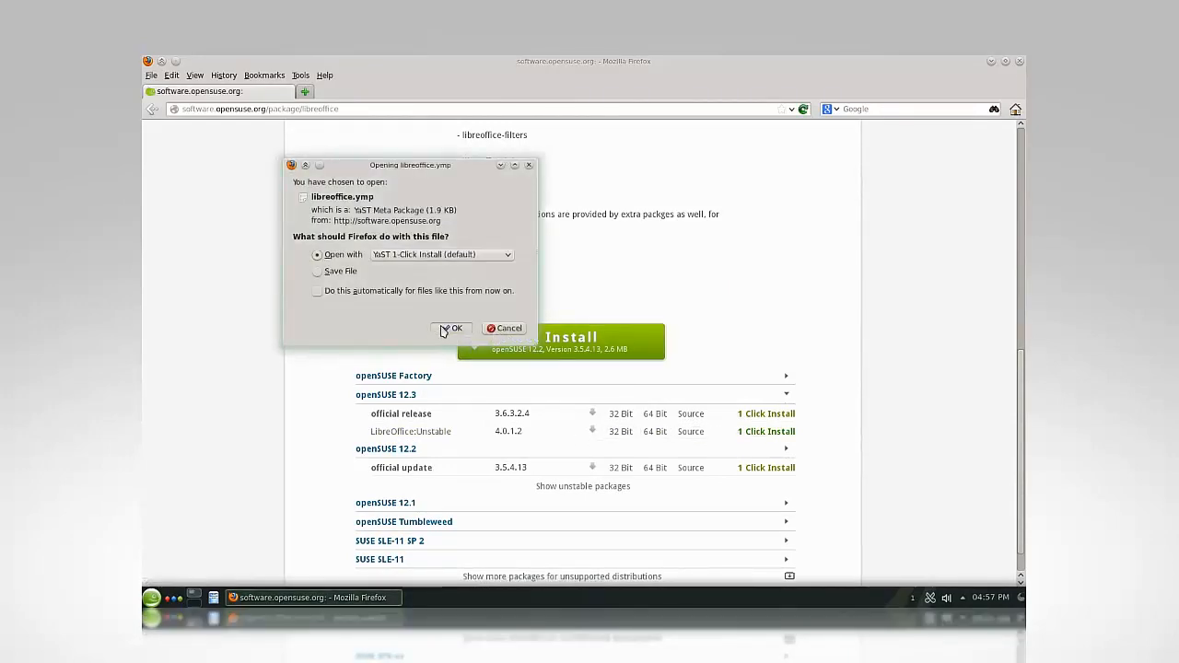
left_click(452, 328)
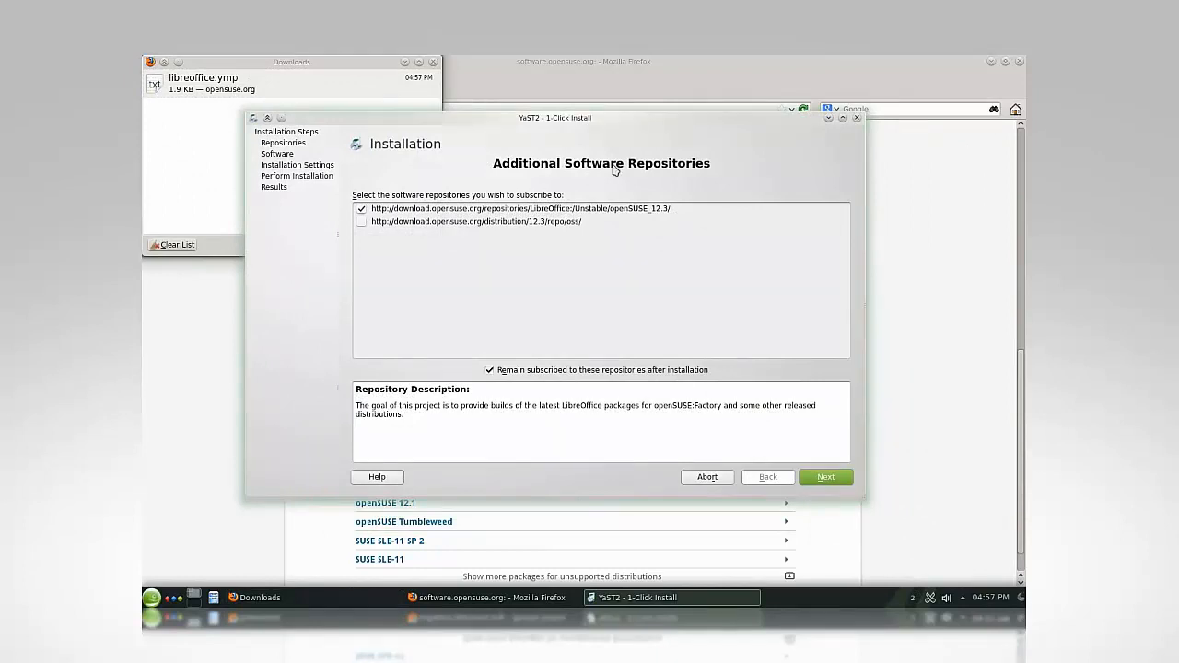
left_click(825, 477)
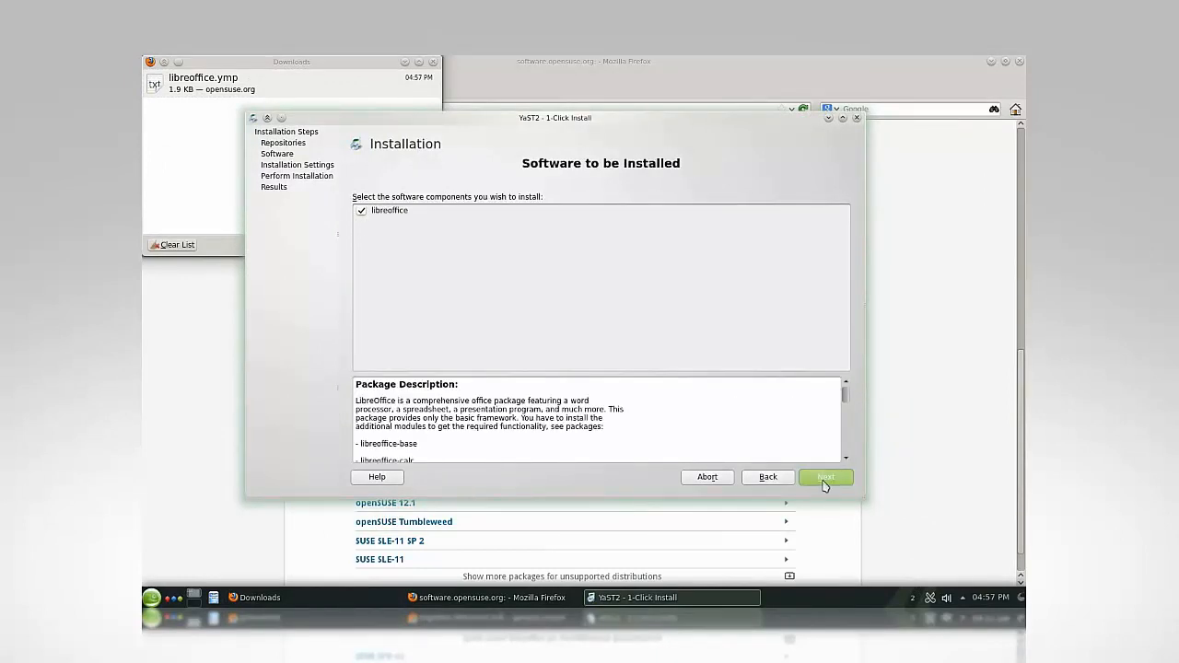